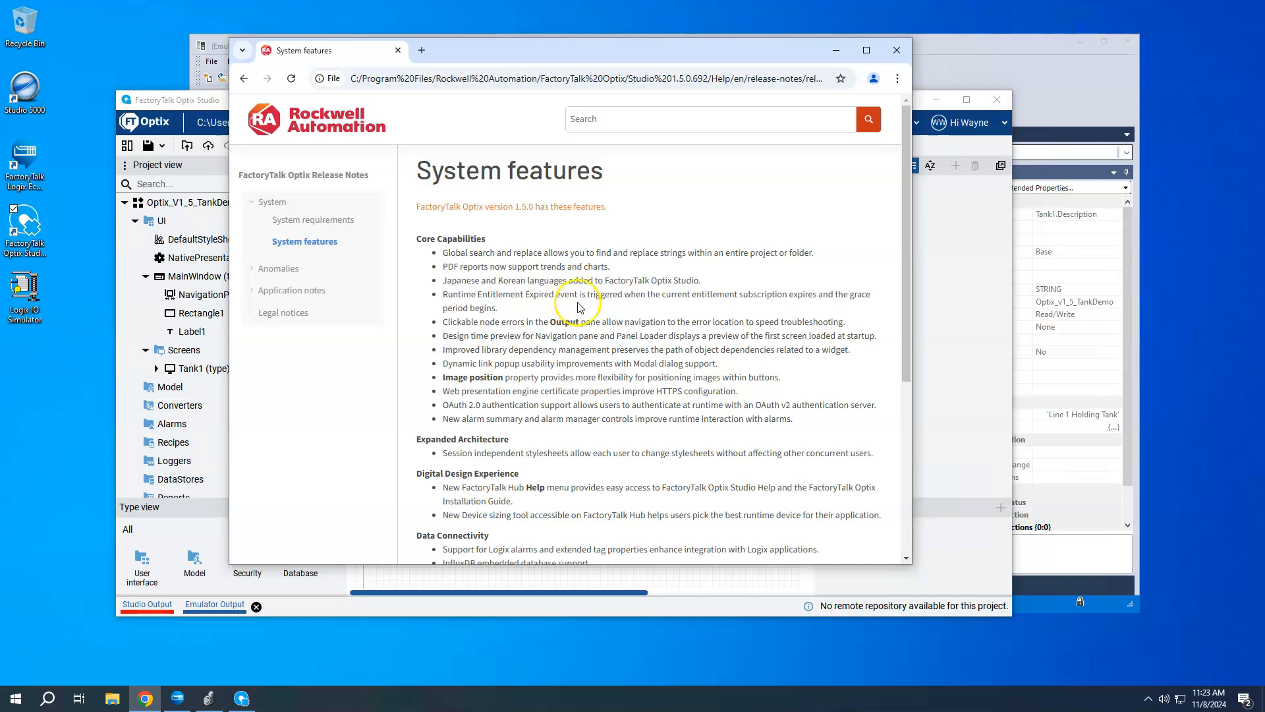
Display Tank1.Level's extended properties in Logix Designer: Gallons, max 100, min 0
scroll("down", 3)
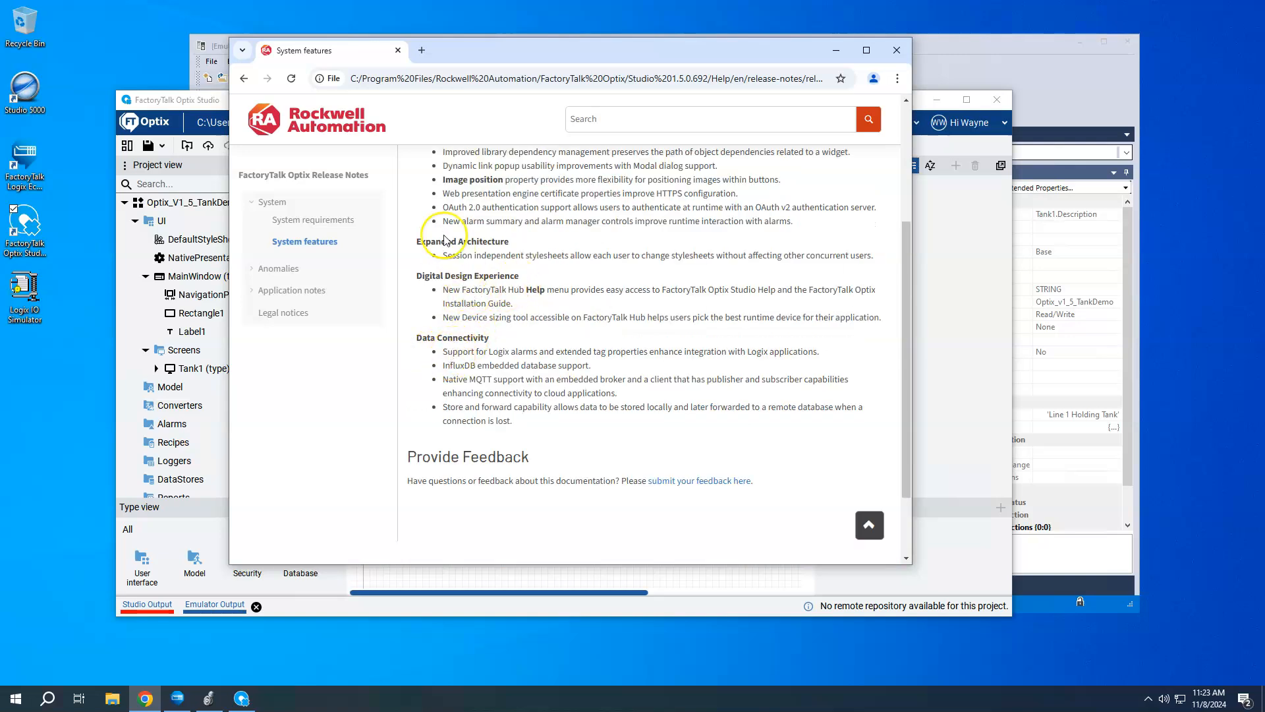
mouse_move(299, 188)
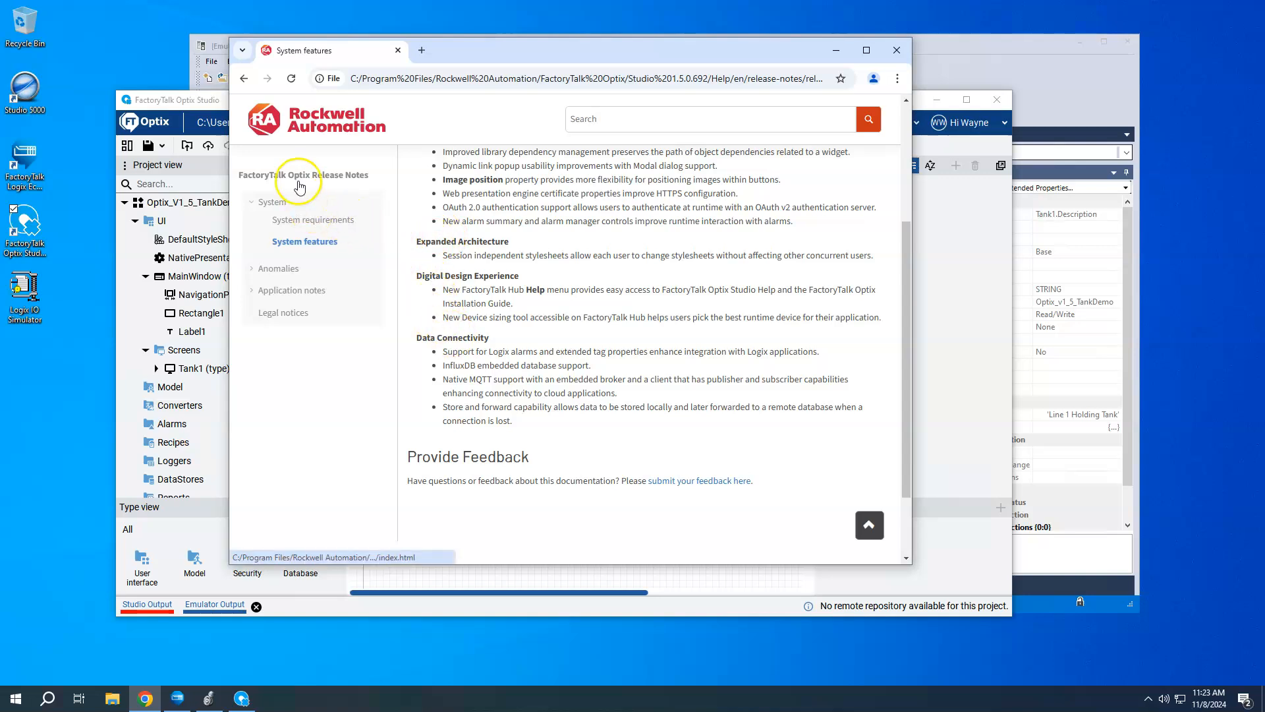
mouse_move(452, 331)
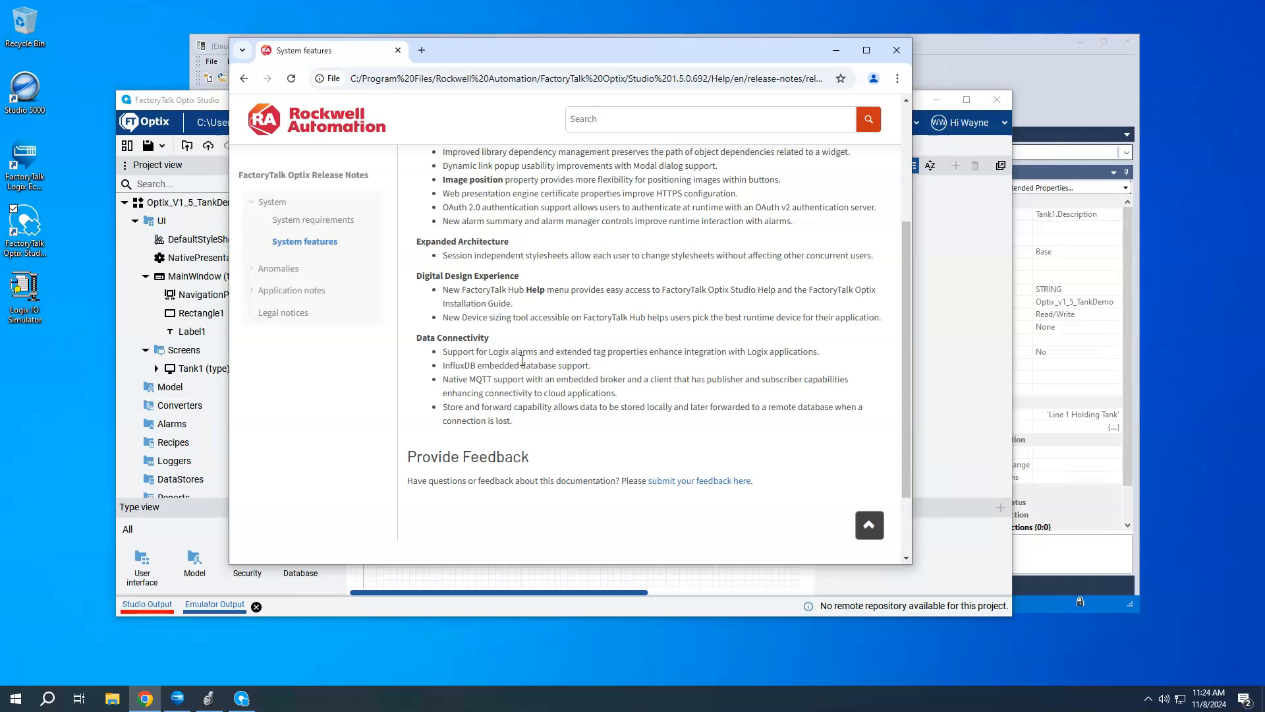
mouse_move(525, 368)
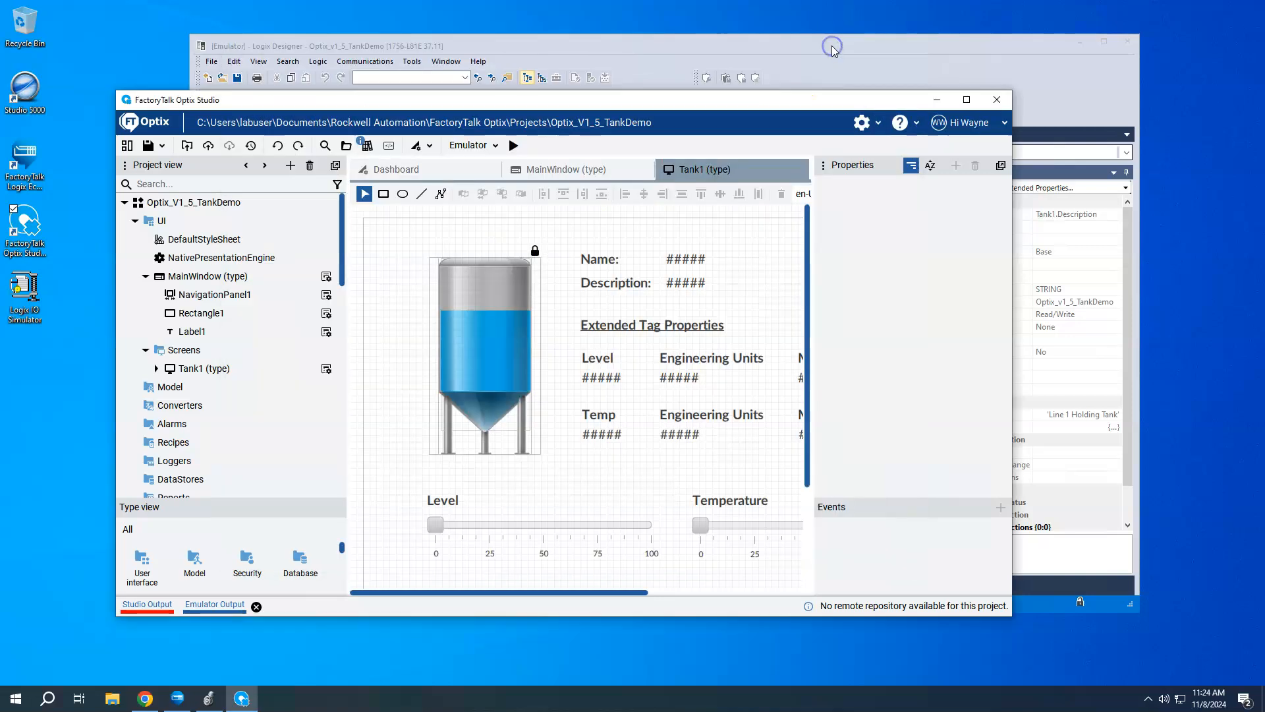
mouse_move(861, 51)
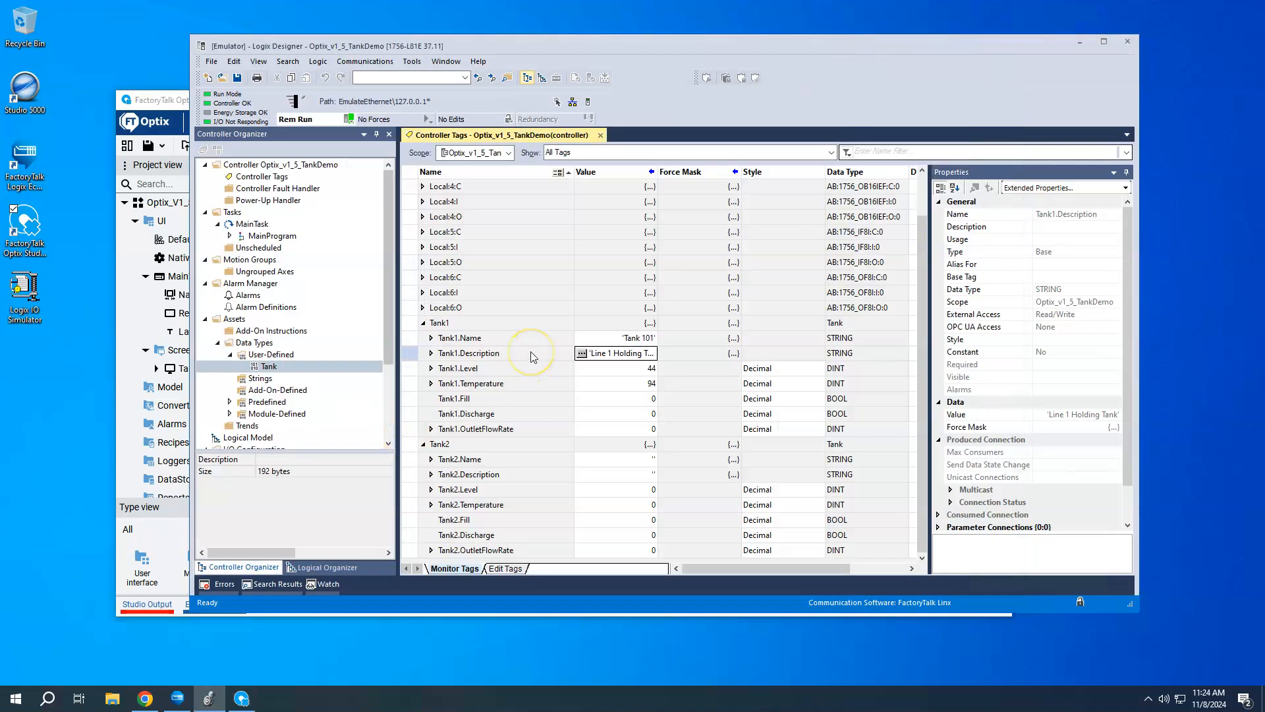
mouse_move(532, 357)
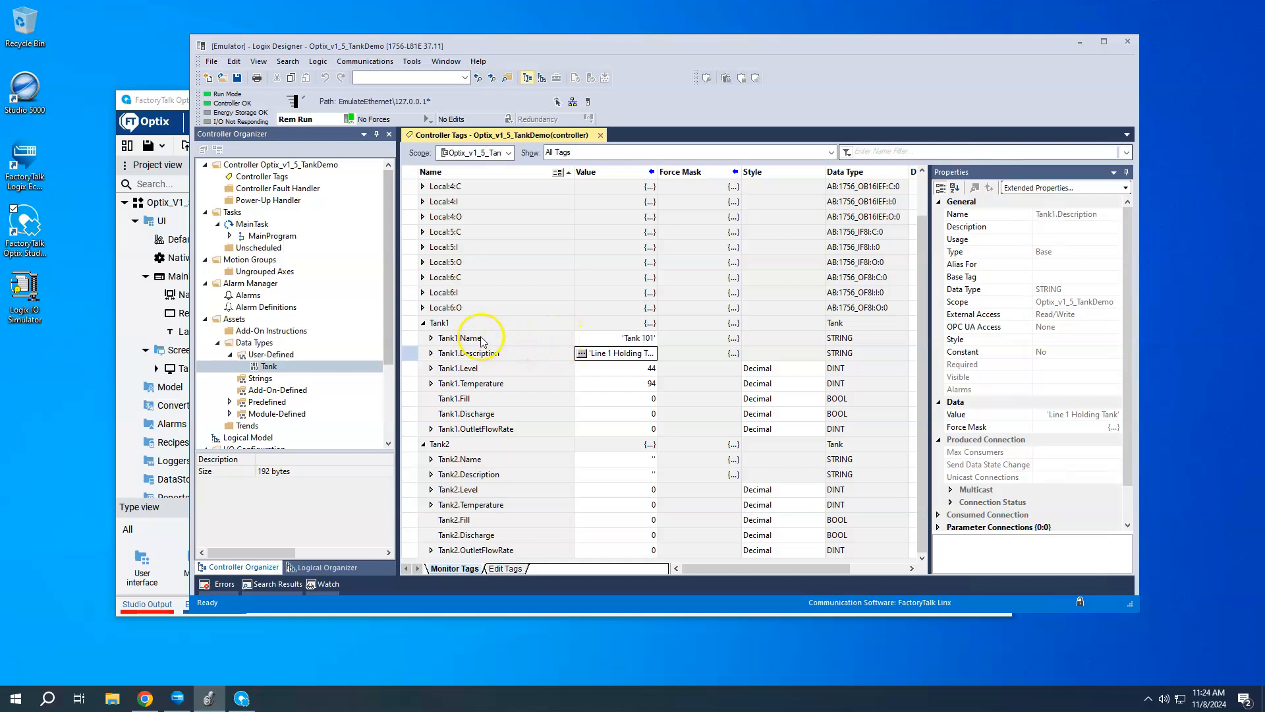
mouse_move(492, 375)
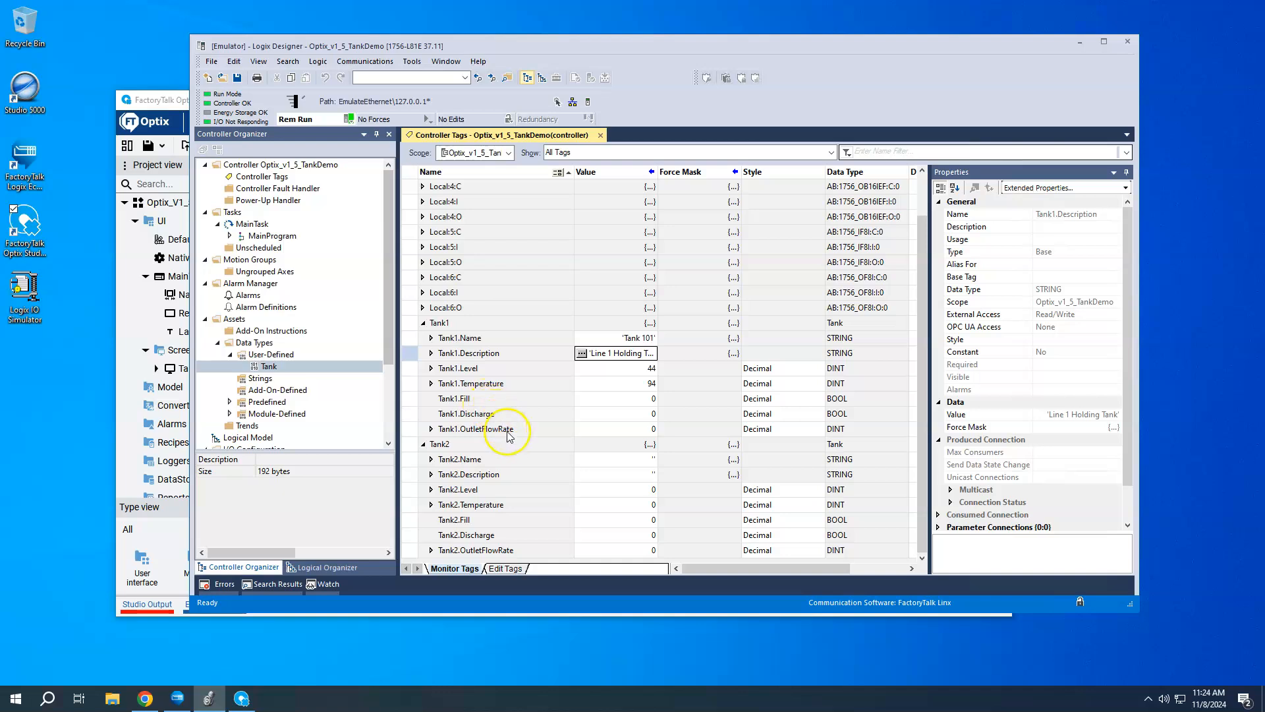
mouse_move(502, 438)
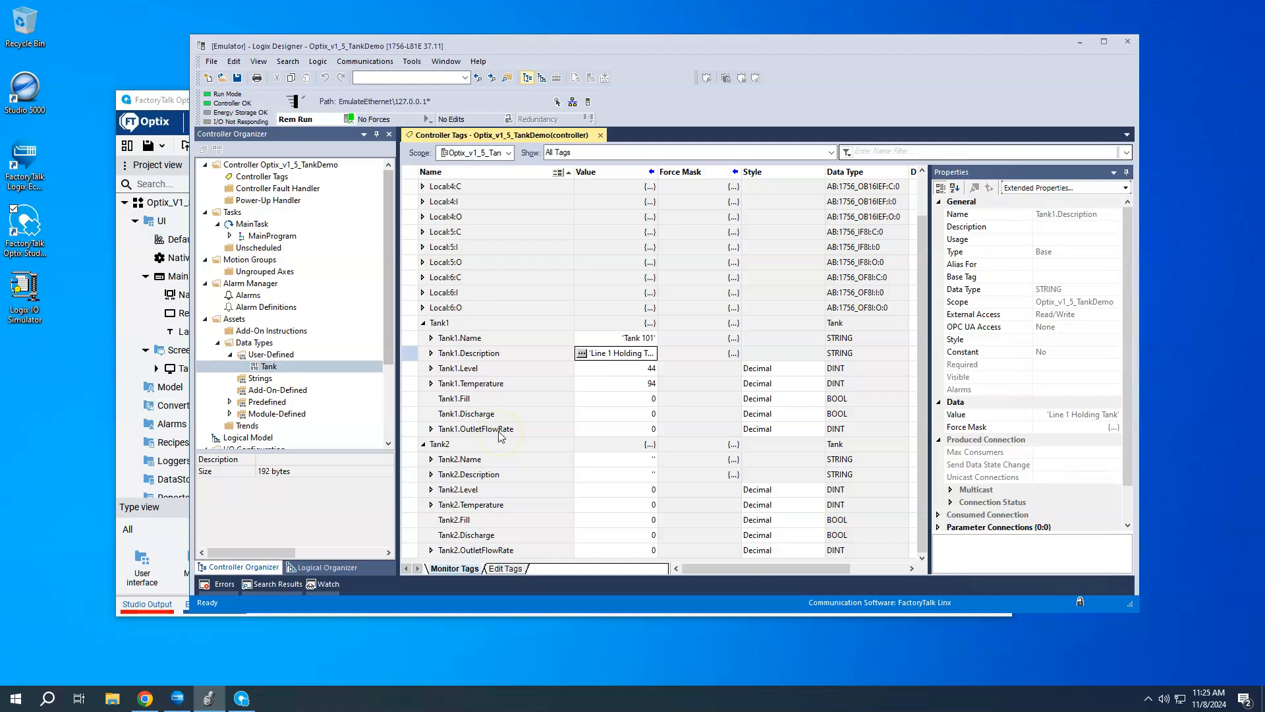
mouse_move(539, 376)
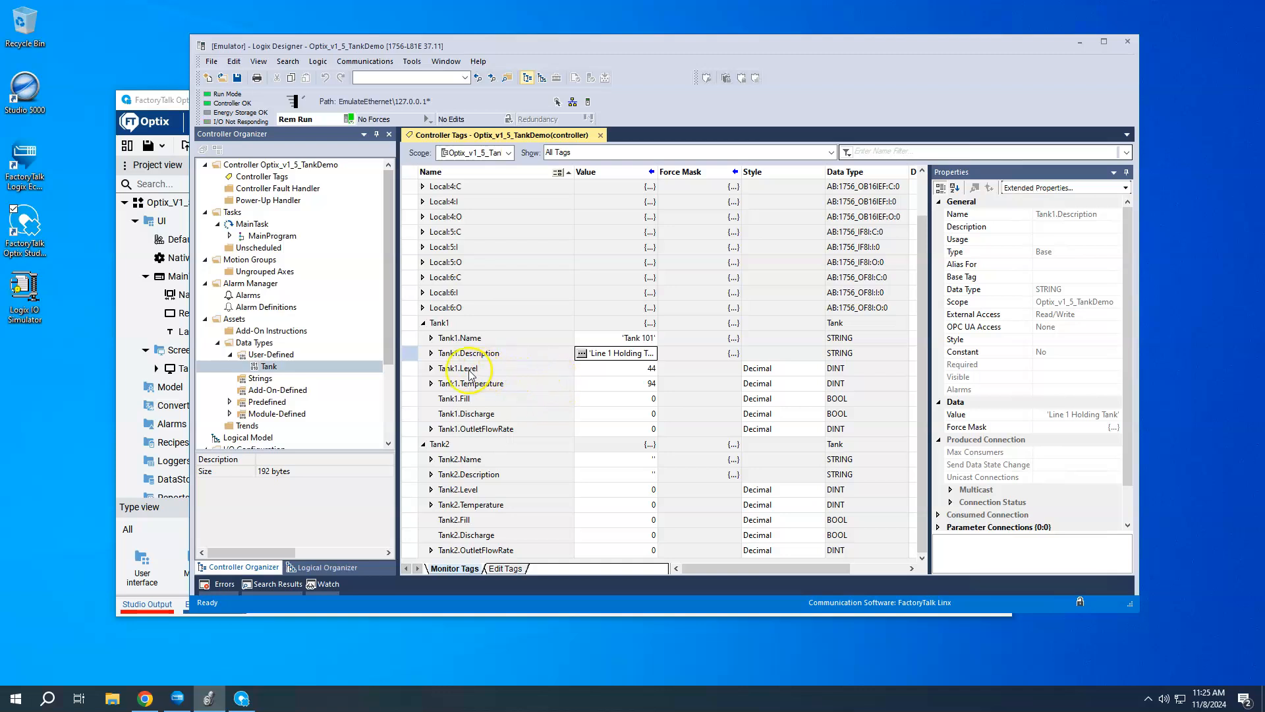
mouse_move(464, 373)
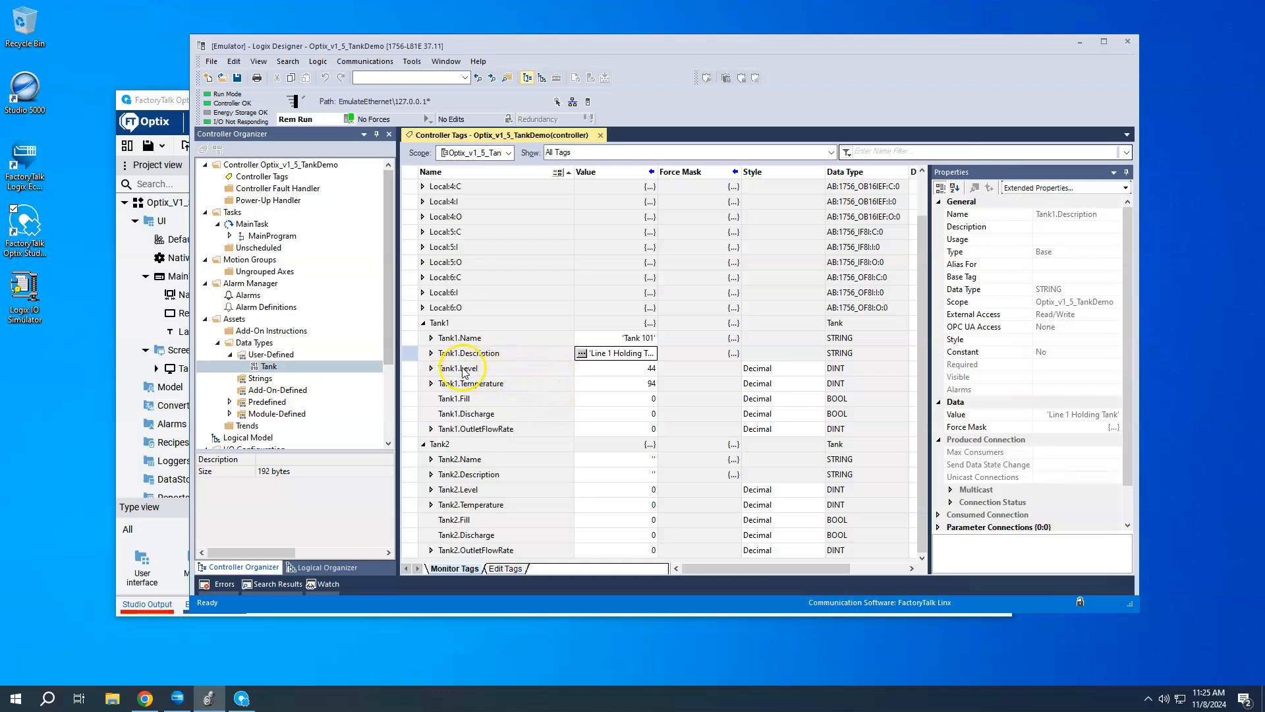
left_click(458, 368)
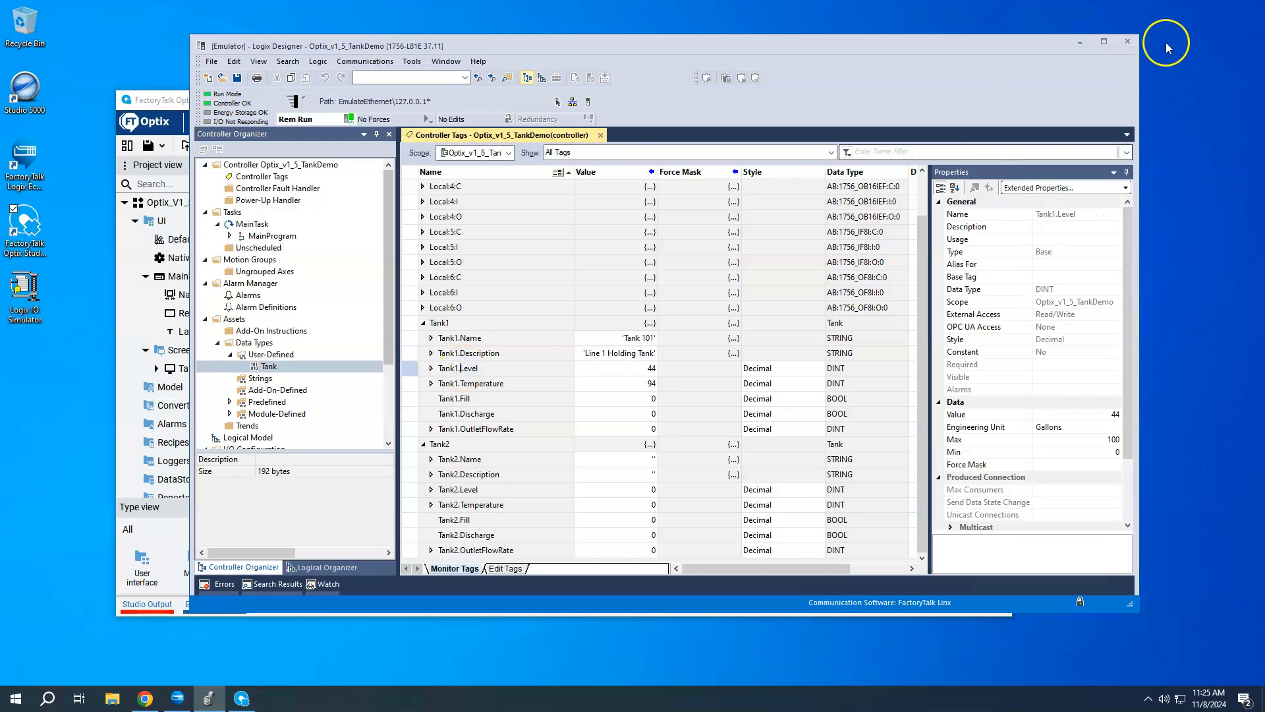
Maximize Logix Designer and view Tank1.Temperature's properties: Fahrenheit, max 250, min -30
left_click(1101, 41)
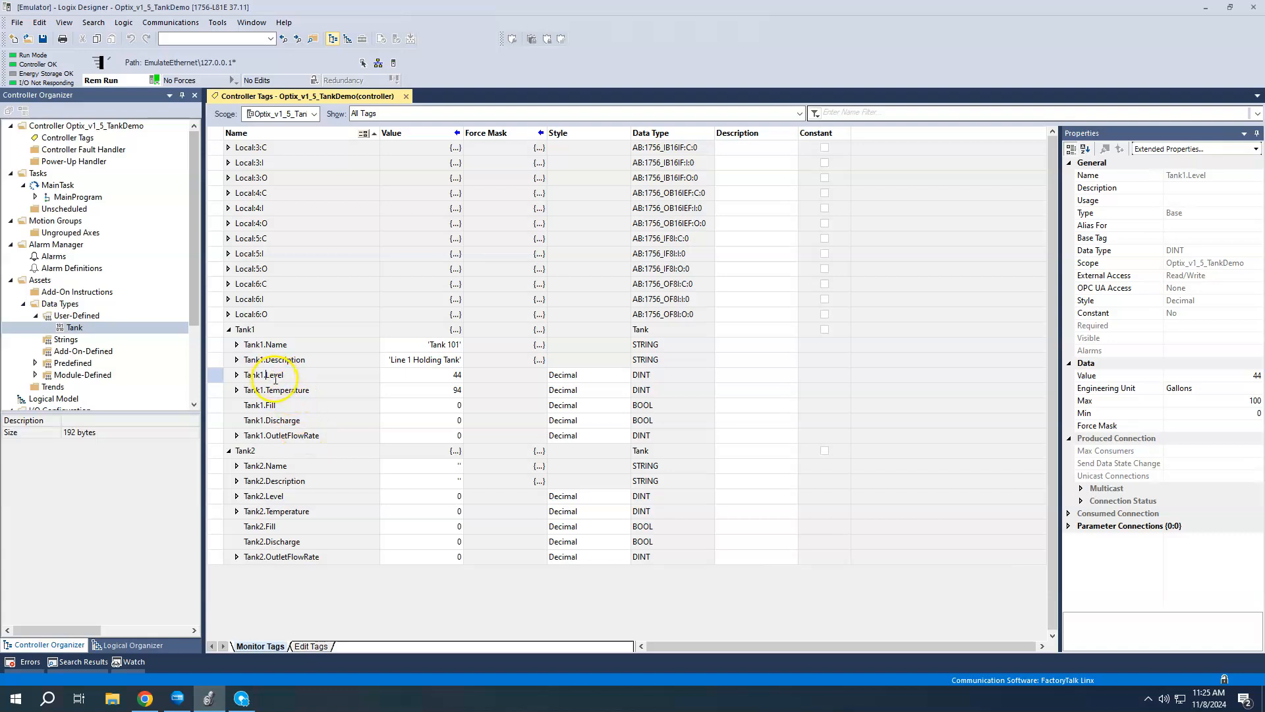
mouse_move(1086, 306)
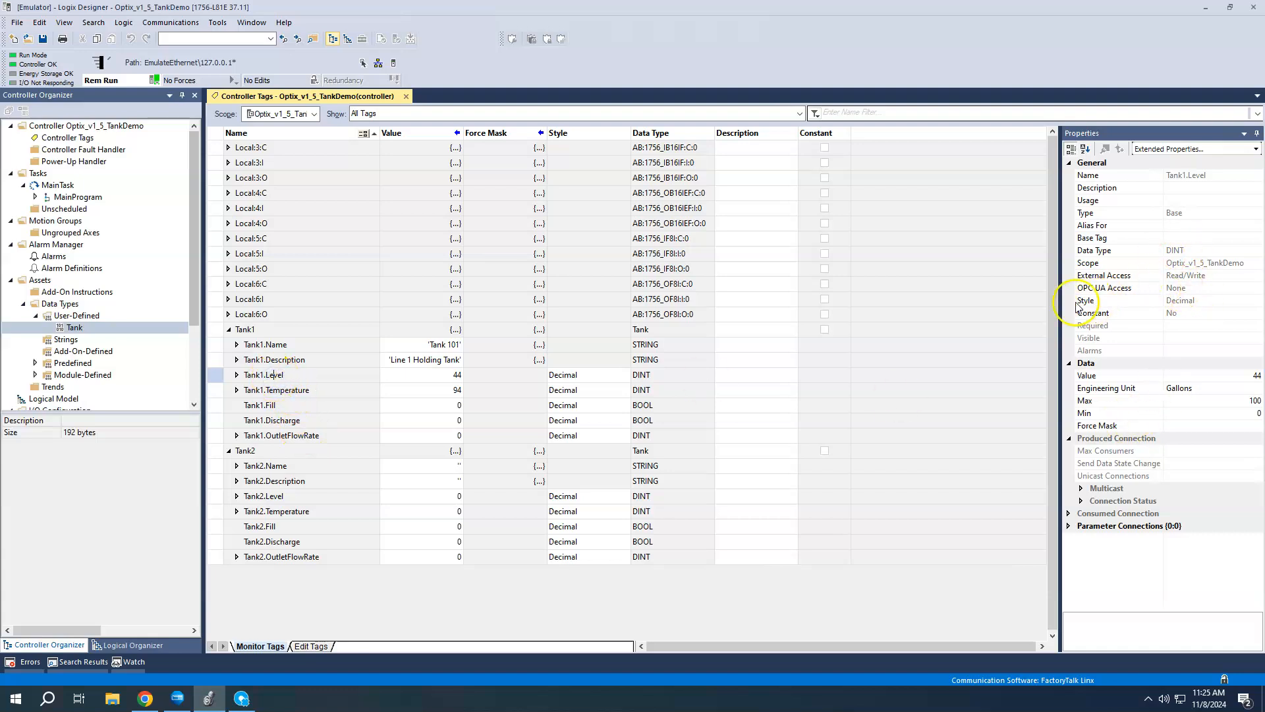
mouse_move(1166, 355)
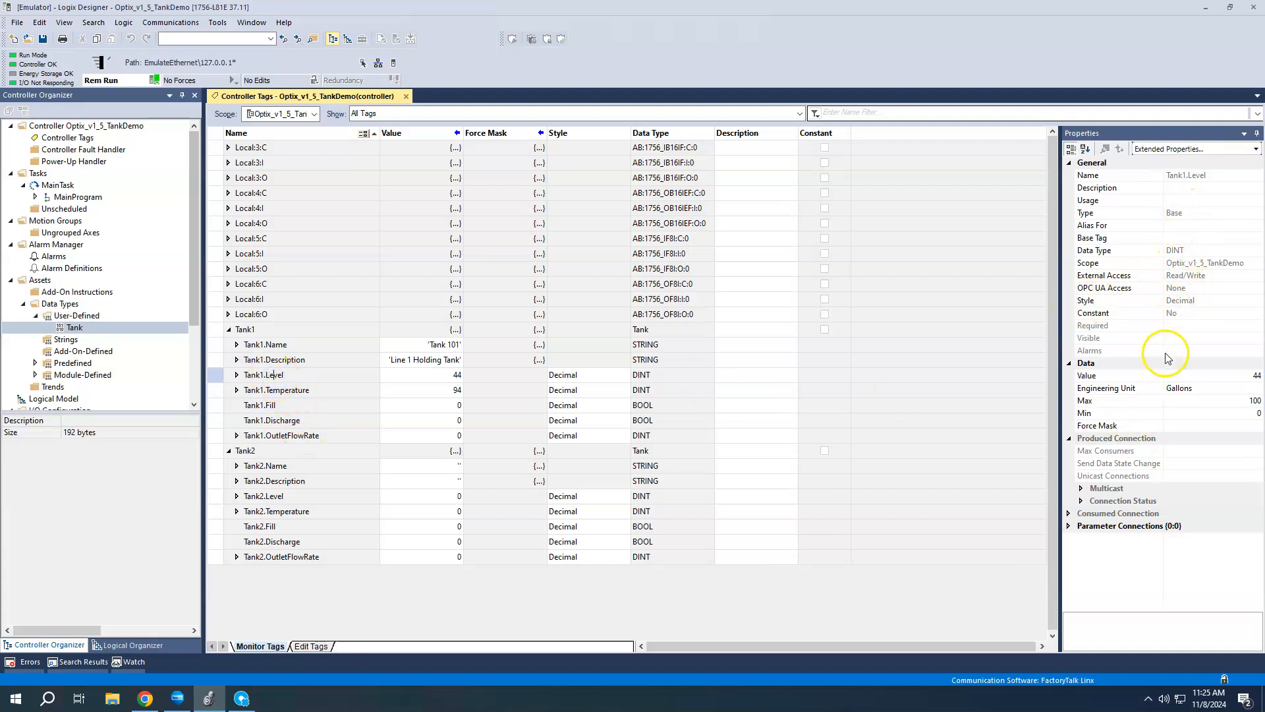
mouse_move(1201, 276)
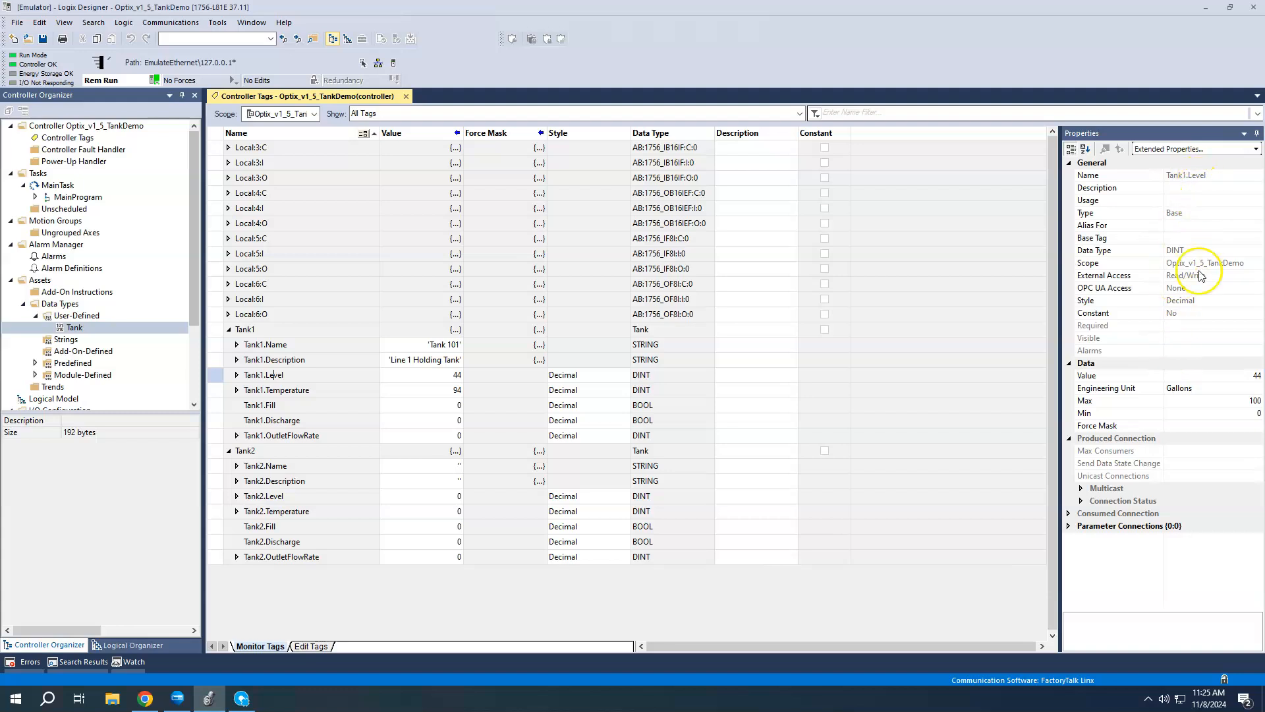
mouse_move(1125, 392)
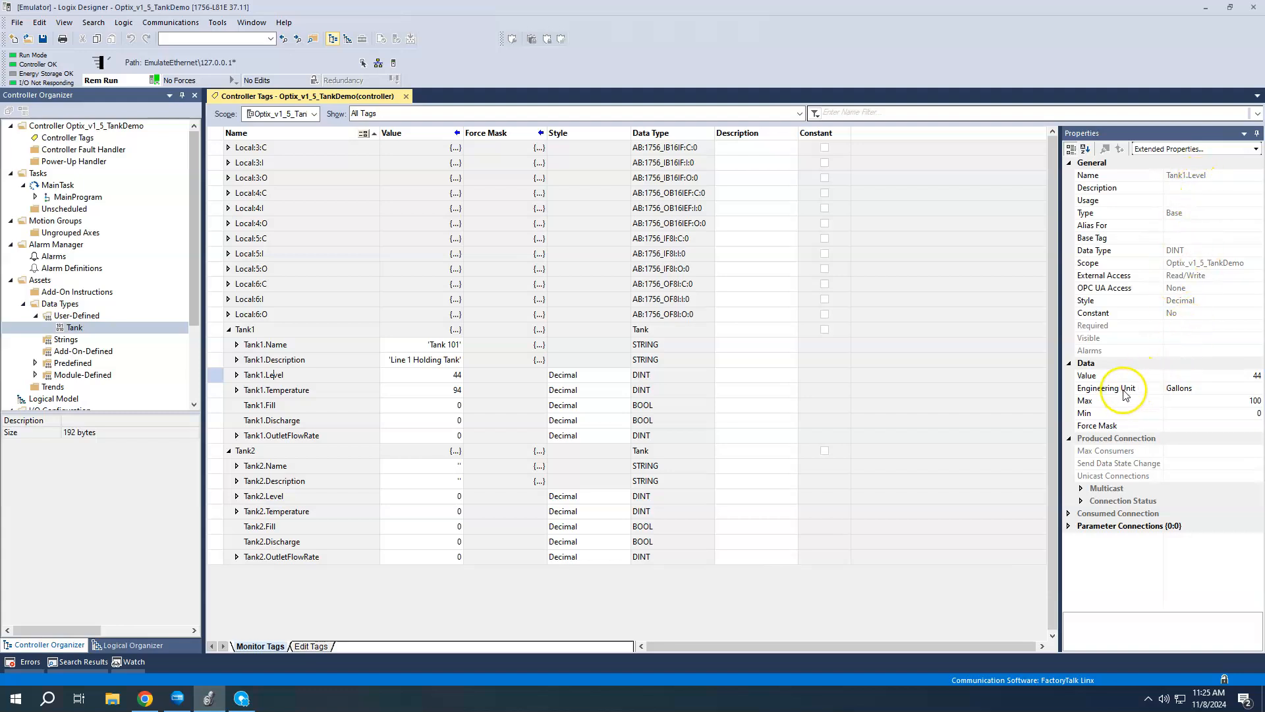
mouse_move(1207, 392)
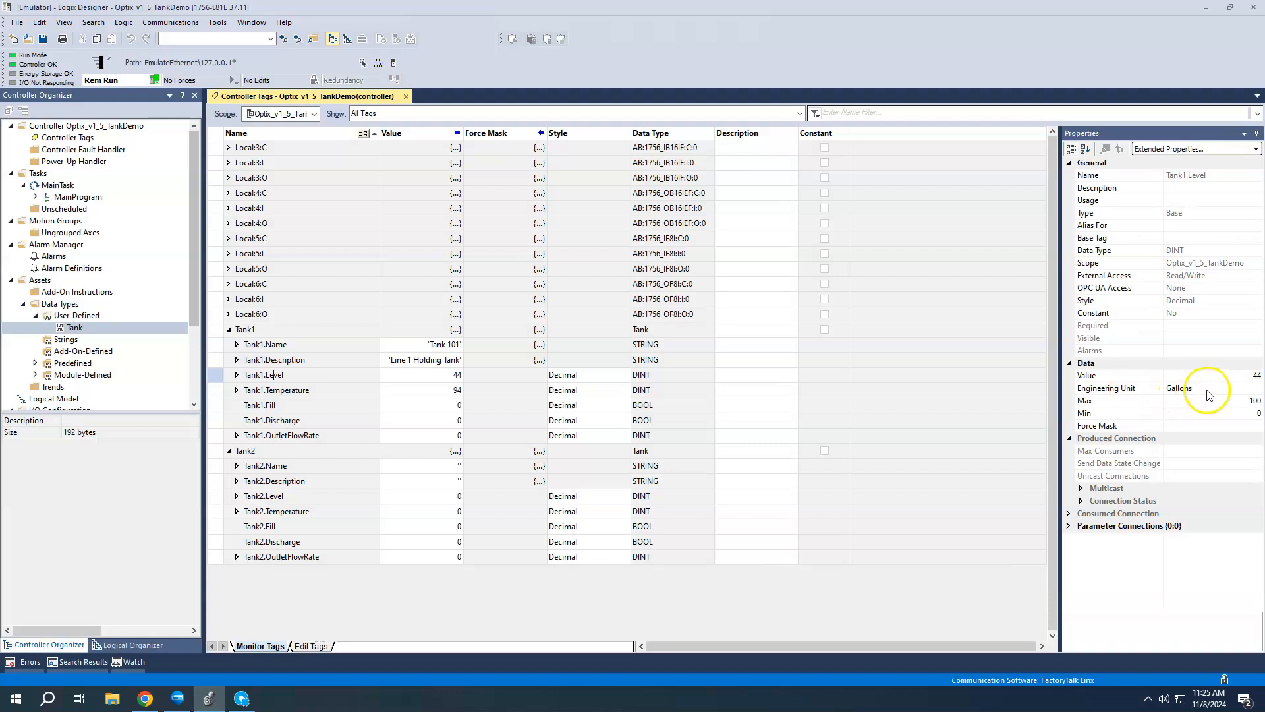
mouse_move(1102, 409)
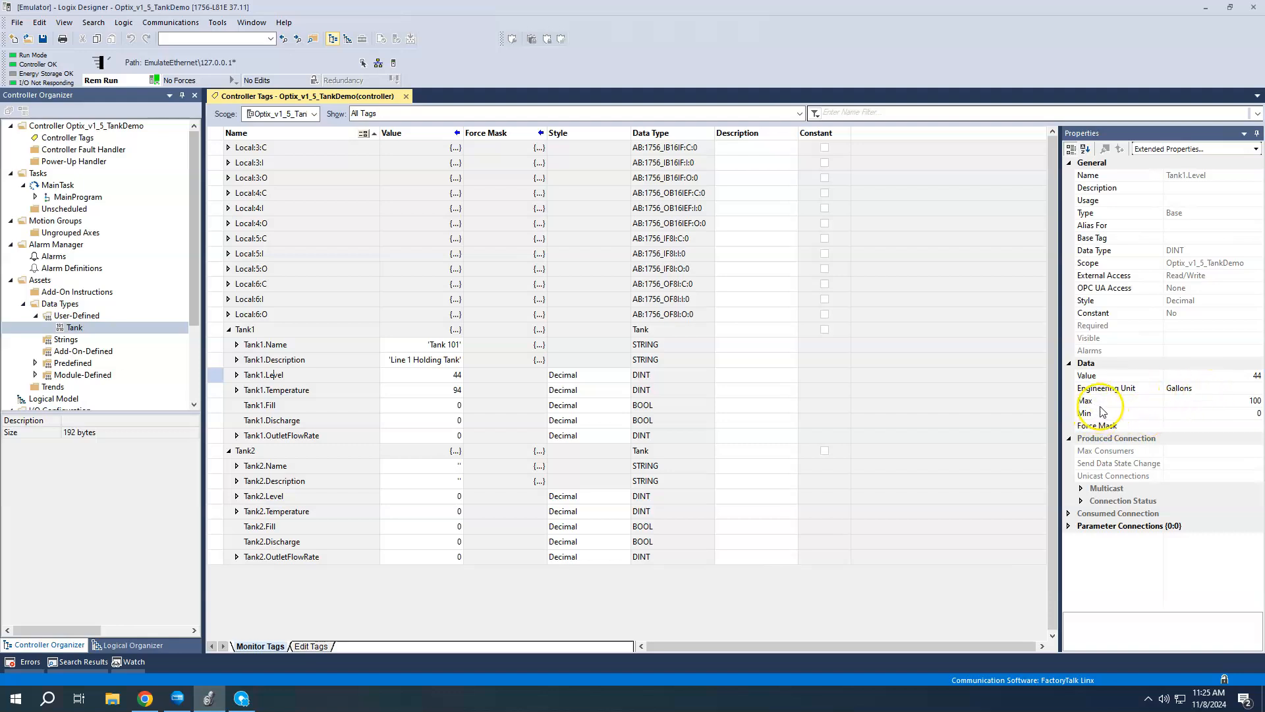
mouse_move(1234, 421)
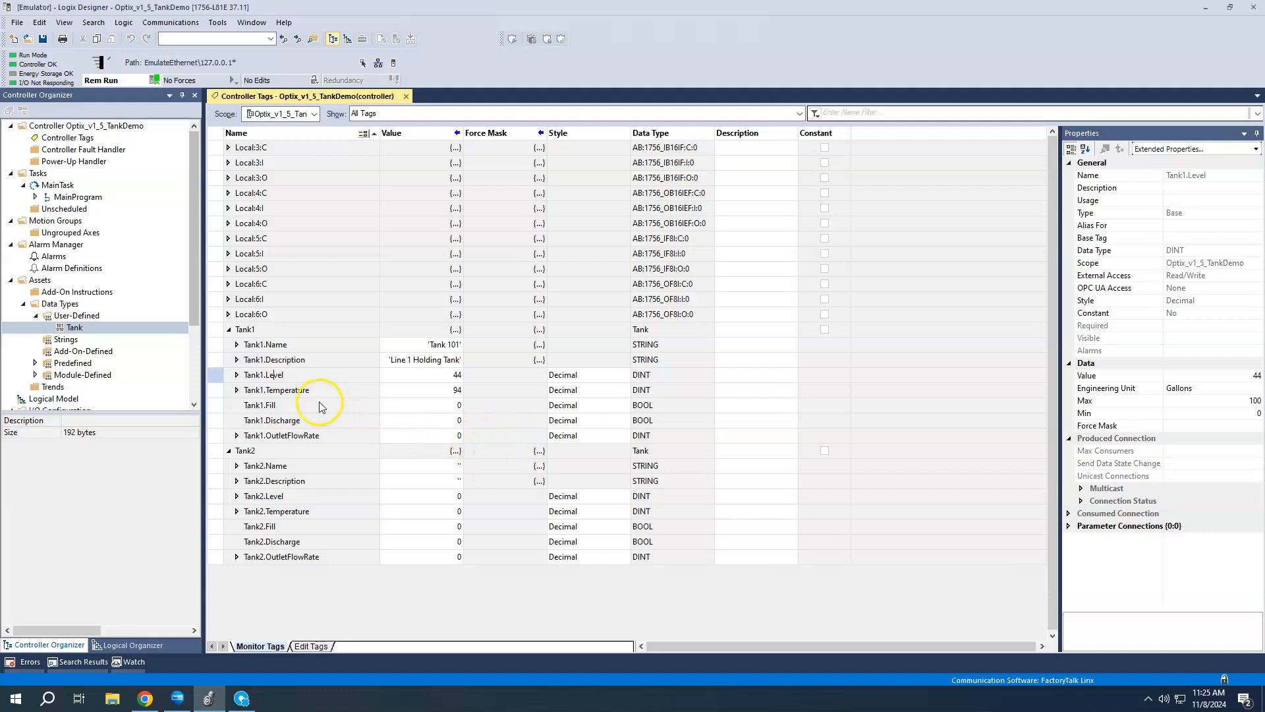
left_click(277, 389)
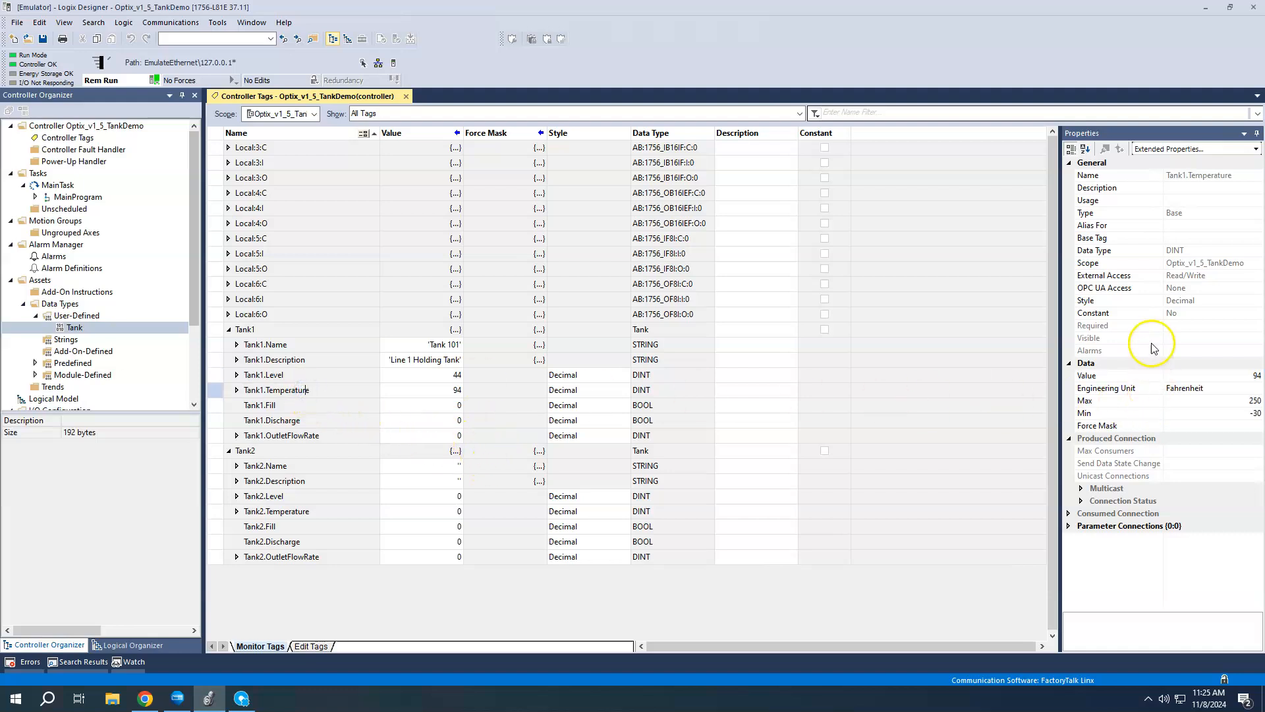
mouse_move(1175, 403)
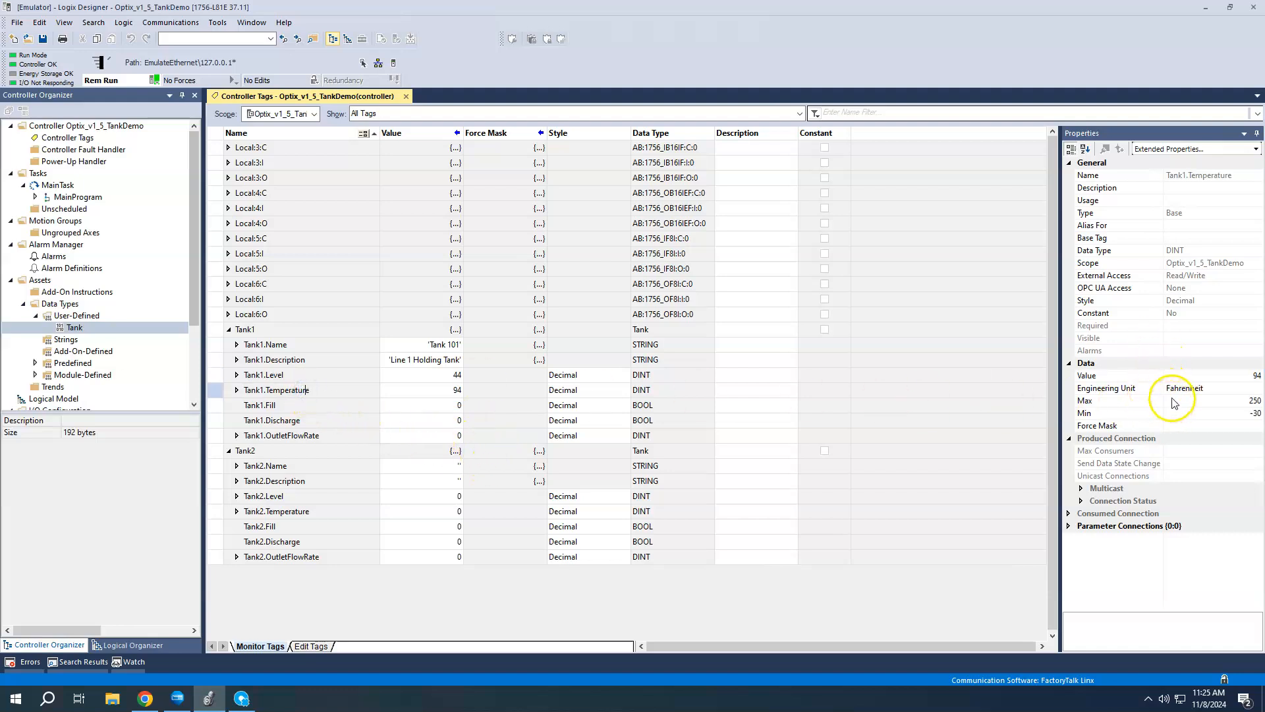
mouse_move(1121, 423)
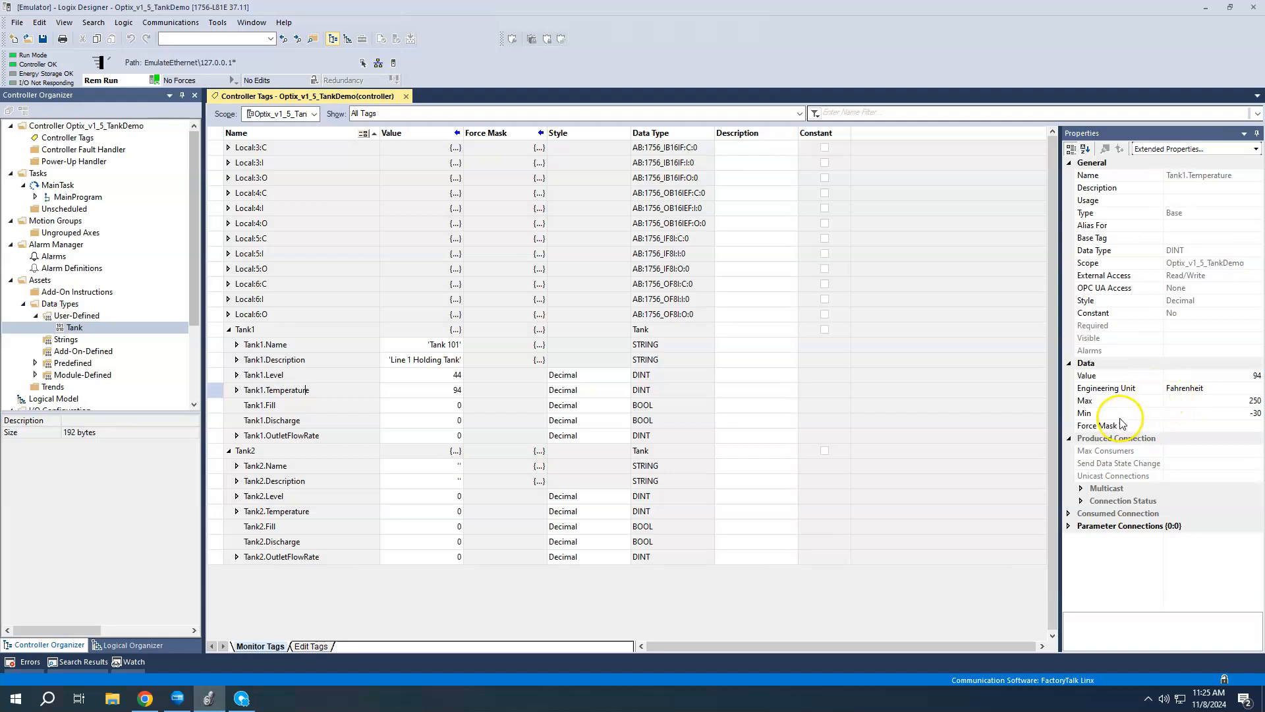
mouse_move(1222, 397)
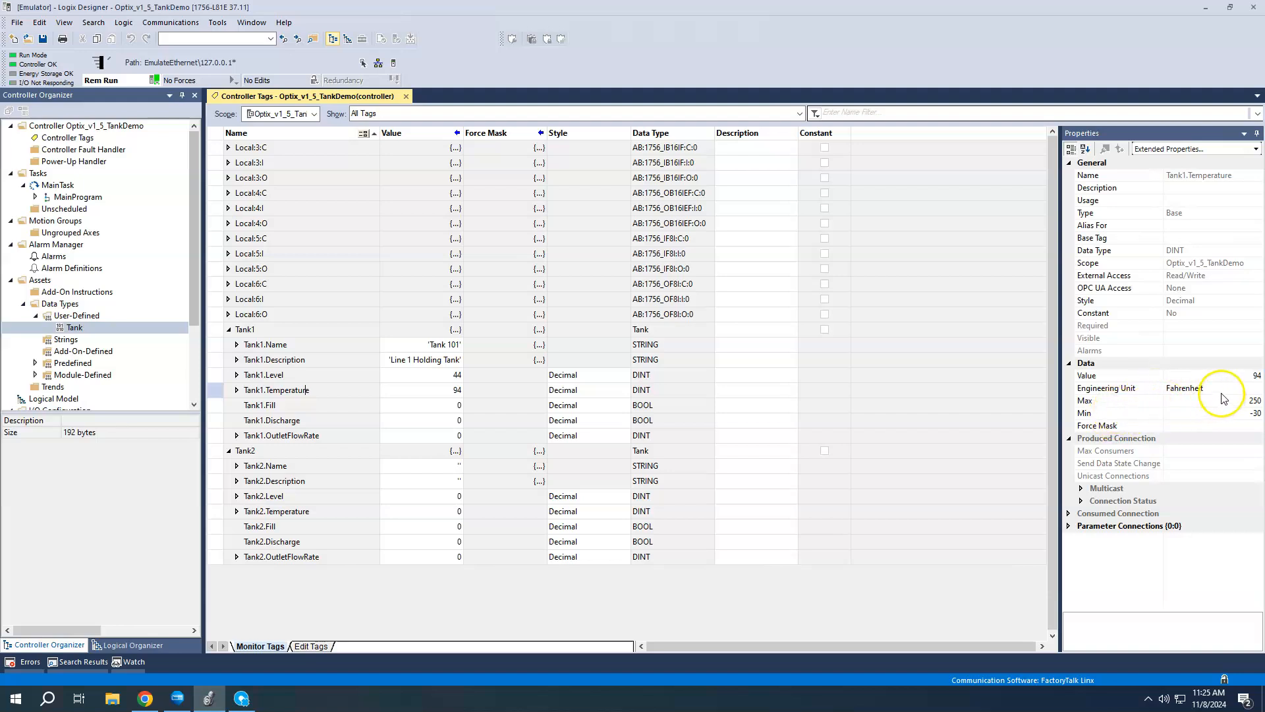
mouse_move(1239, 423)
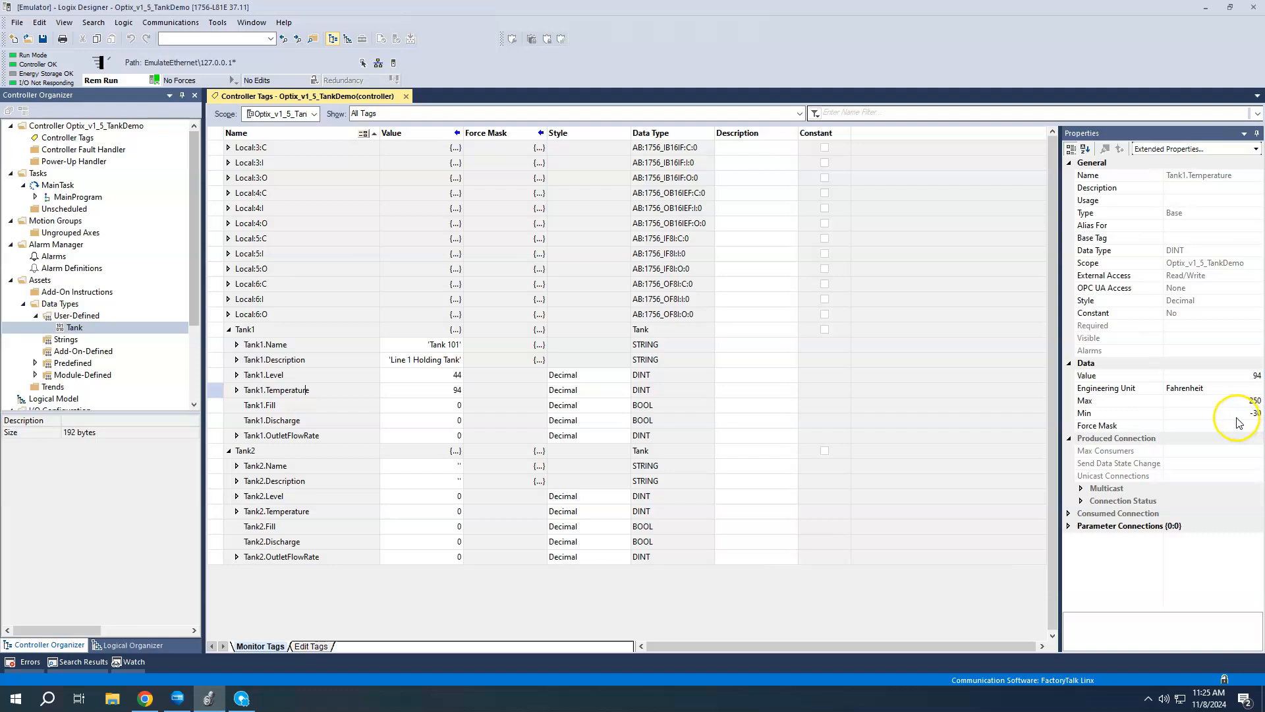
mouse_move(1231, 419)
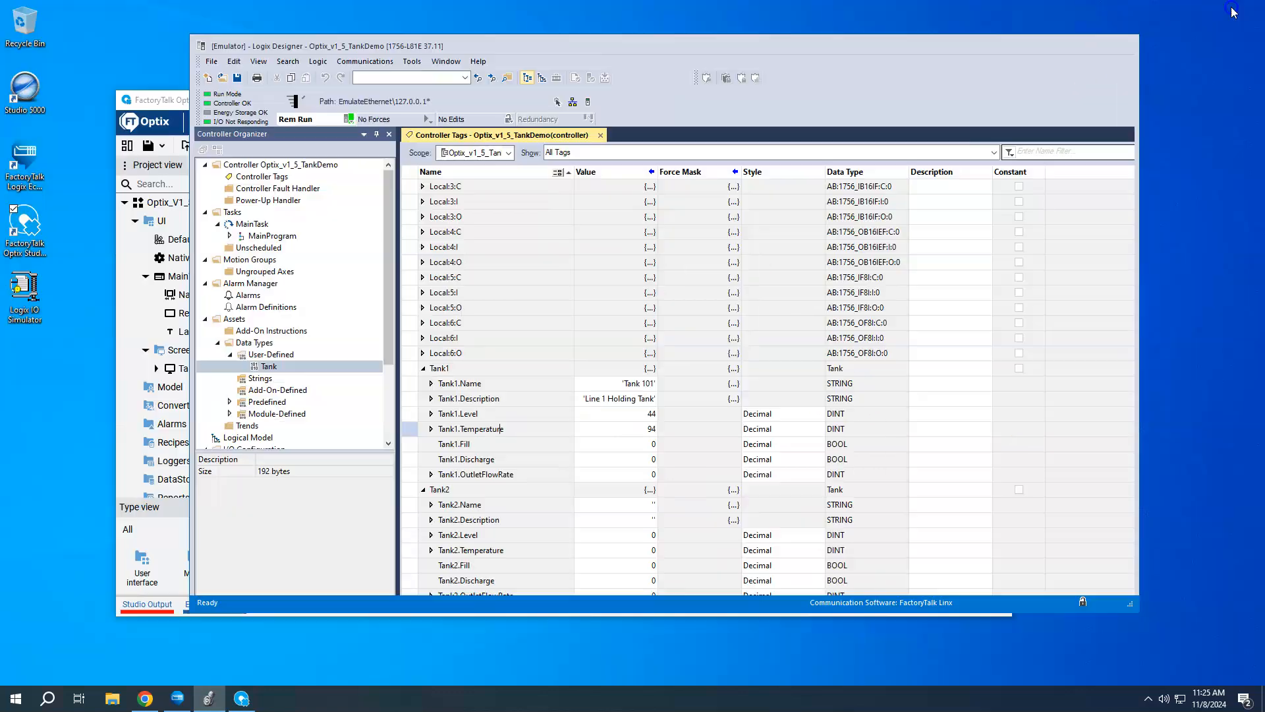
Restore Logix Designer, maximize Optix, and select LogixEcho under RAEtherNet_IPDriver1
left_click(471, 428)
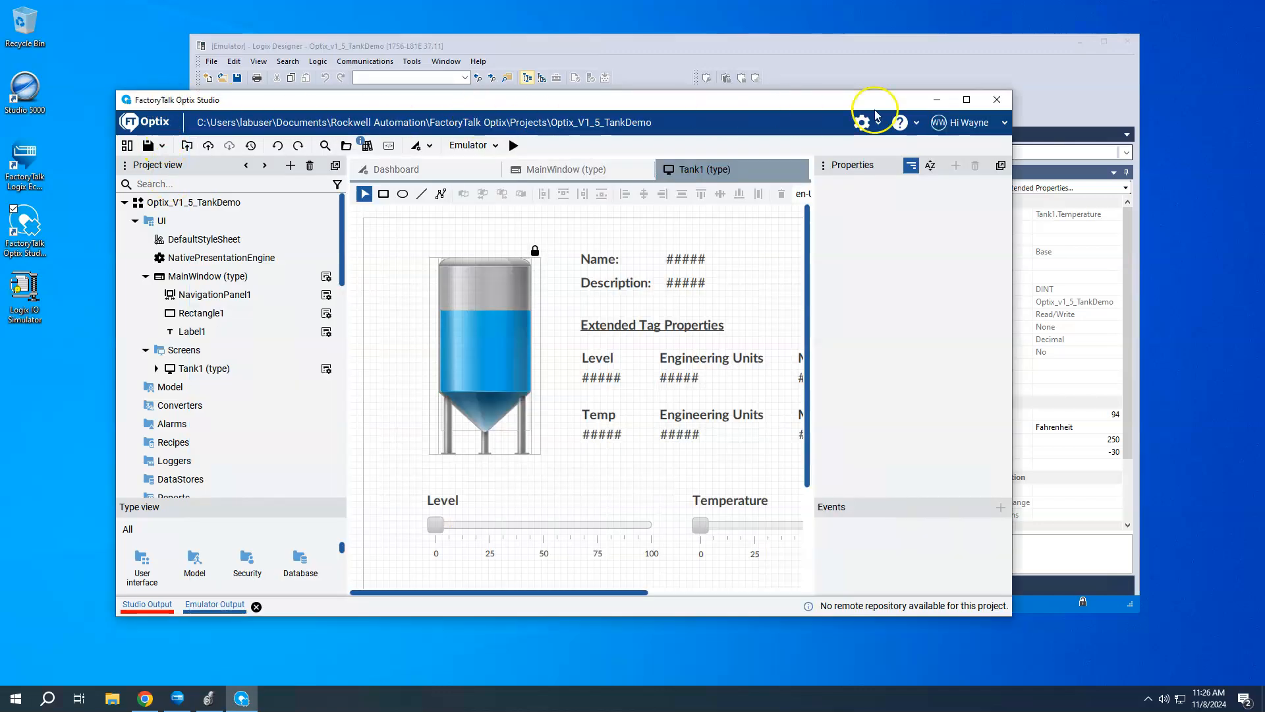
left_click(966, 99)
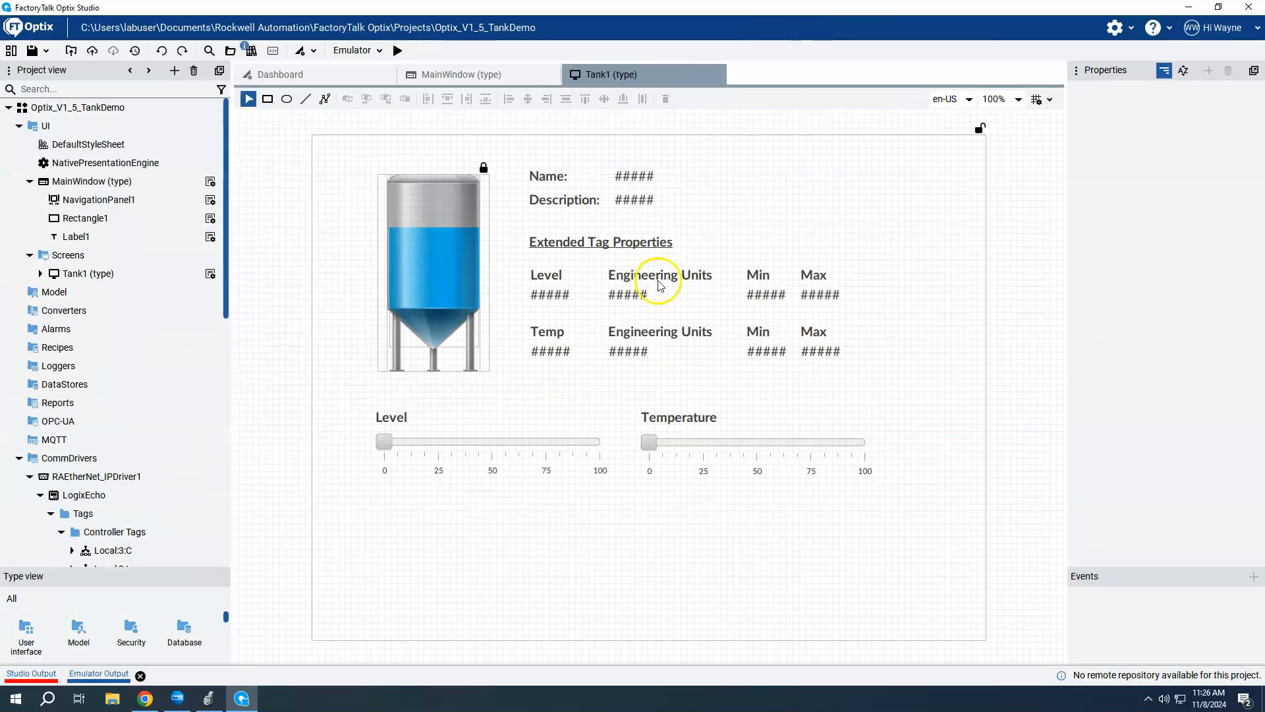
mouse_move(672, 298)
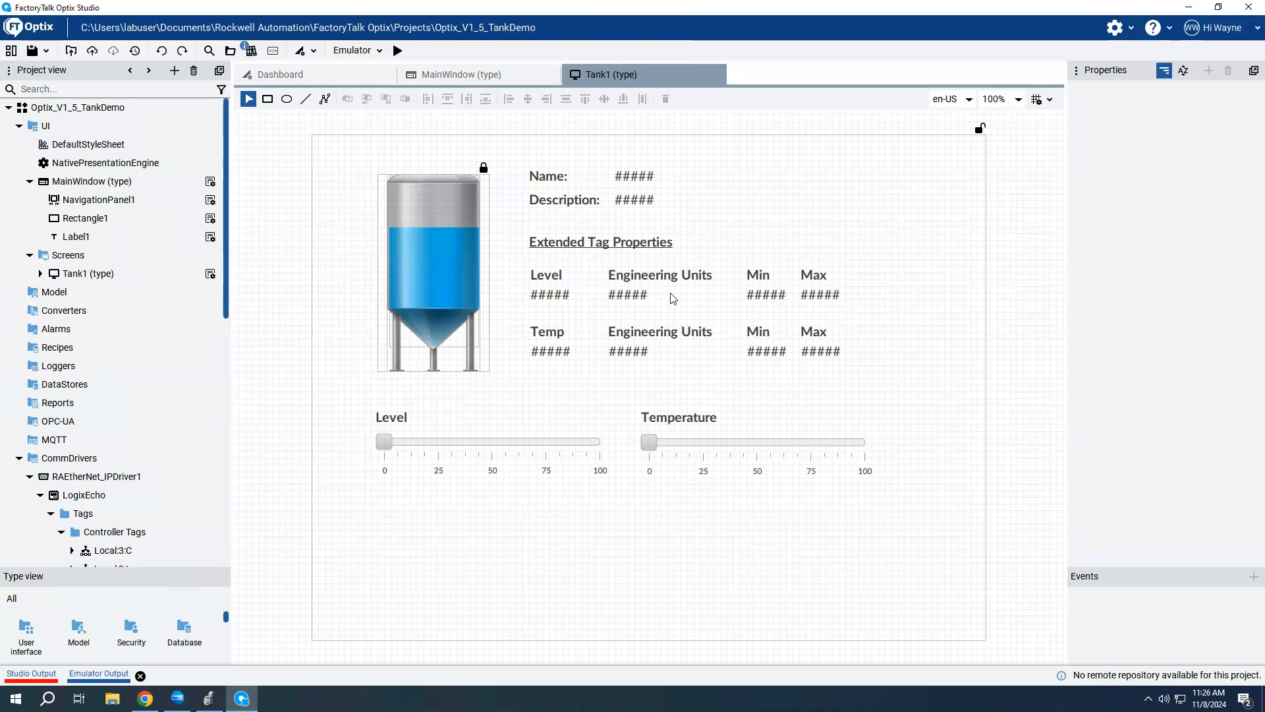
left_click(95, 477)
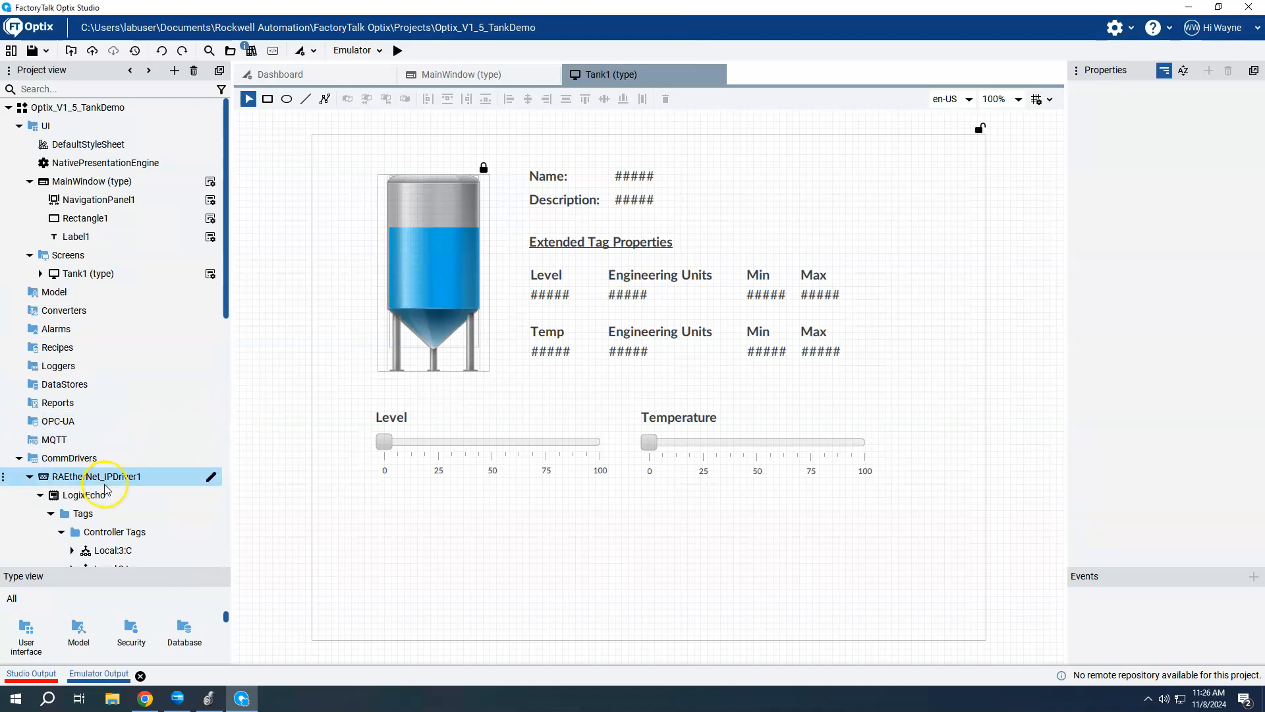
left_click(78, 495)
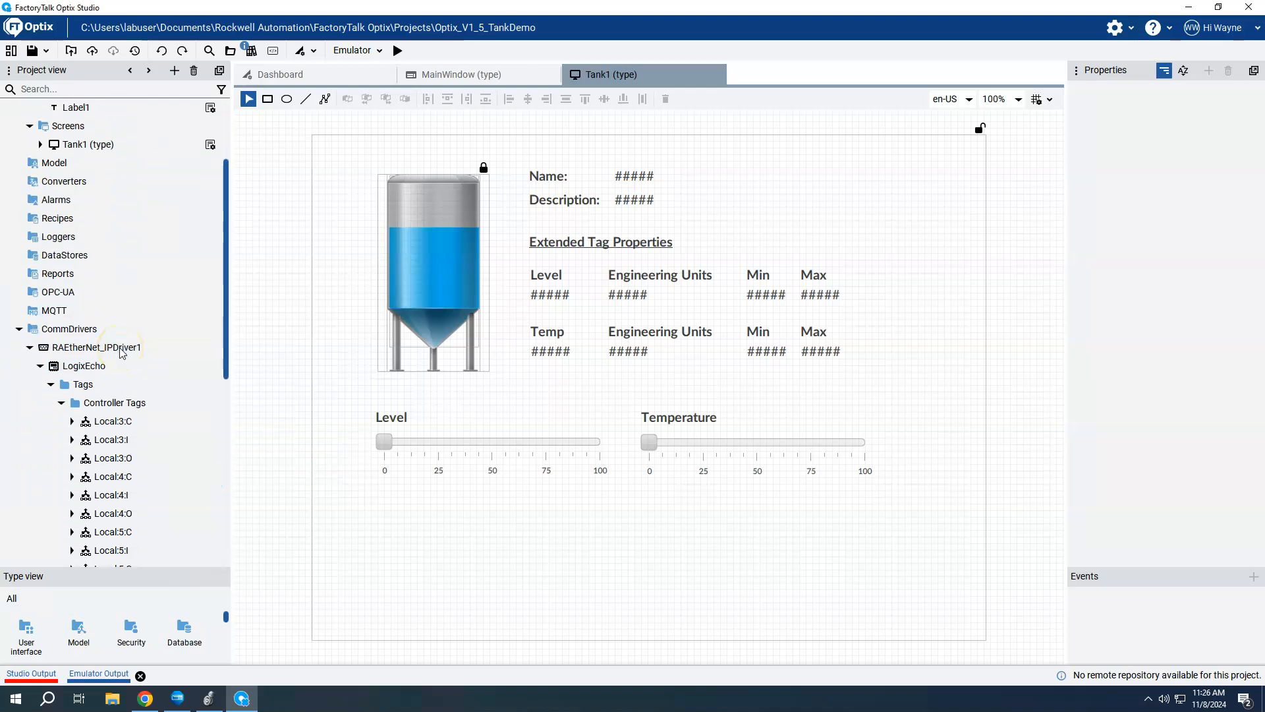
left_click(68, 329)
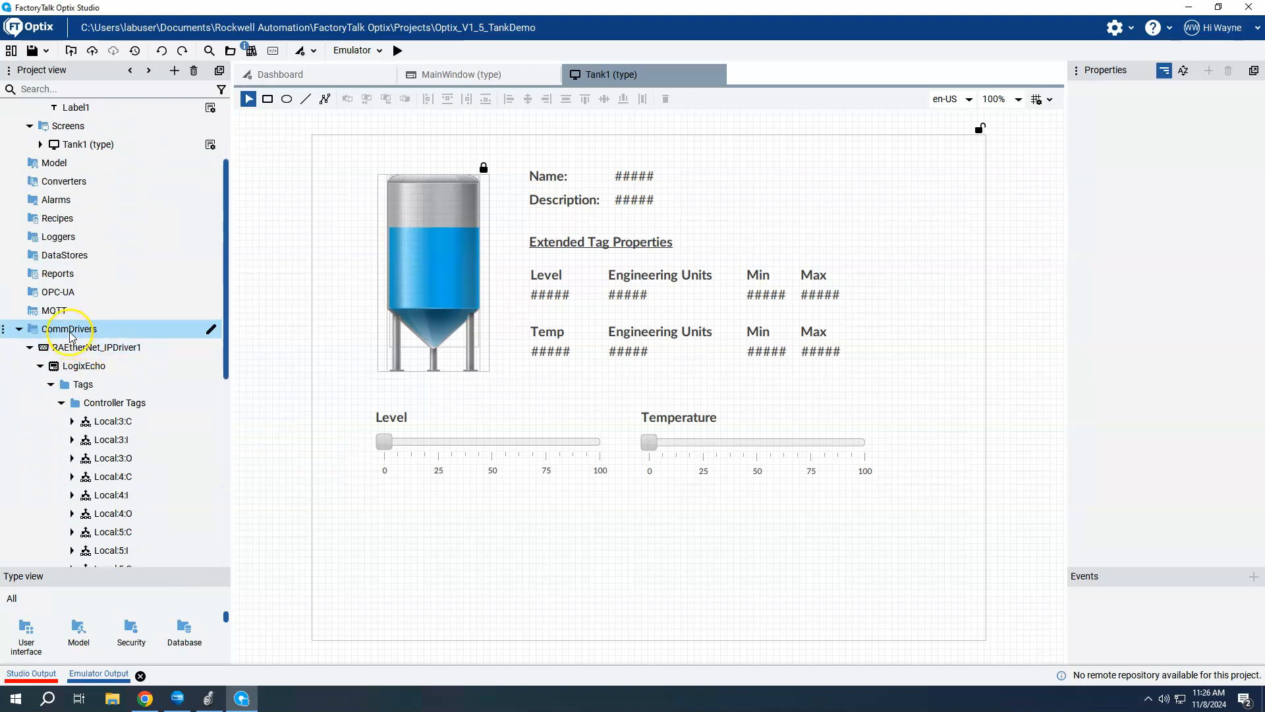
left_click(78, 365)
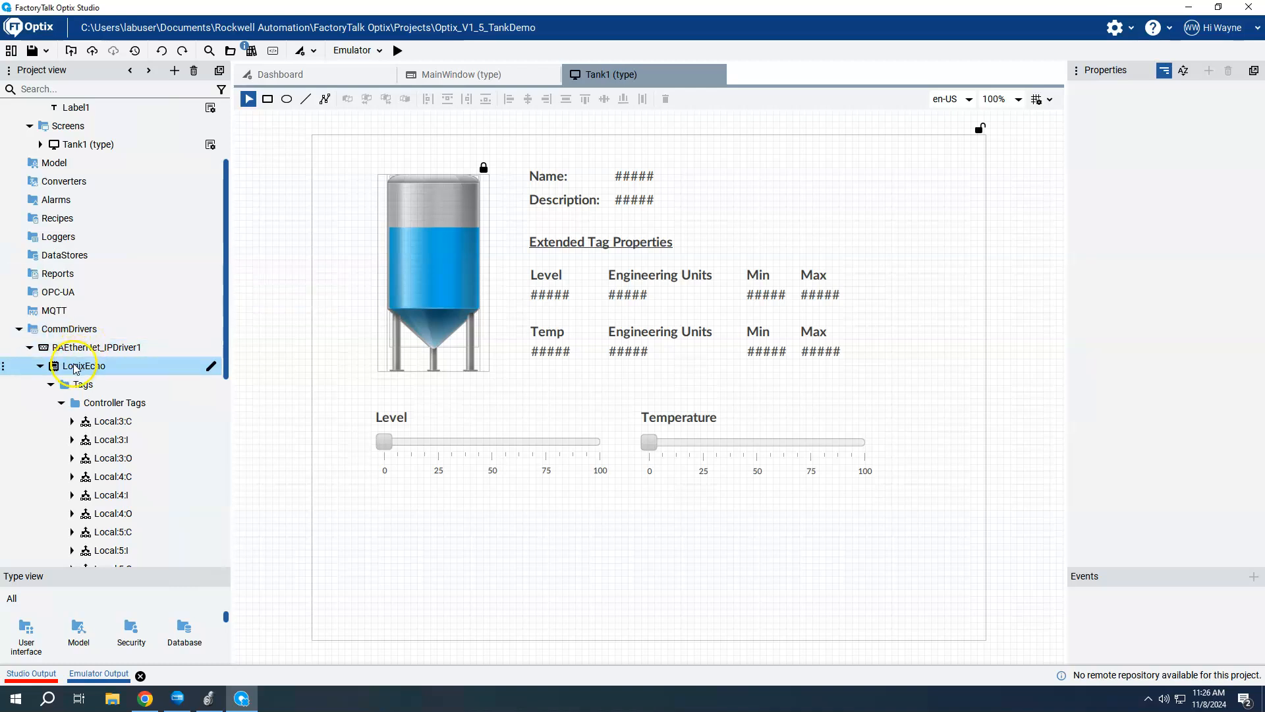
mouse_move(84, 365)
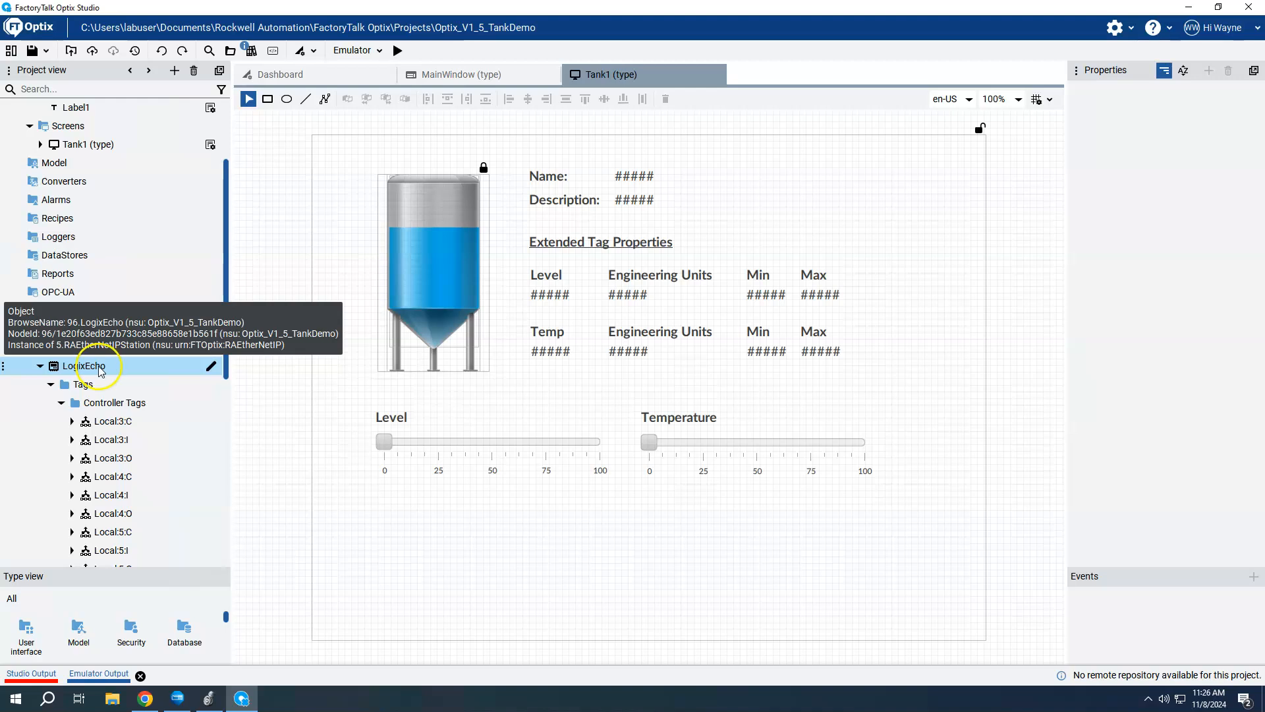
Set the LogixEcho station's Enable extended properties option to True
left_click(83, 365)
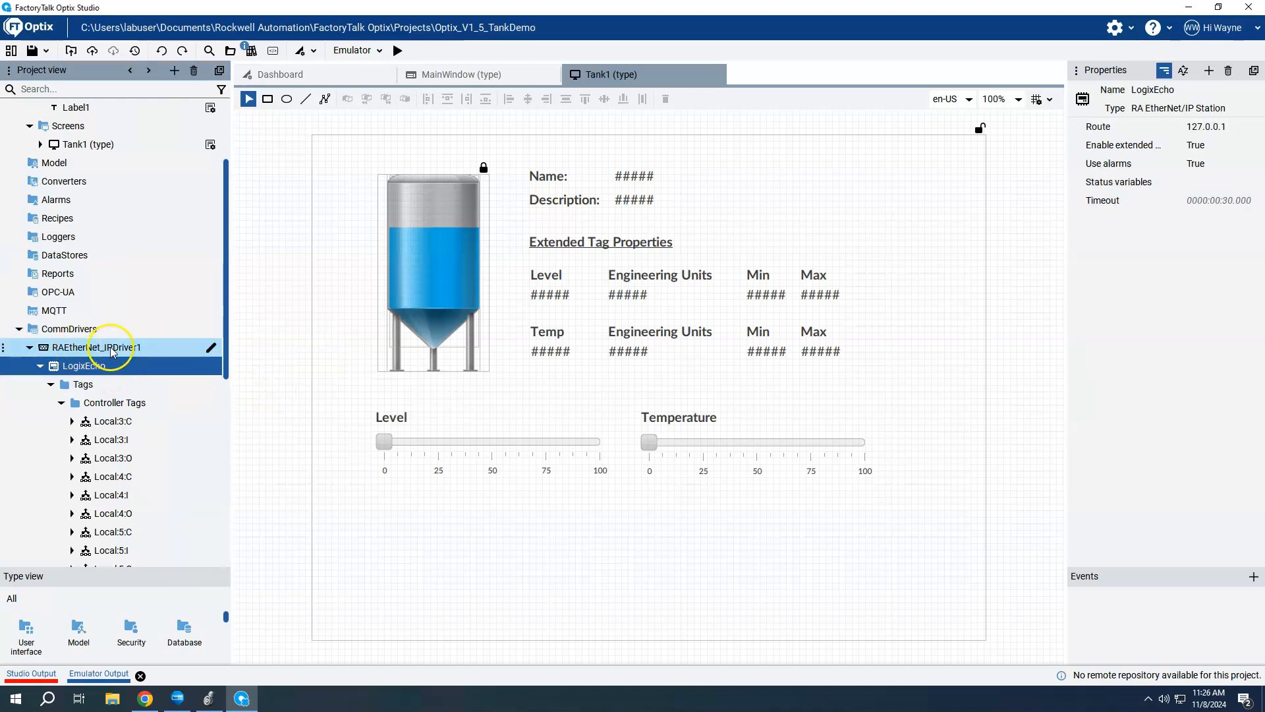
mouse_move(168, 353)
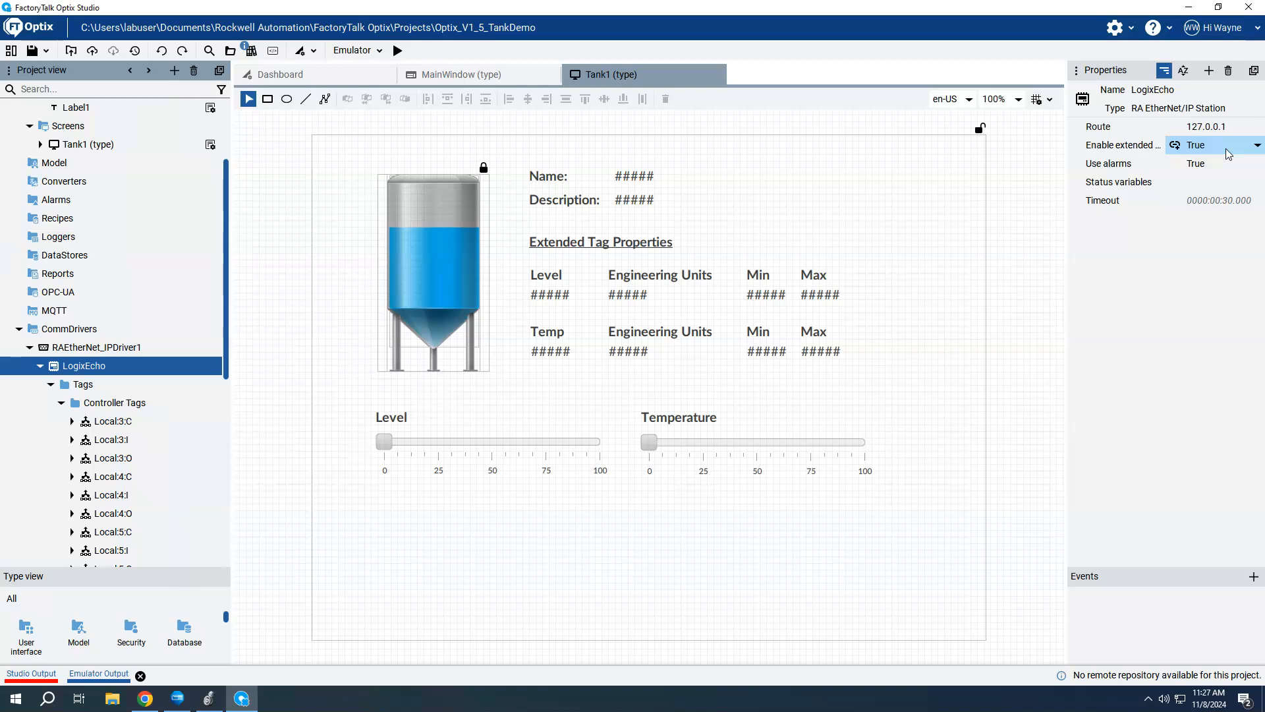
left_click(1212, 163)
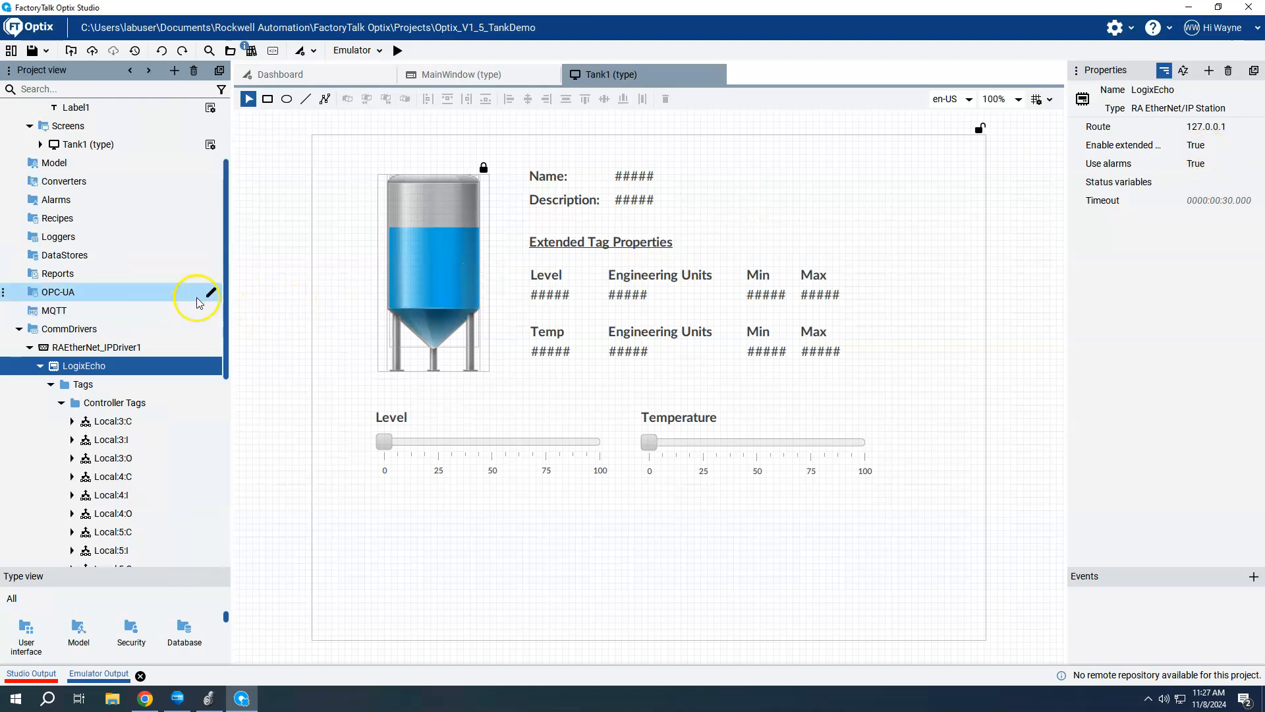
Scroll to Controller Tags and expand Tank1 to list Name, Description, Level, Temperature
scroll("down", 3)
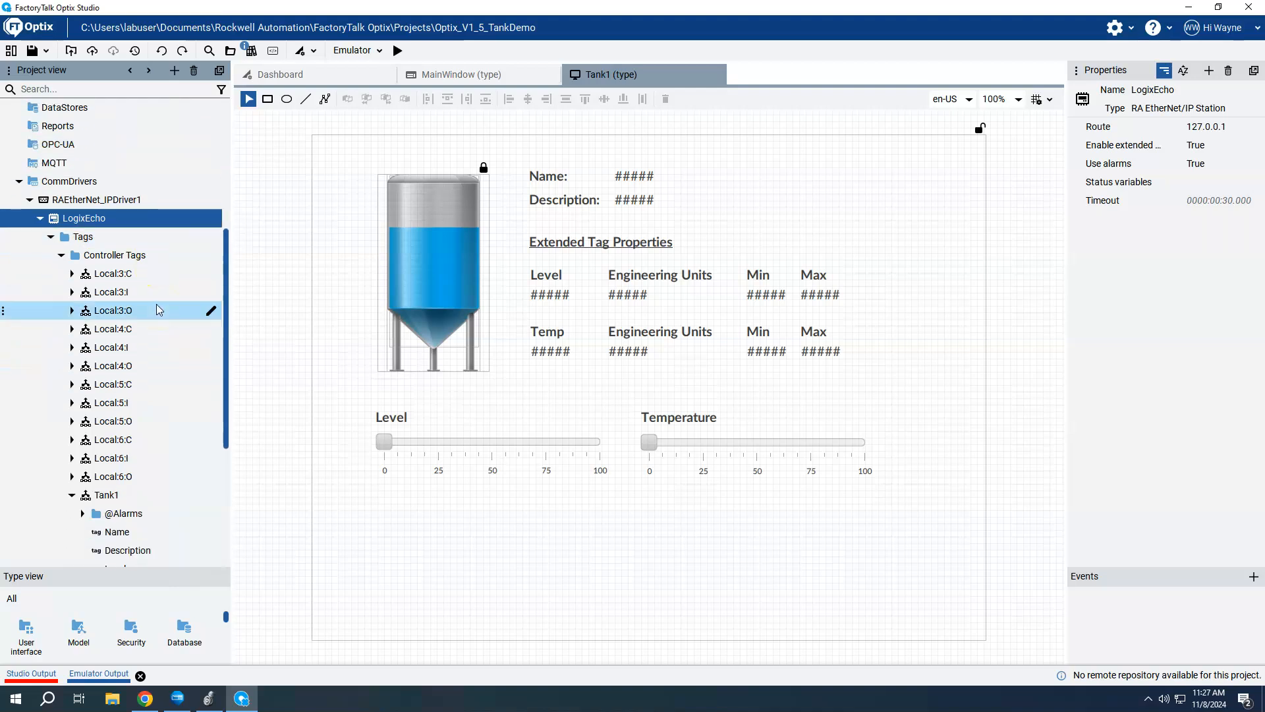
scroll("down", 3)
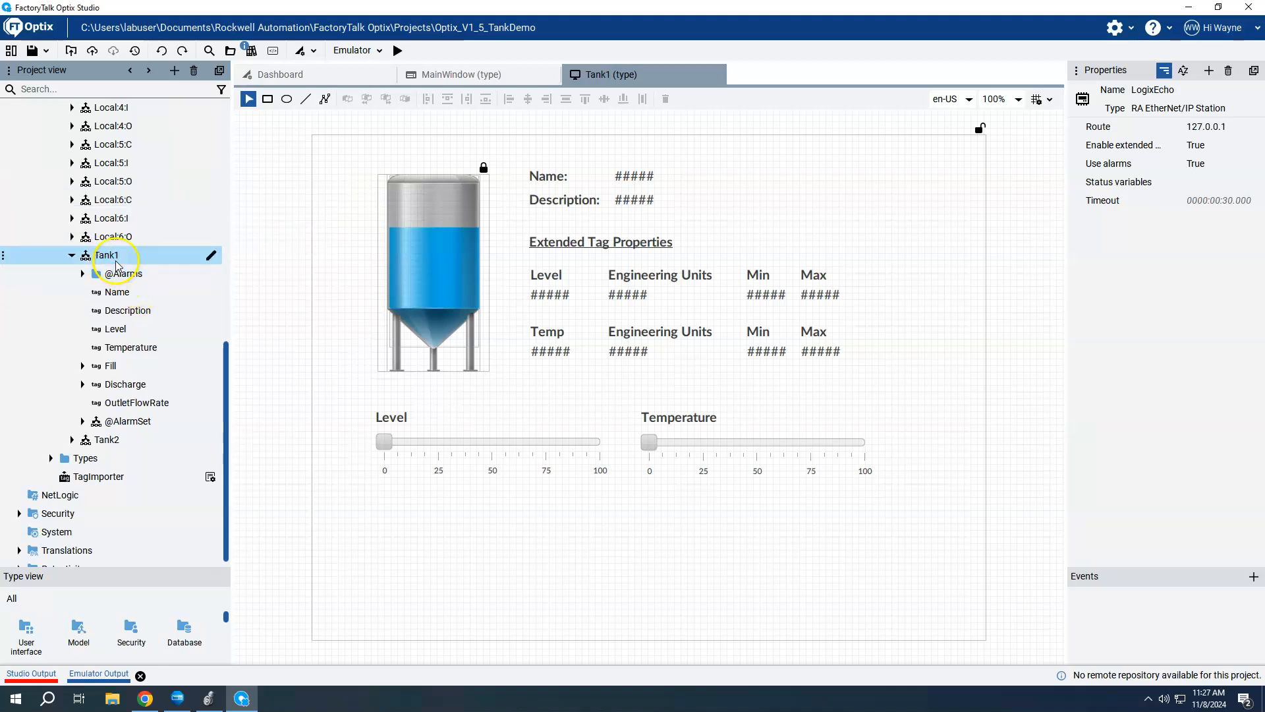
left_click(115, 329)
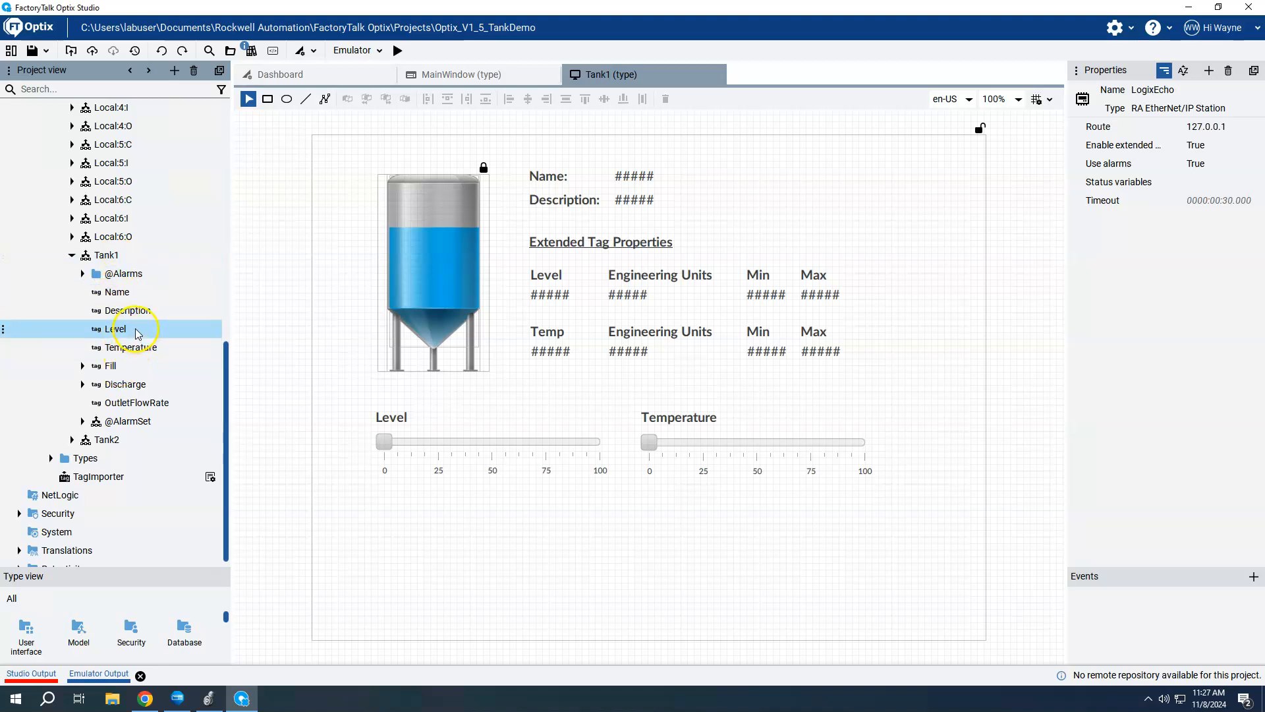
mouse_move(132, 347)
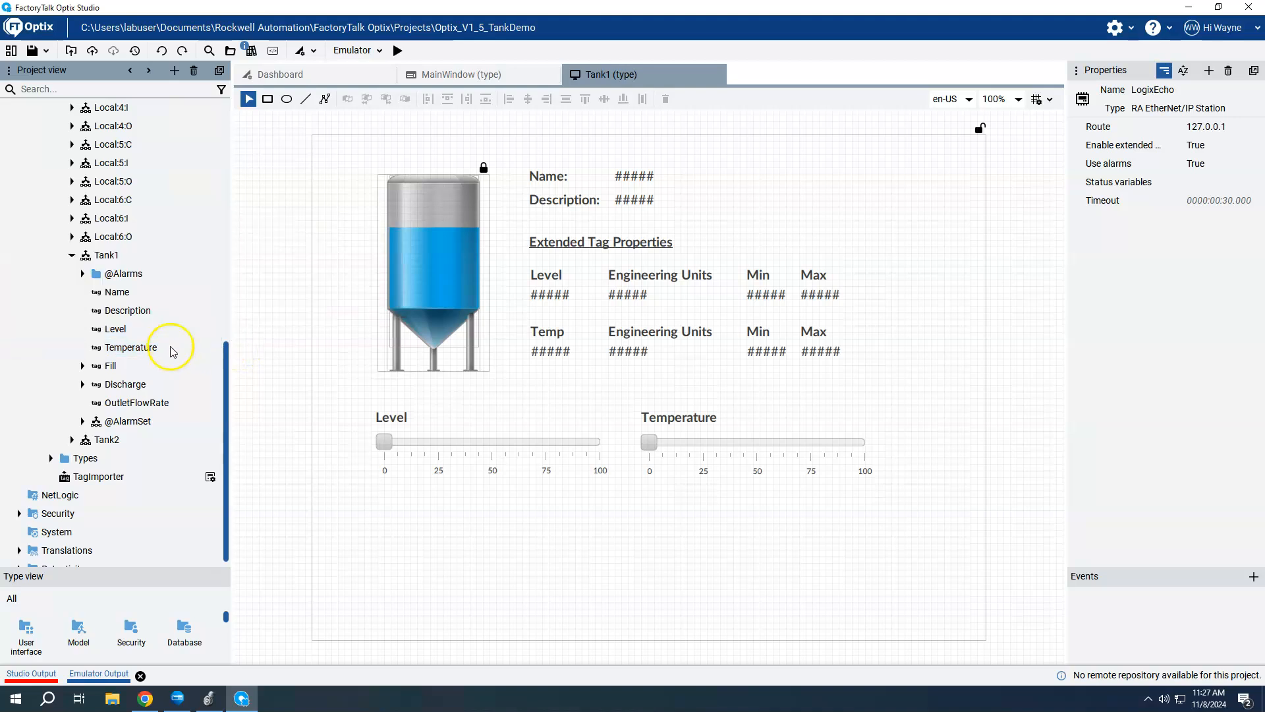
mouse_move(191, 350)
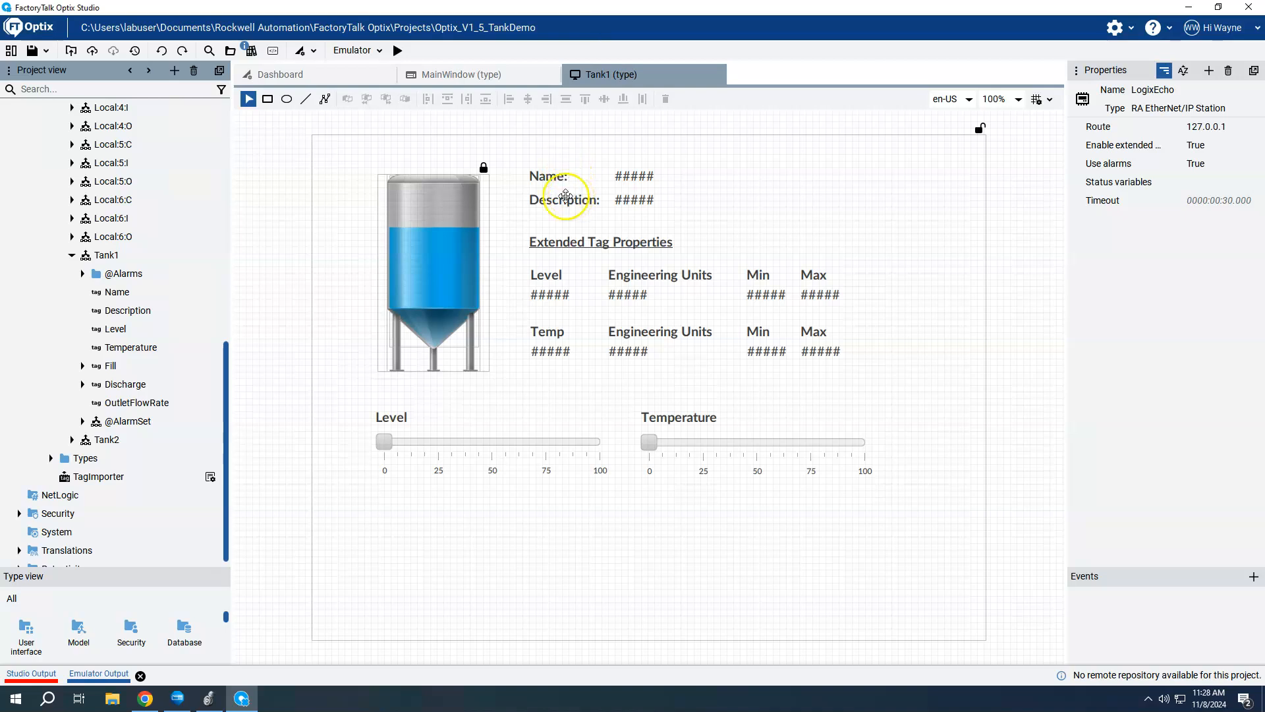
Link the Level units label's Text, browsing Tank1 > Level engineering units and unit range
left_click(117, 291)
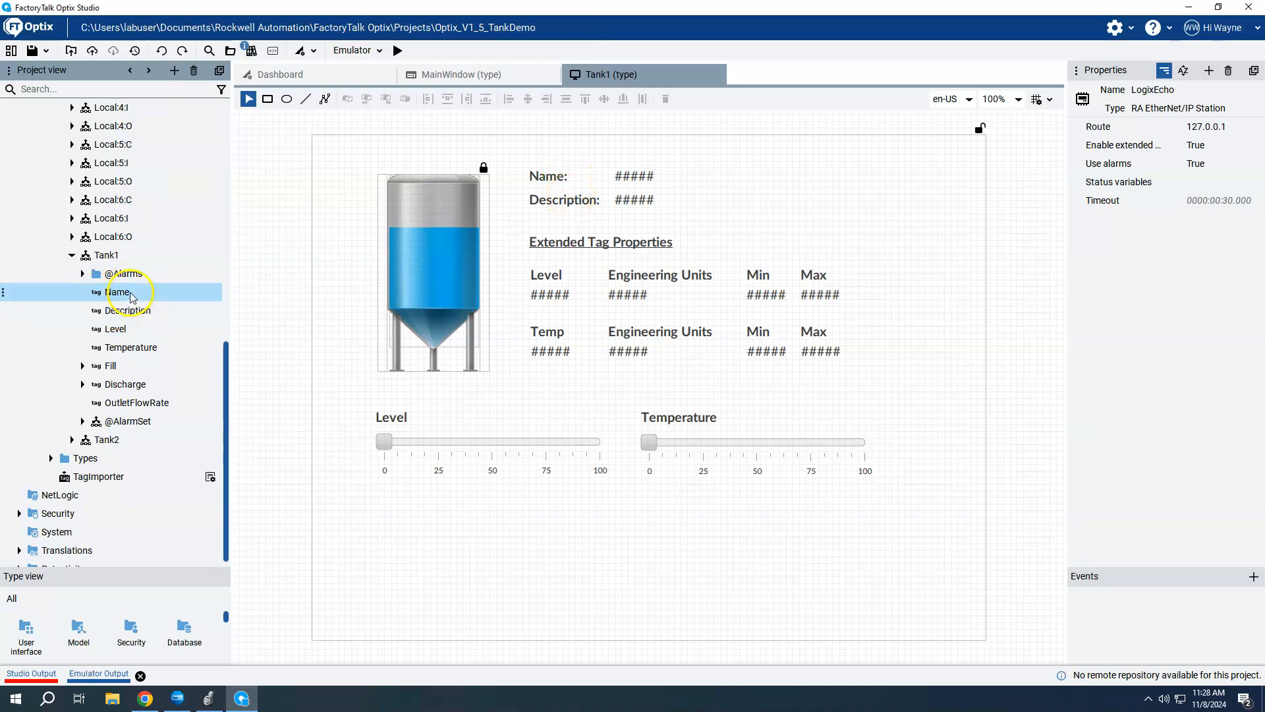
mouse_move(144, 298)
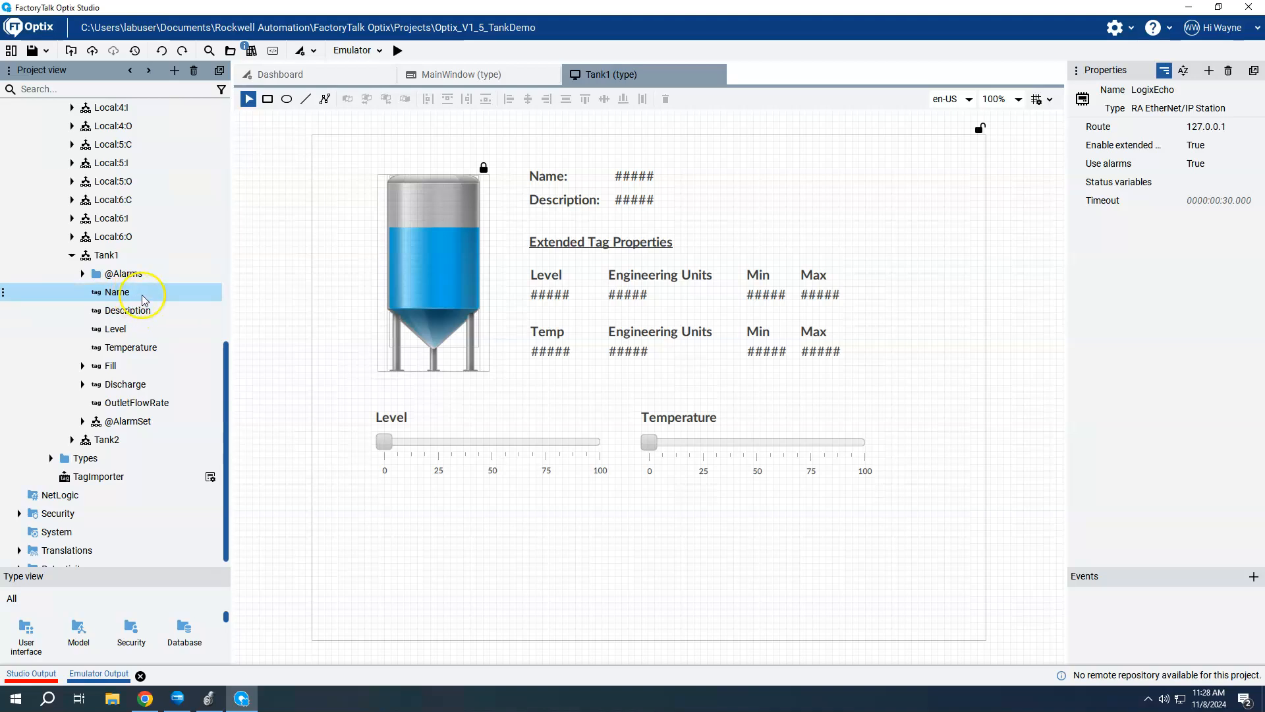
mouse_move(587, 244)
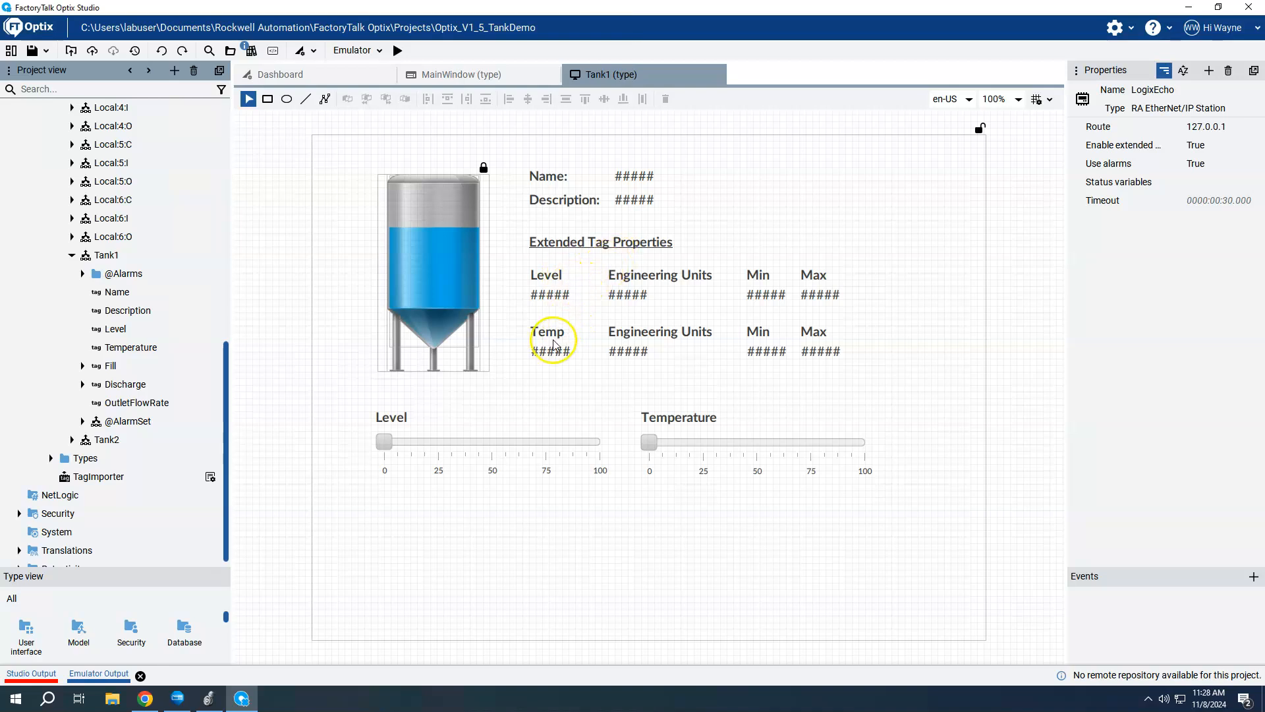
mouse_move(650, 283)
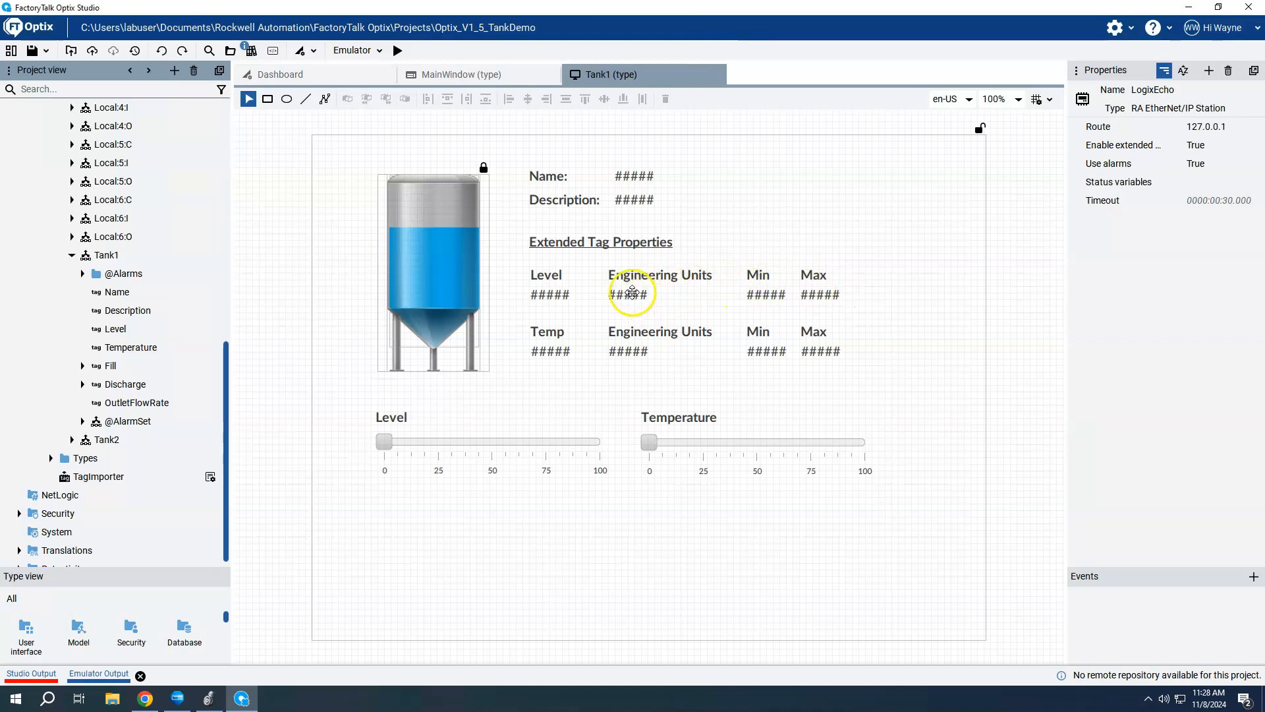
left_click(628, 294)
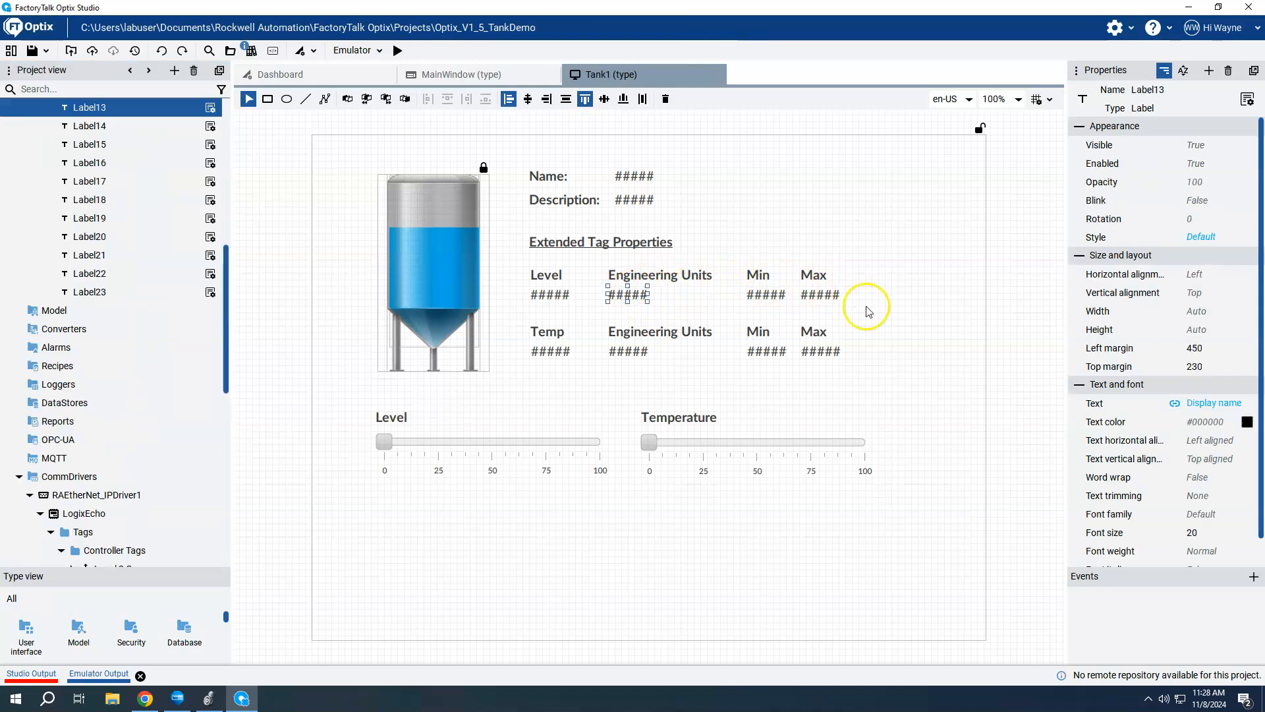
mouse_move(615, 306)
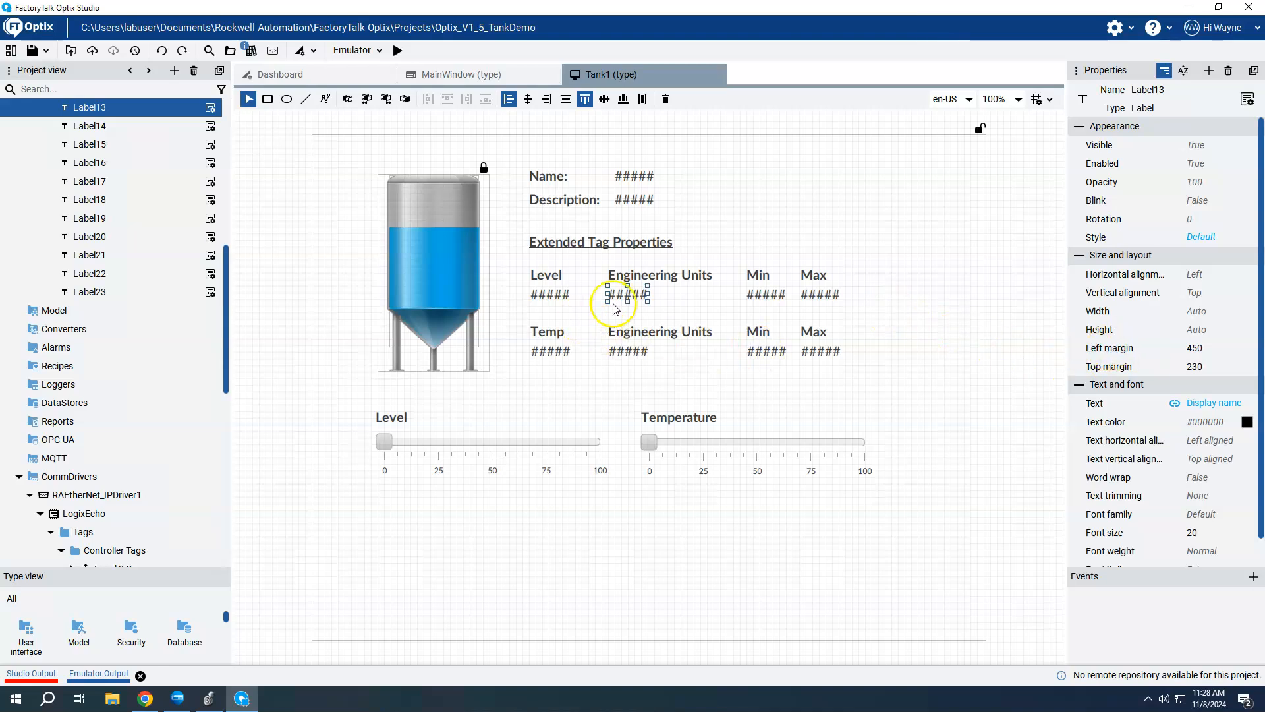
mouse_move(976, 331)
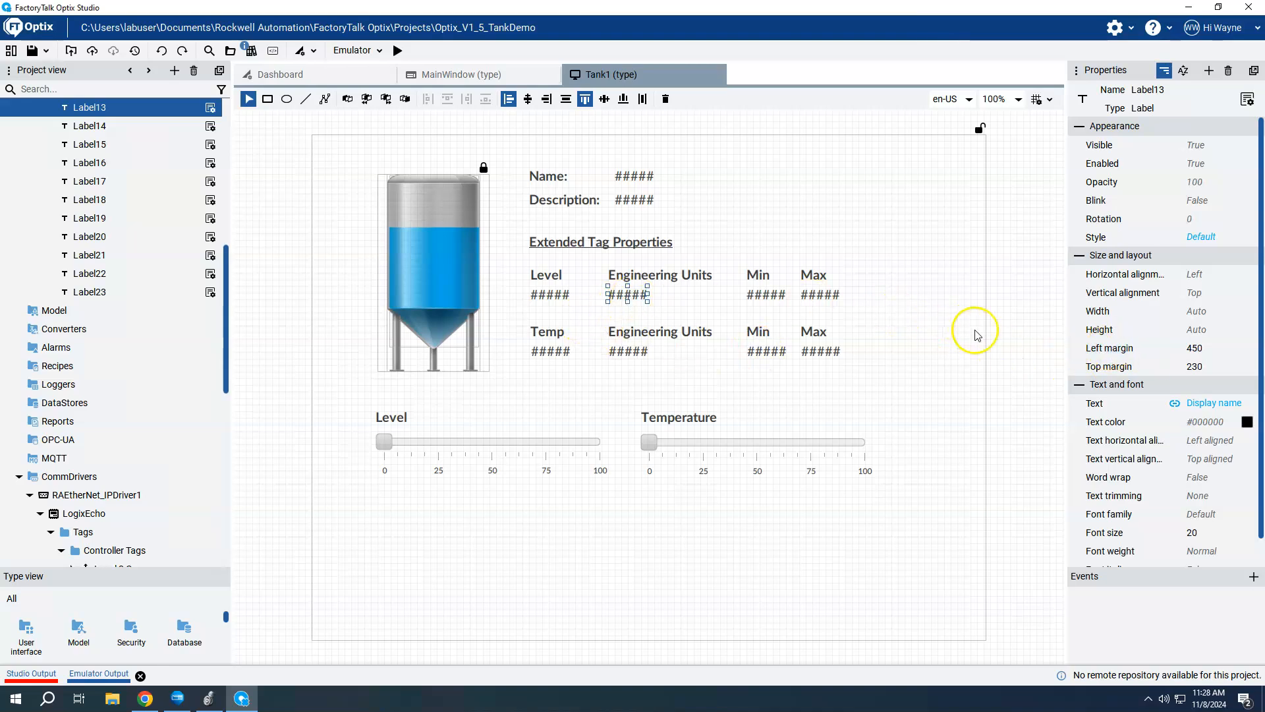
mouse_move(1095, 403)
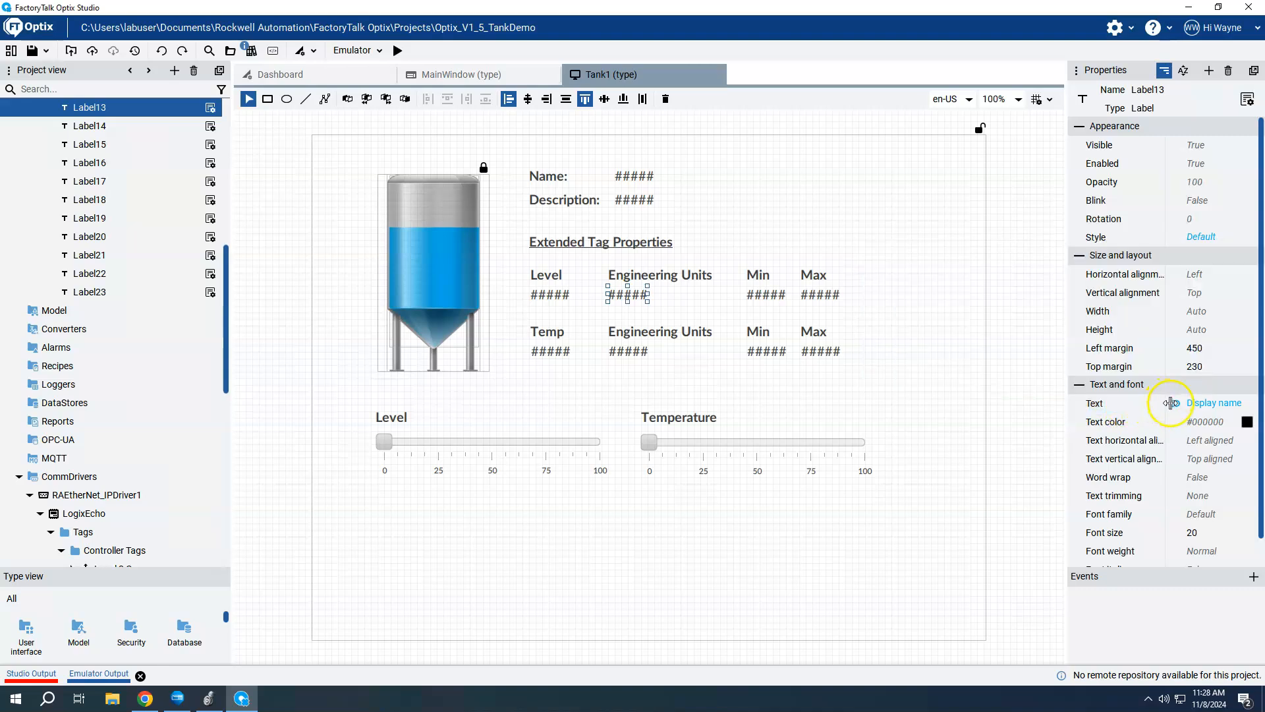
left_click(1171, 403)
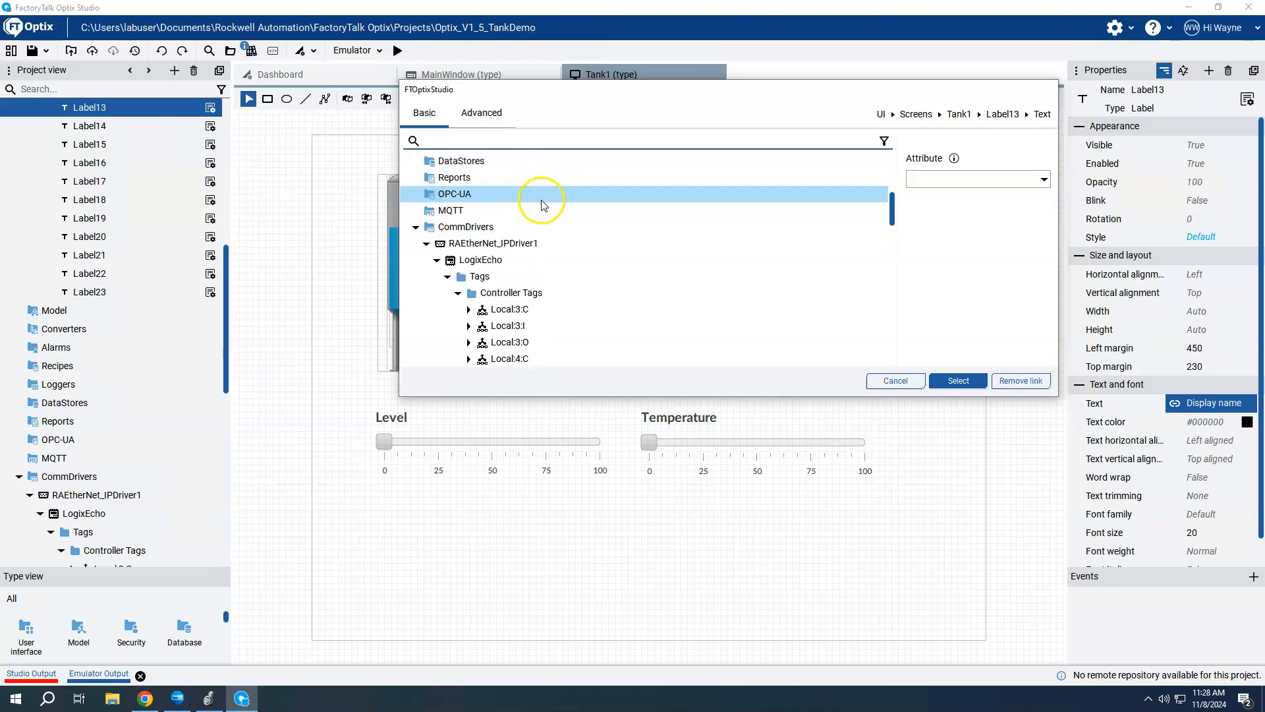
left_click(495, 244)
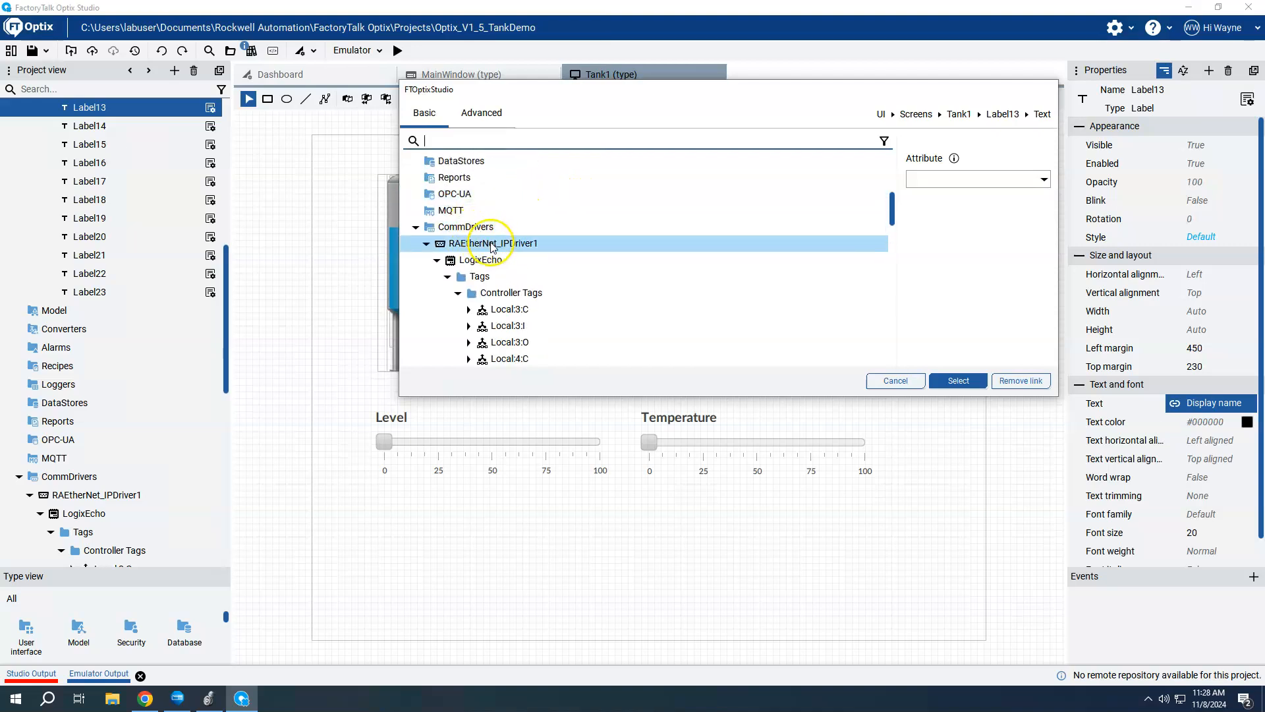
mouse_move(499, 261)
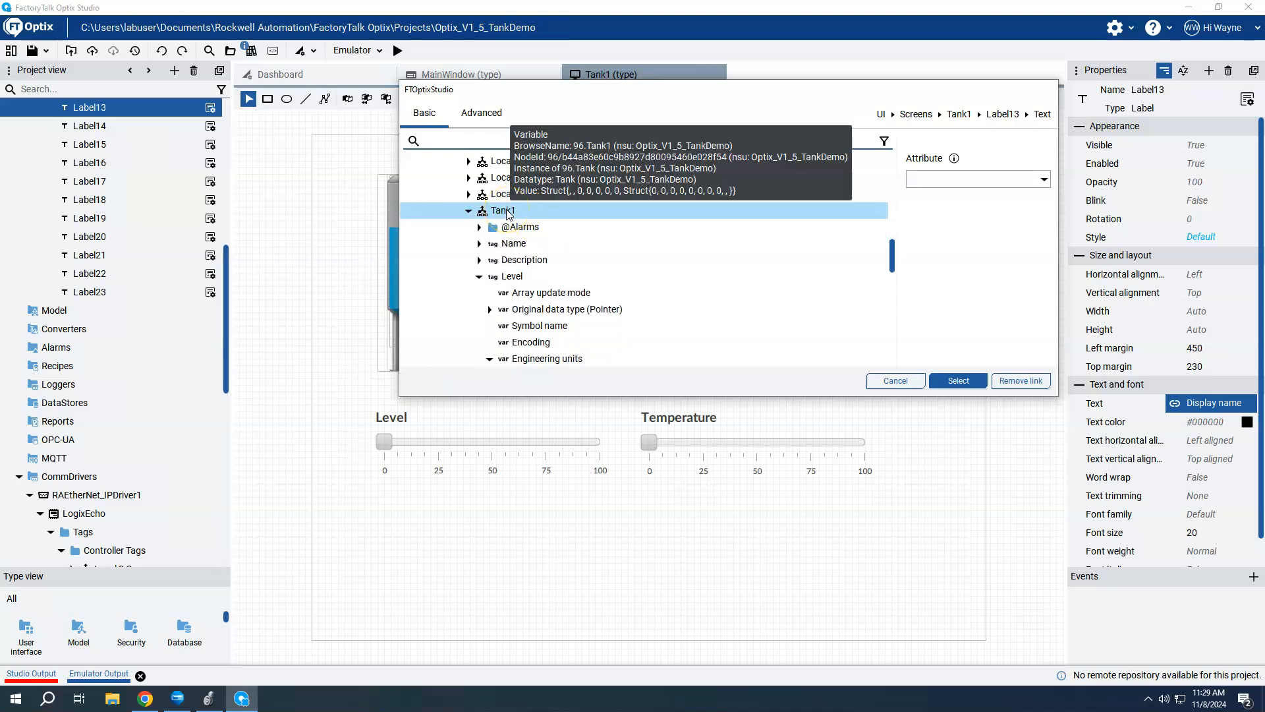
left_click(512, 260)
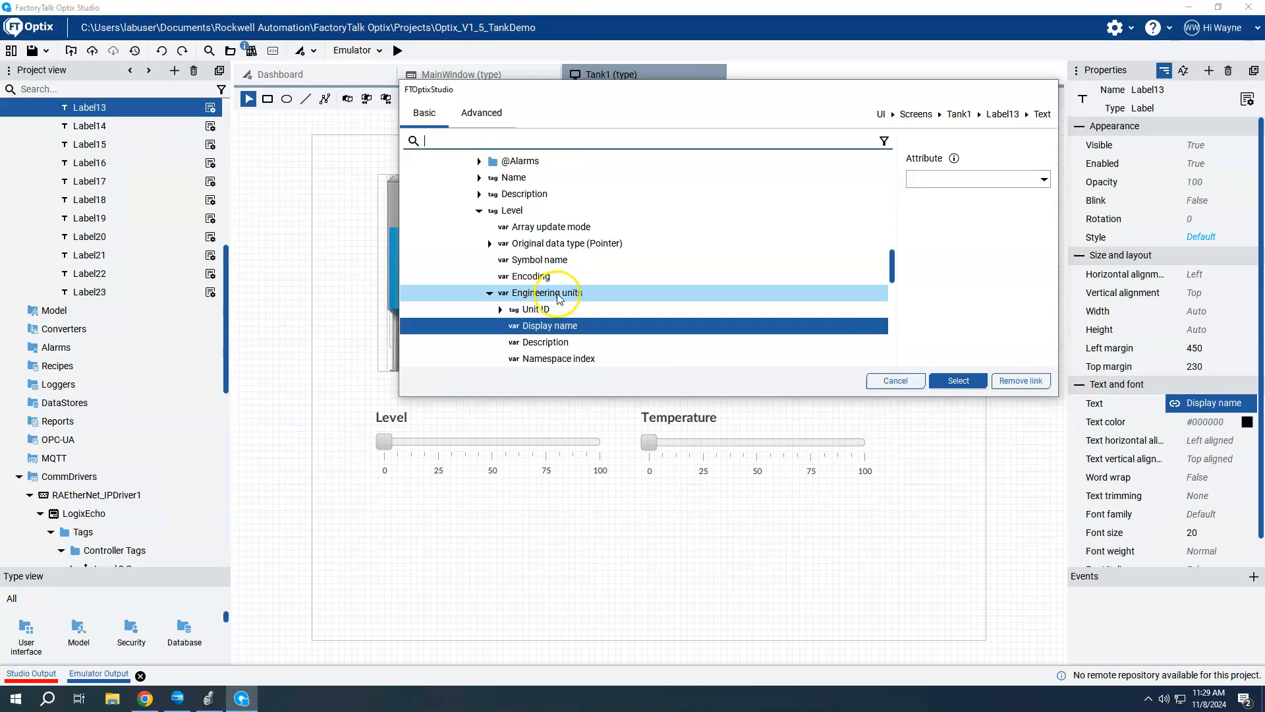
mouse_move(555, 298)
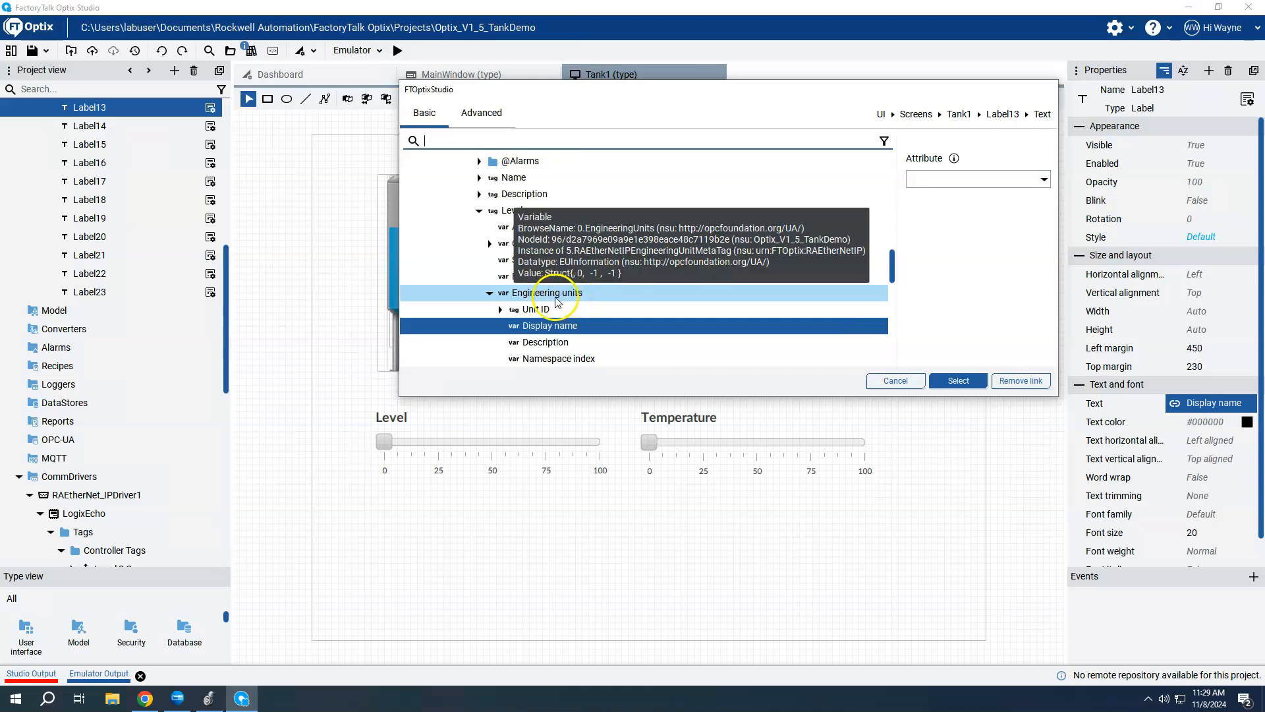
mouse_move(592, 295)
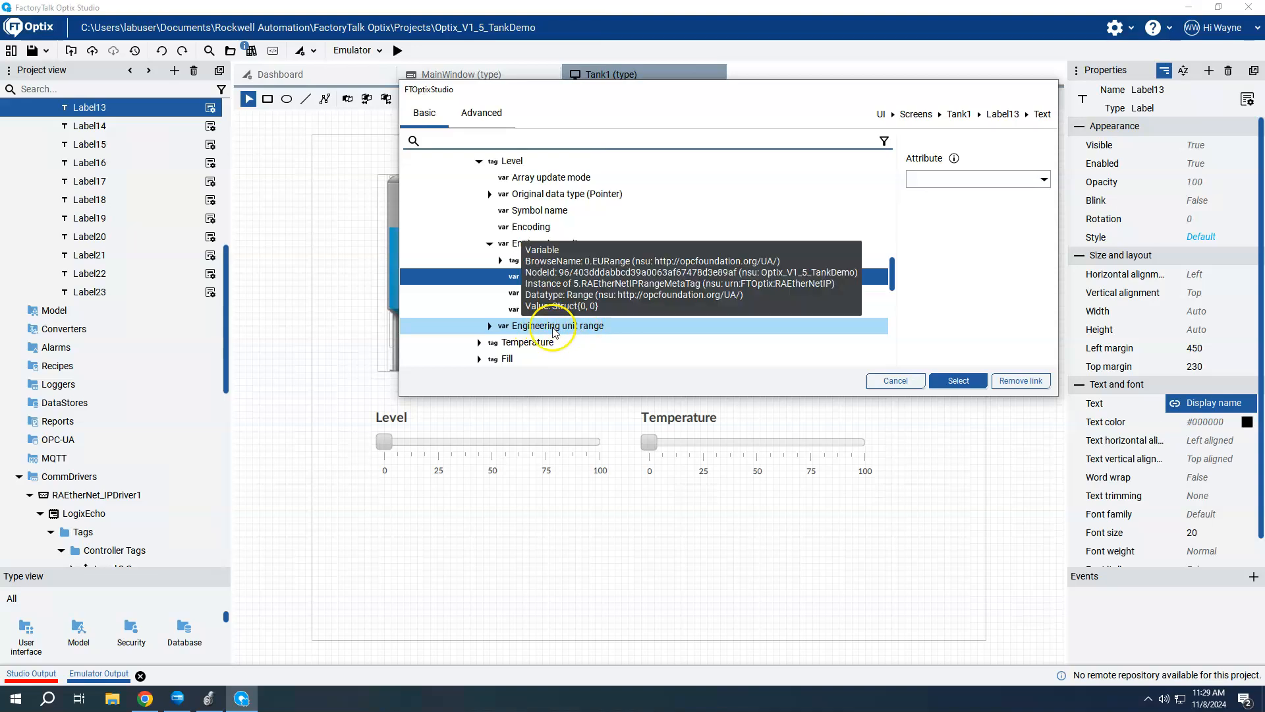
left_click(491, 325)
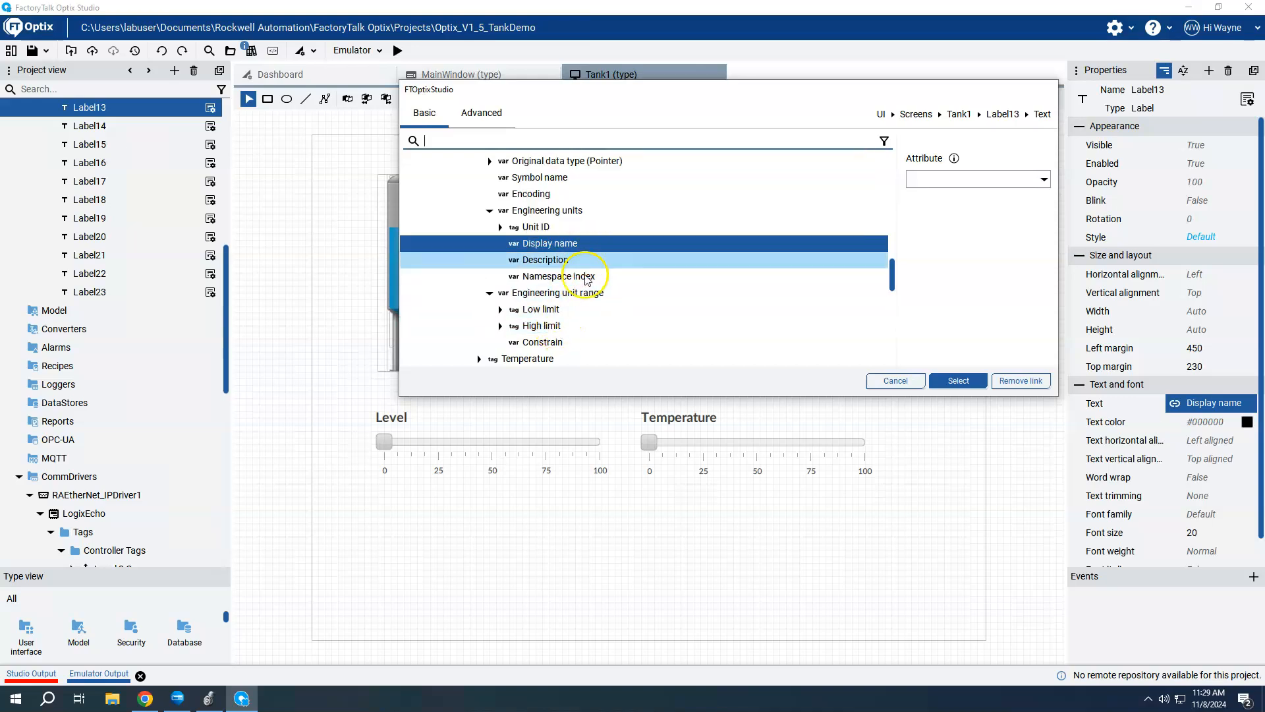
mouse_move(895, 271)
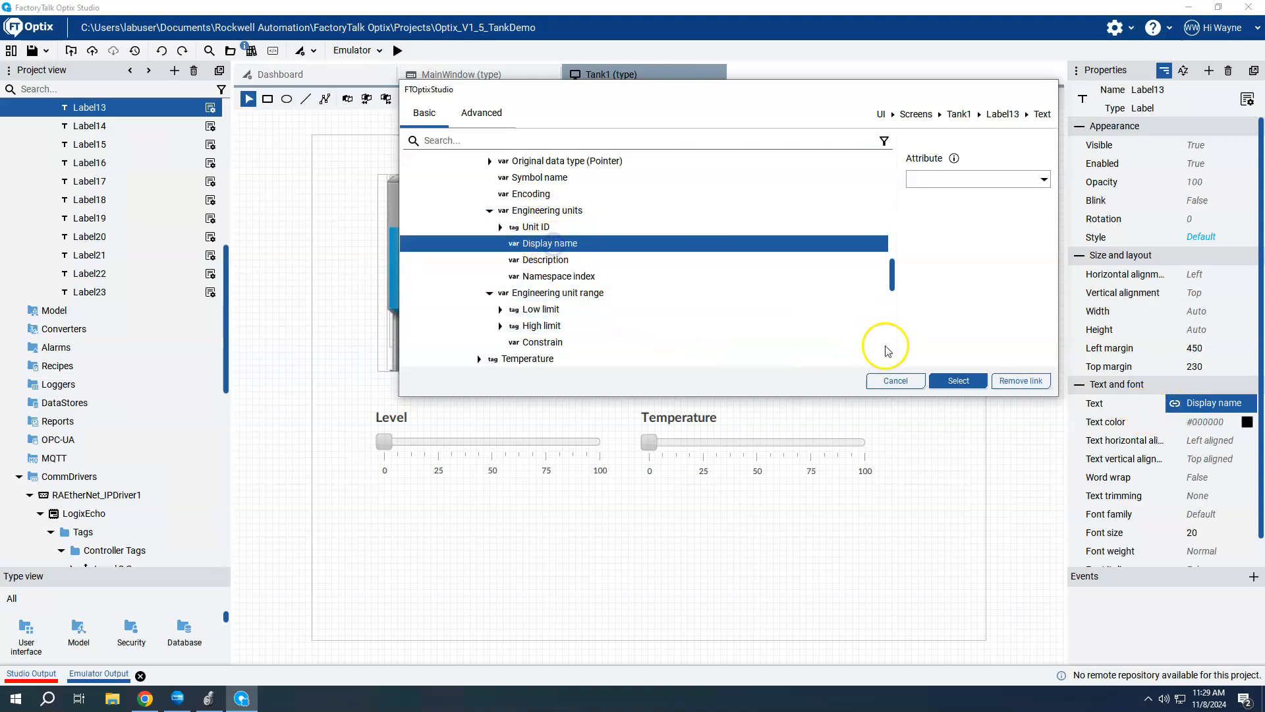
Keep the units label on Display name and link the Level Min label to Low limit
left_click(958, 380)
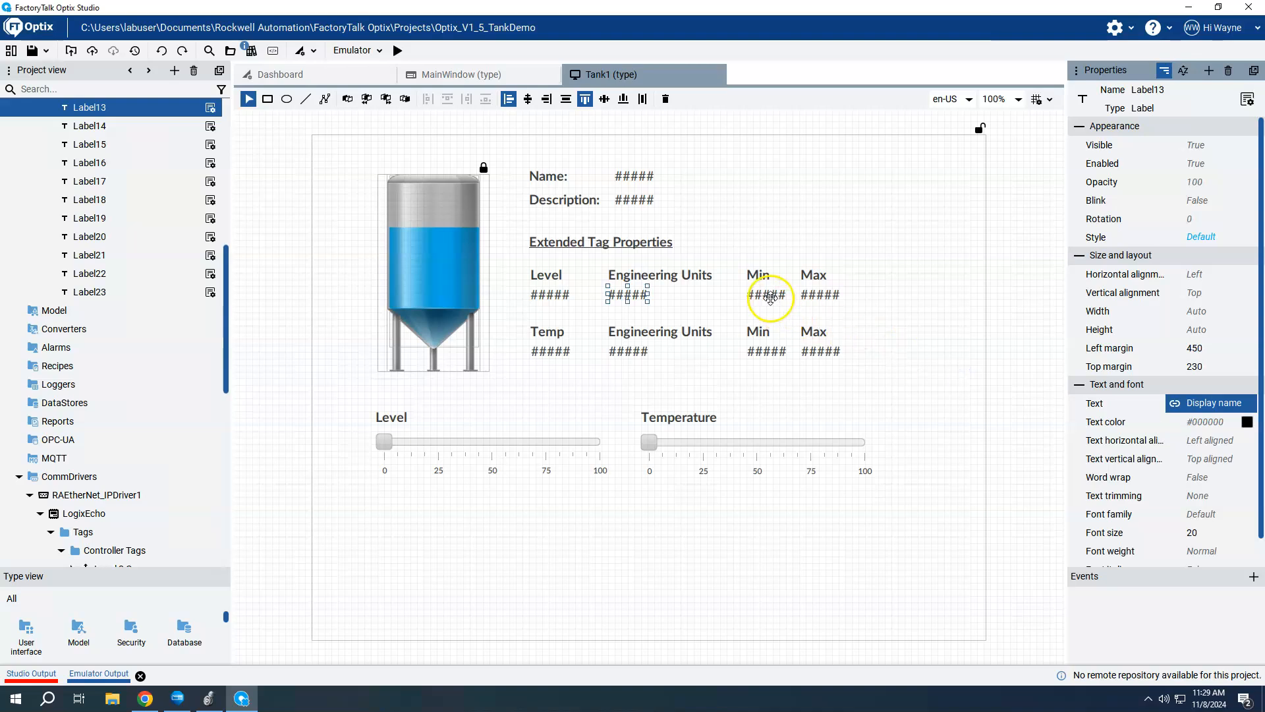
left_click(766, 295)
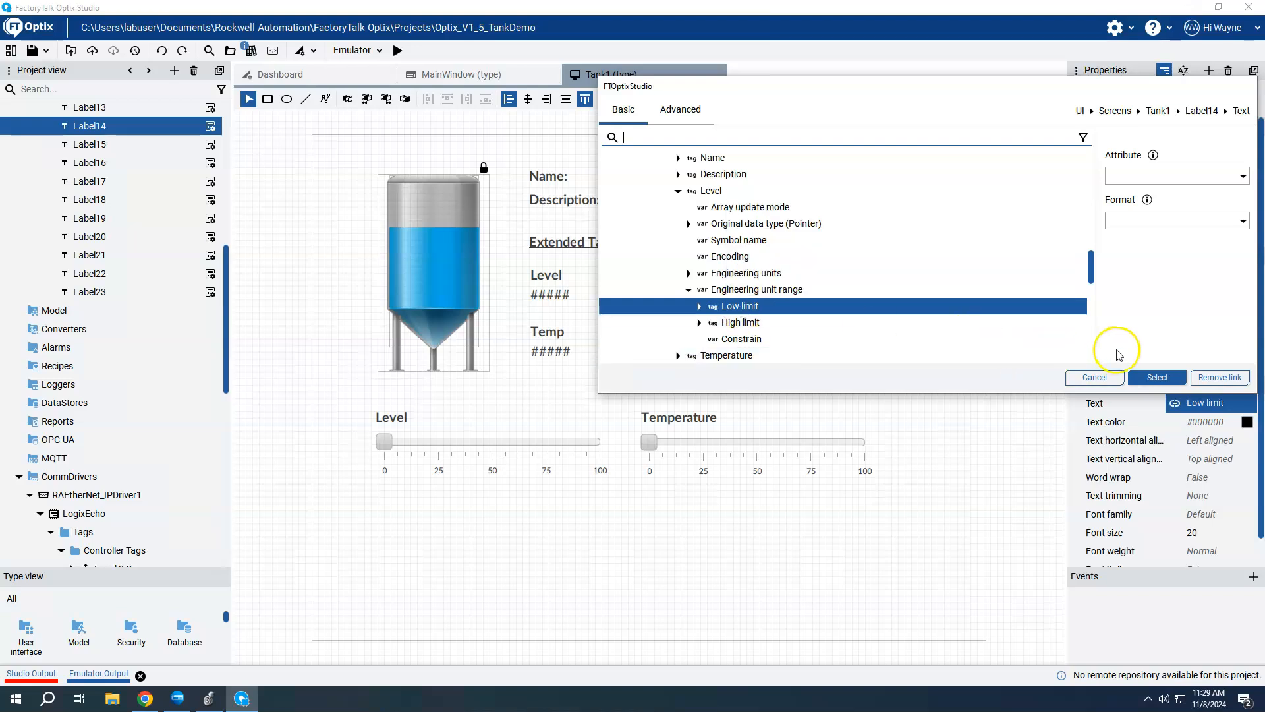
left_click(1157, 377)
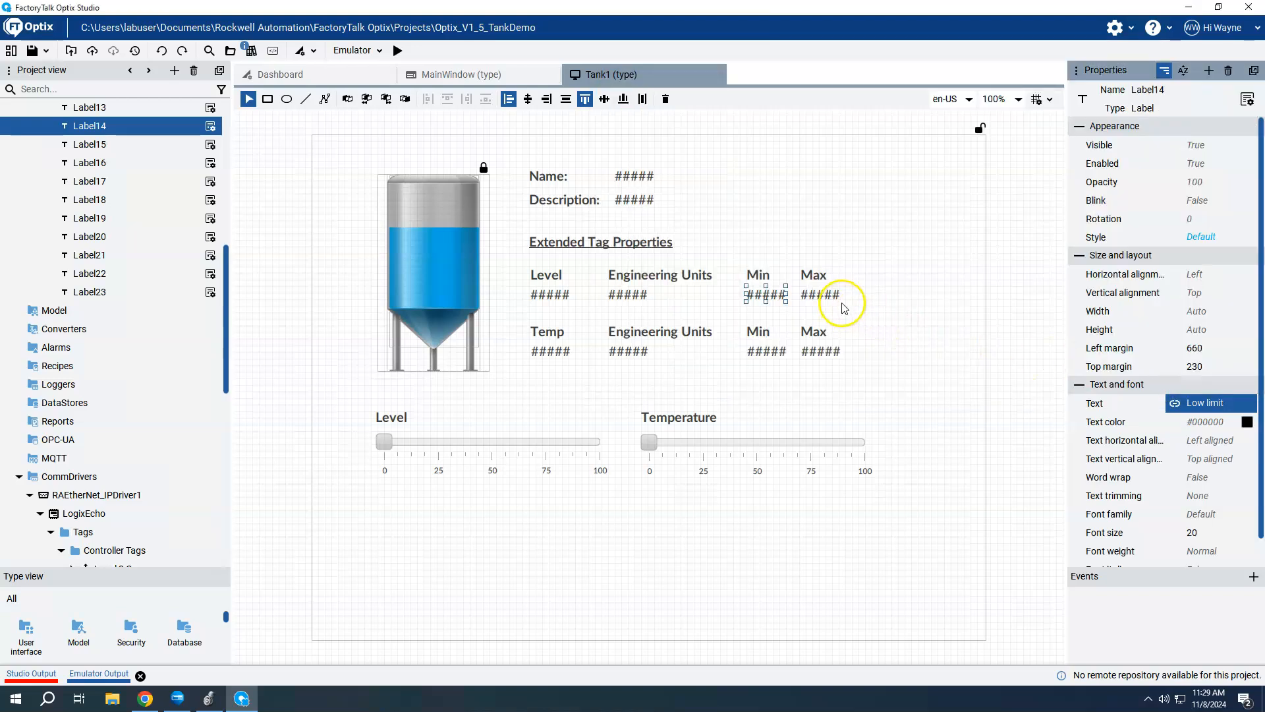
Link the Level Max label to the Level tag's High limit
left_click(820, 295)
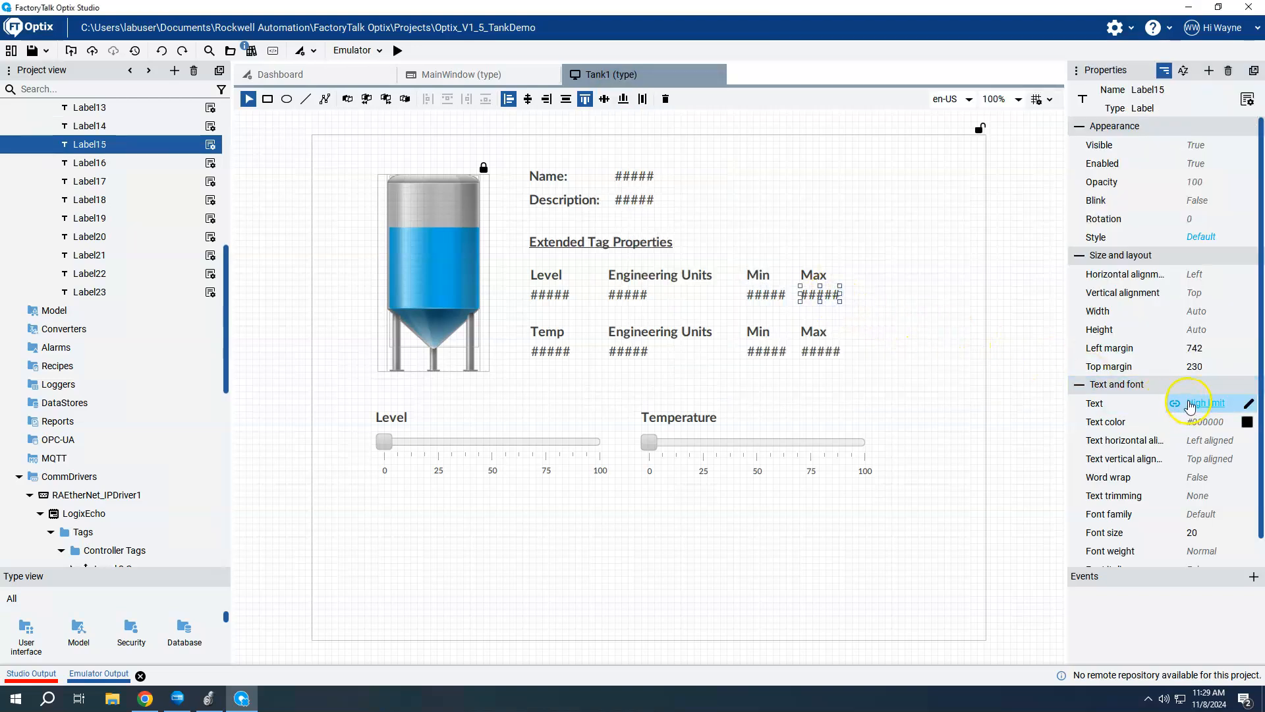
left_click(1191, 404)
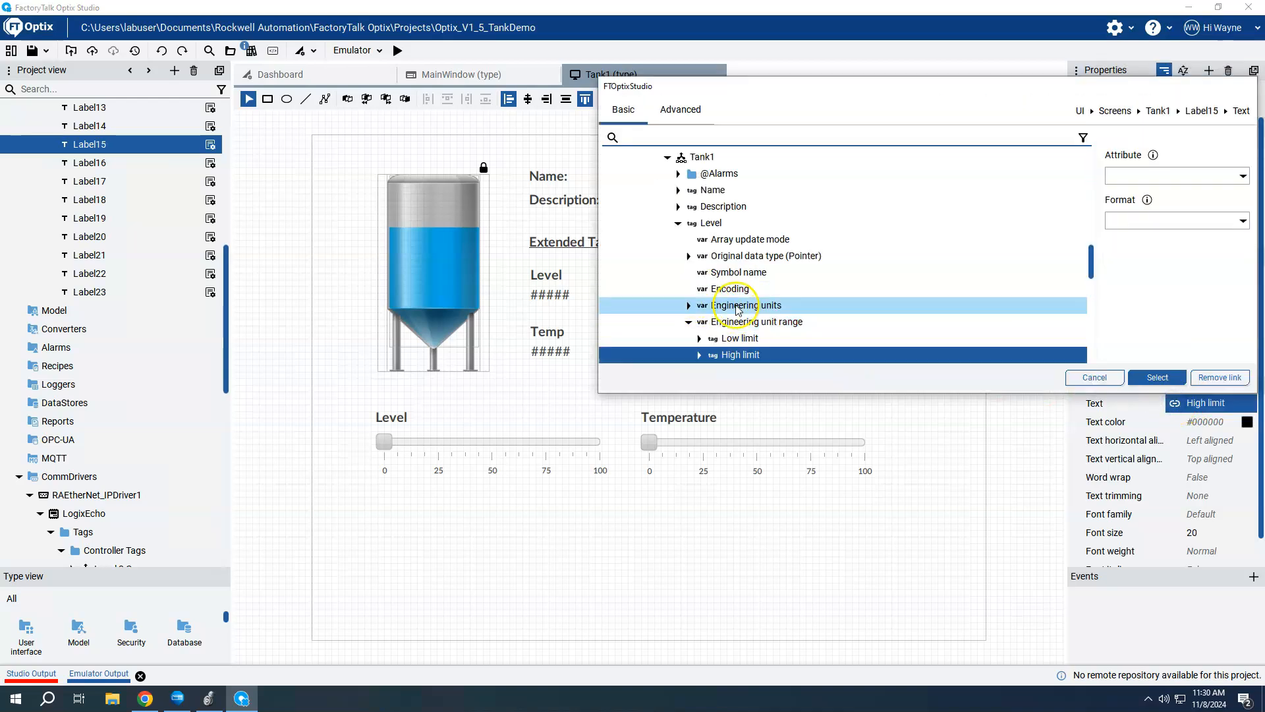
scroll("down", 3)
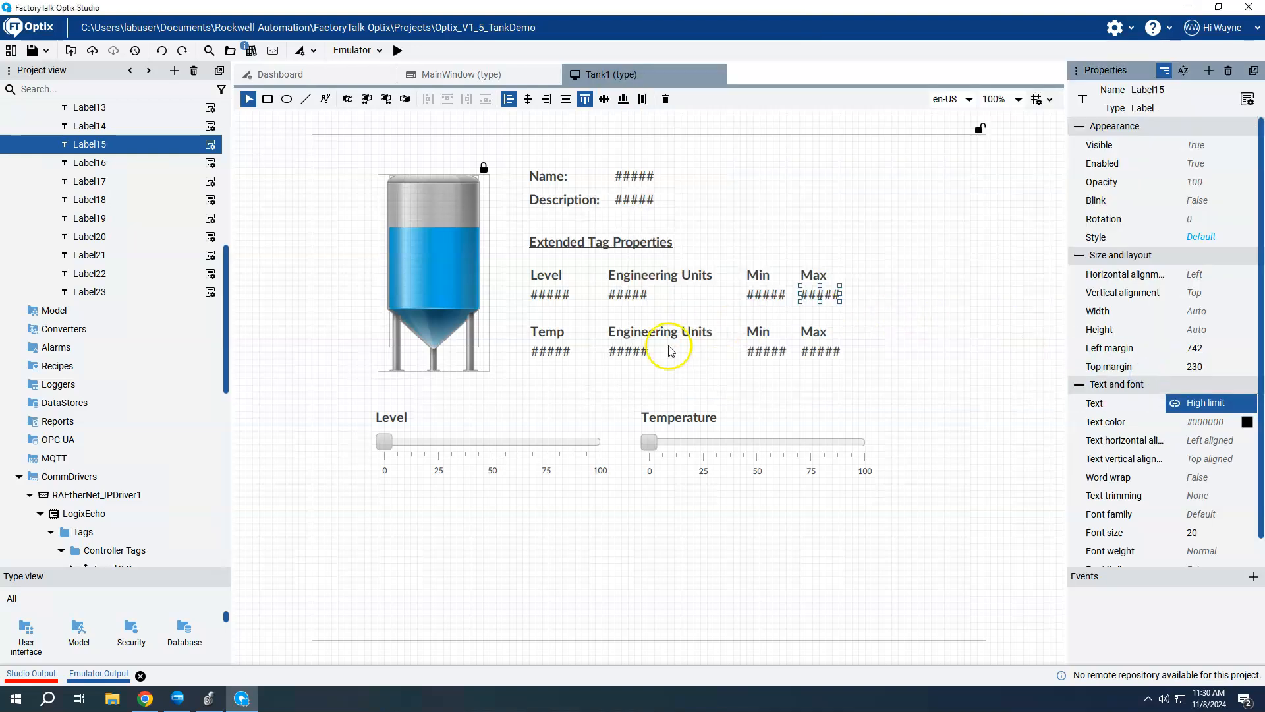
mouse_move(645, 351)
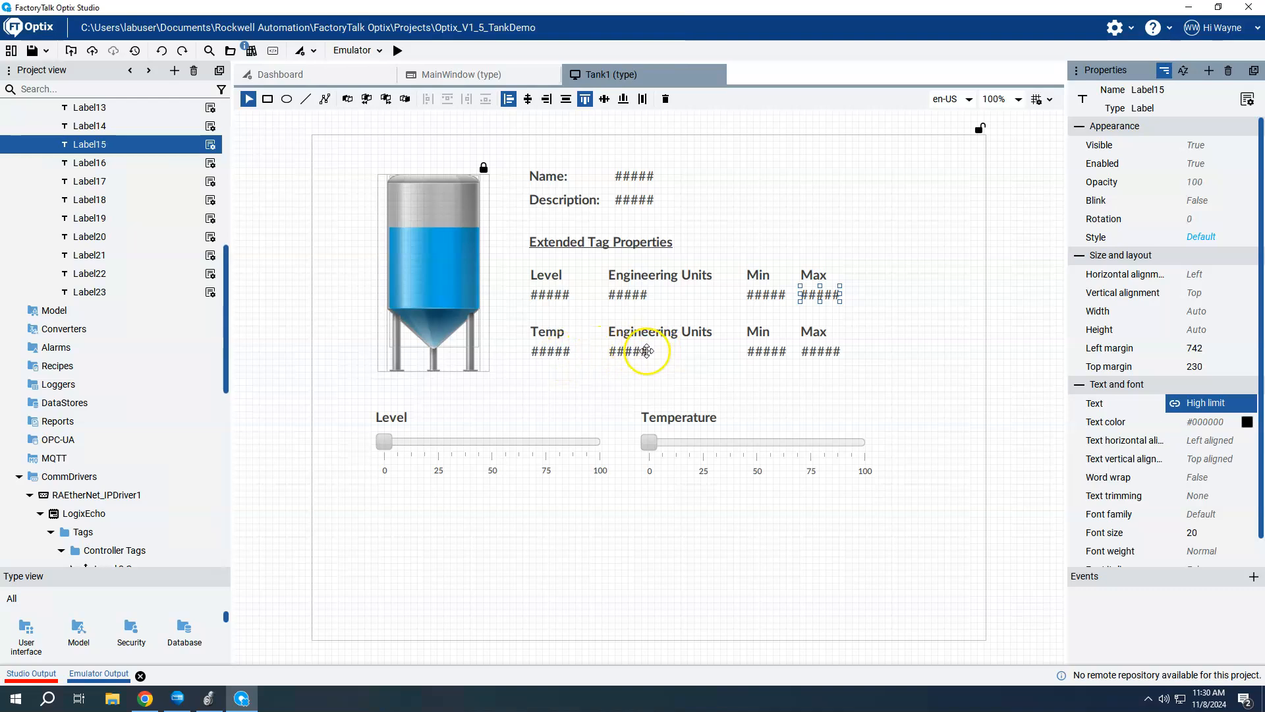
mouse_move(725, 360)
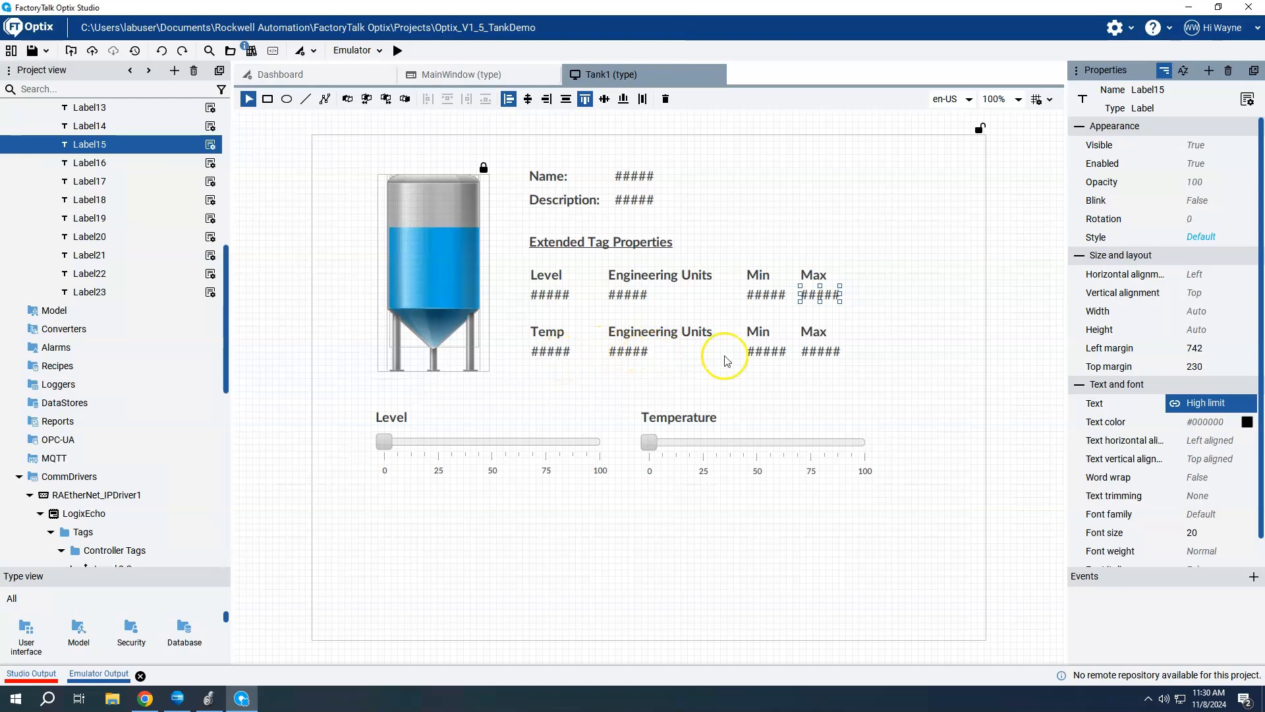
mouse_move(844, 356)
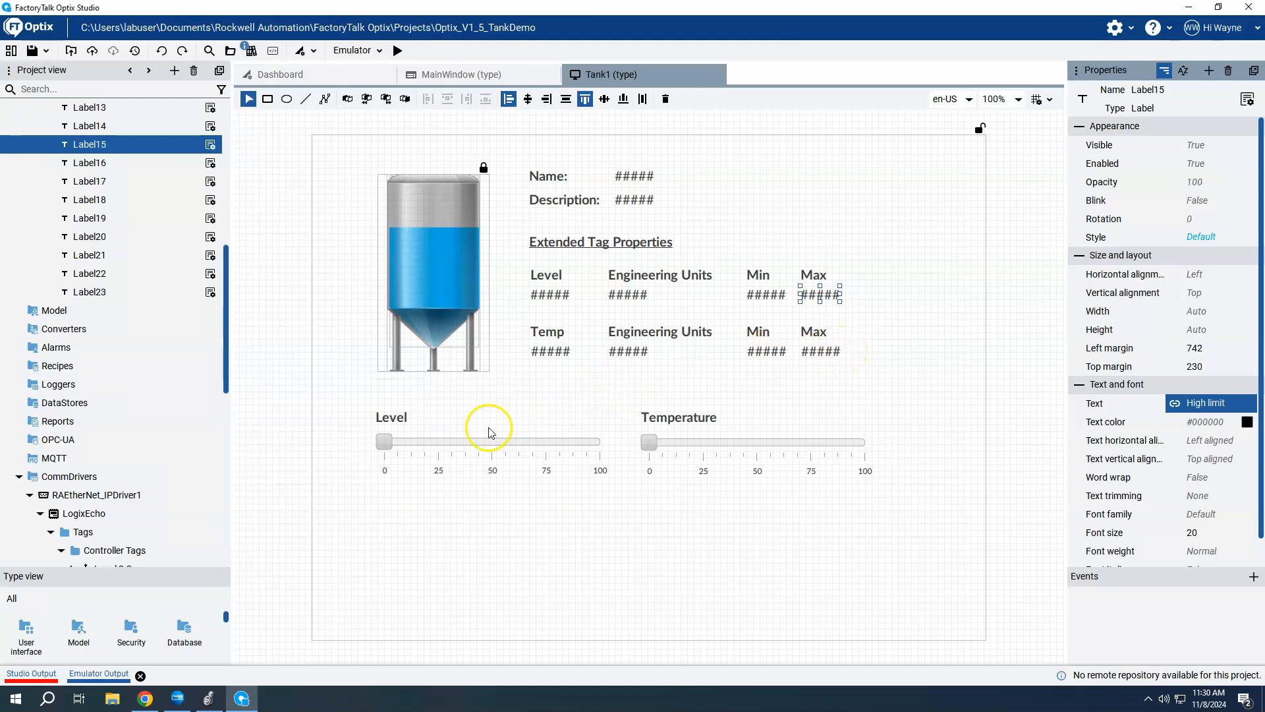
left_click(491, 440)
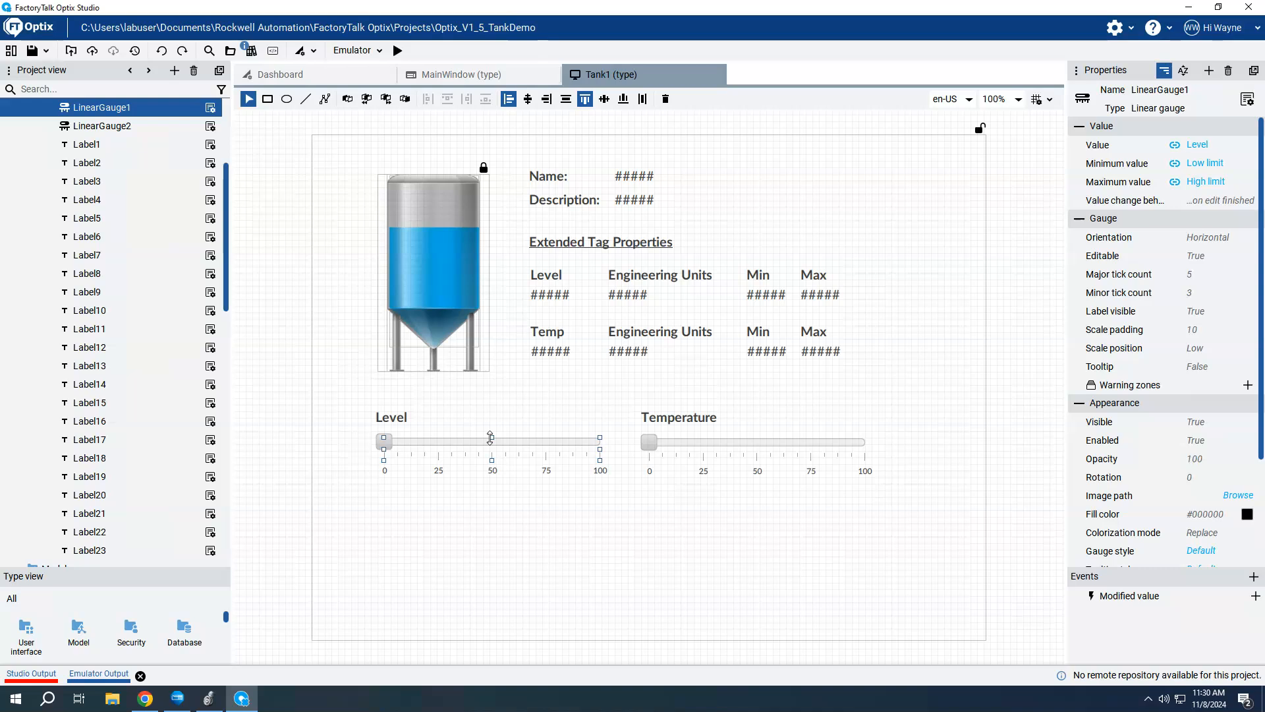
mouse_move(526, 446)
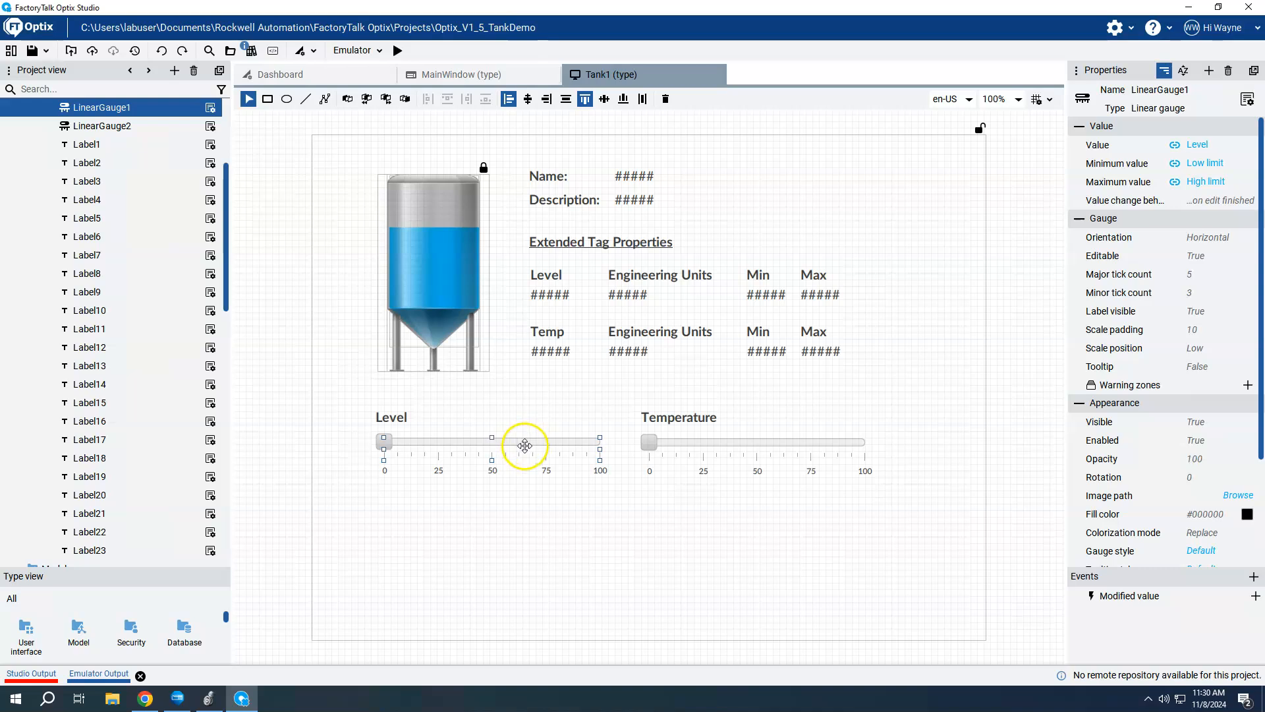
mouse_move(542, 443)
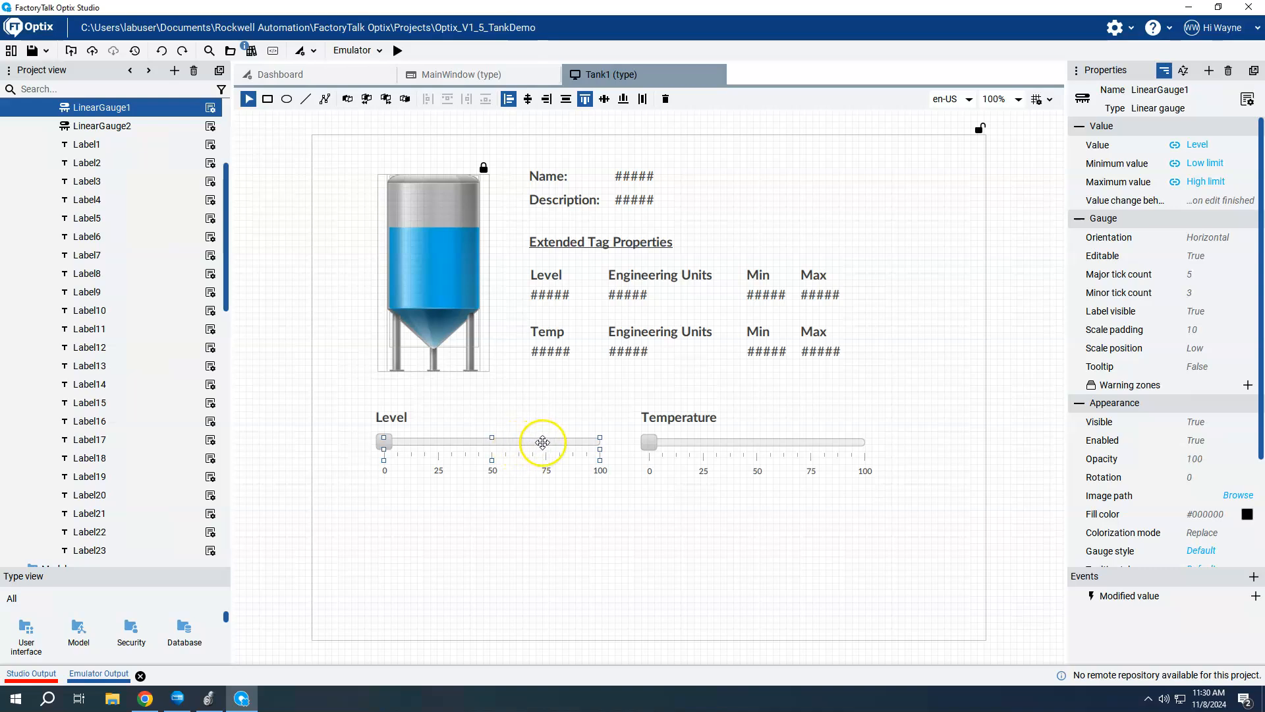
left_click_drag(543, 438, 600, 439)
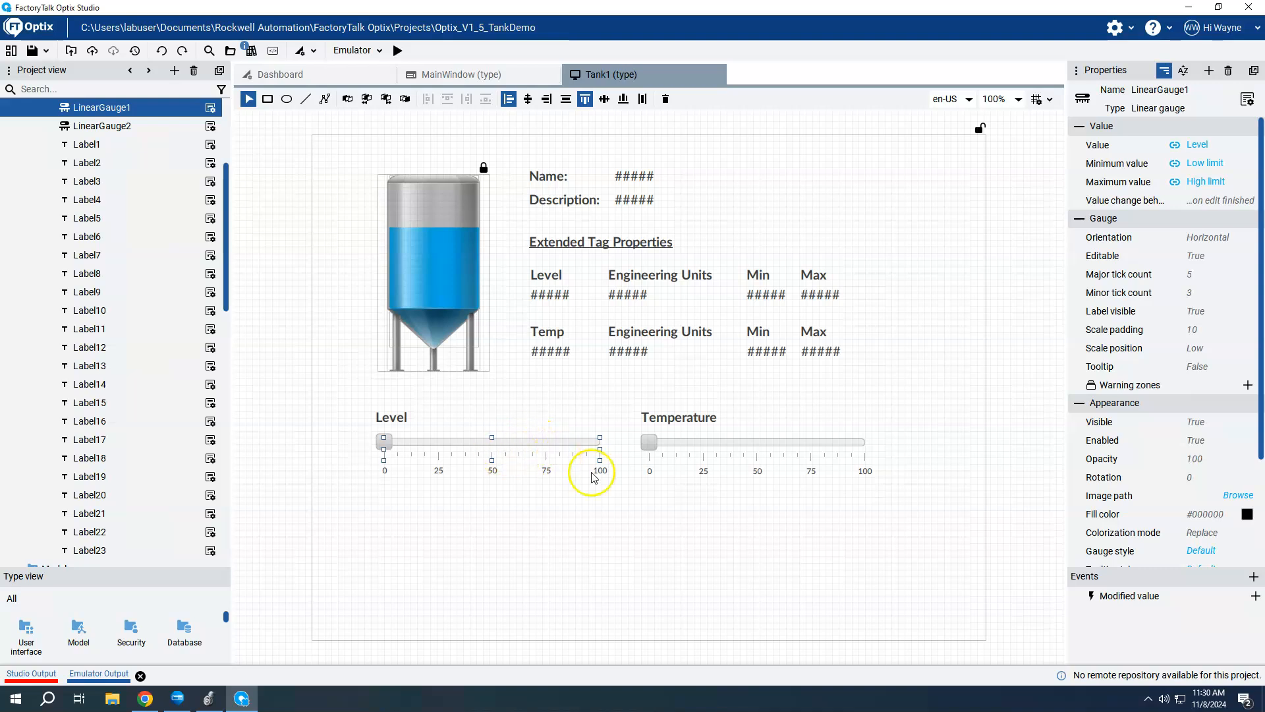
mouse_move(608, 483)
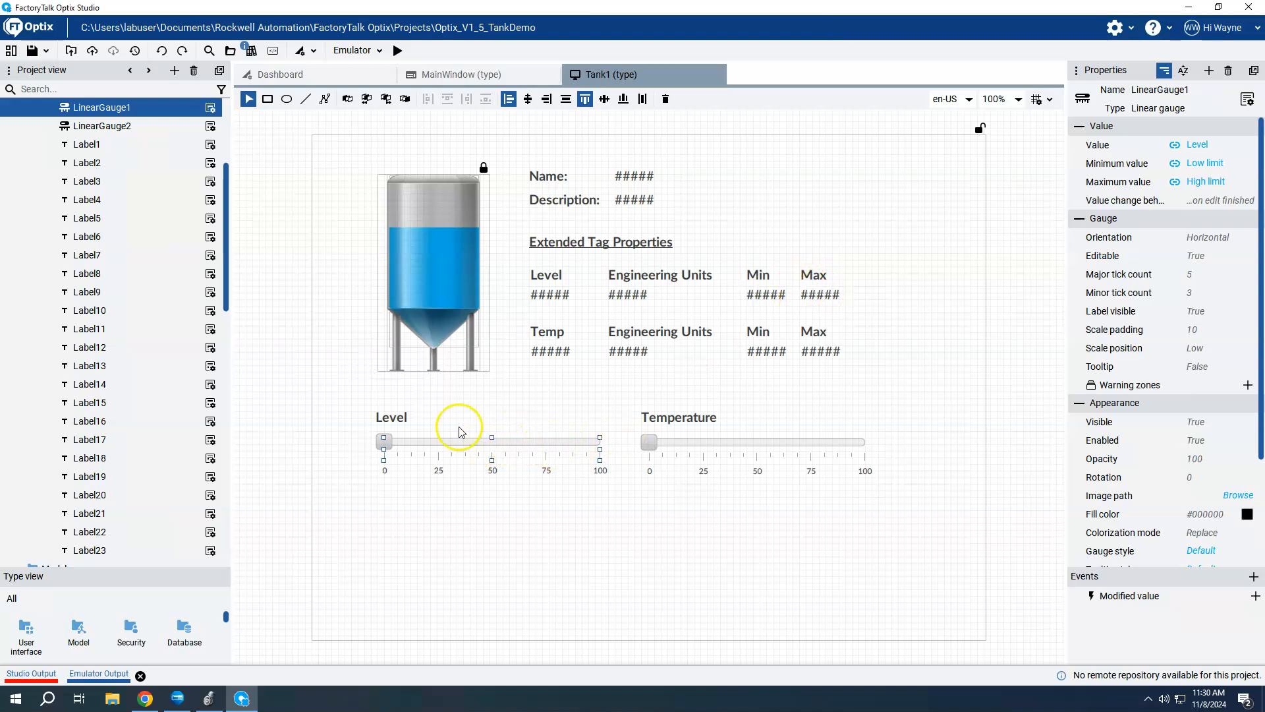
mouse_move(507, 445)
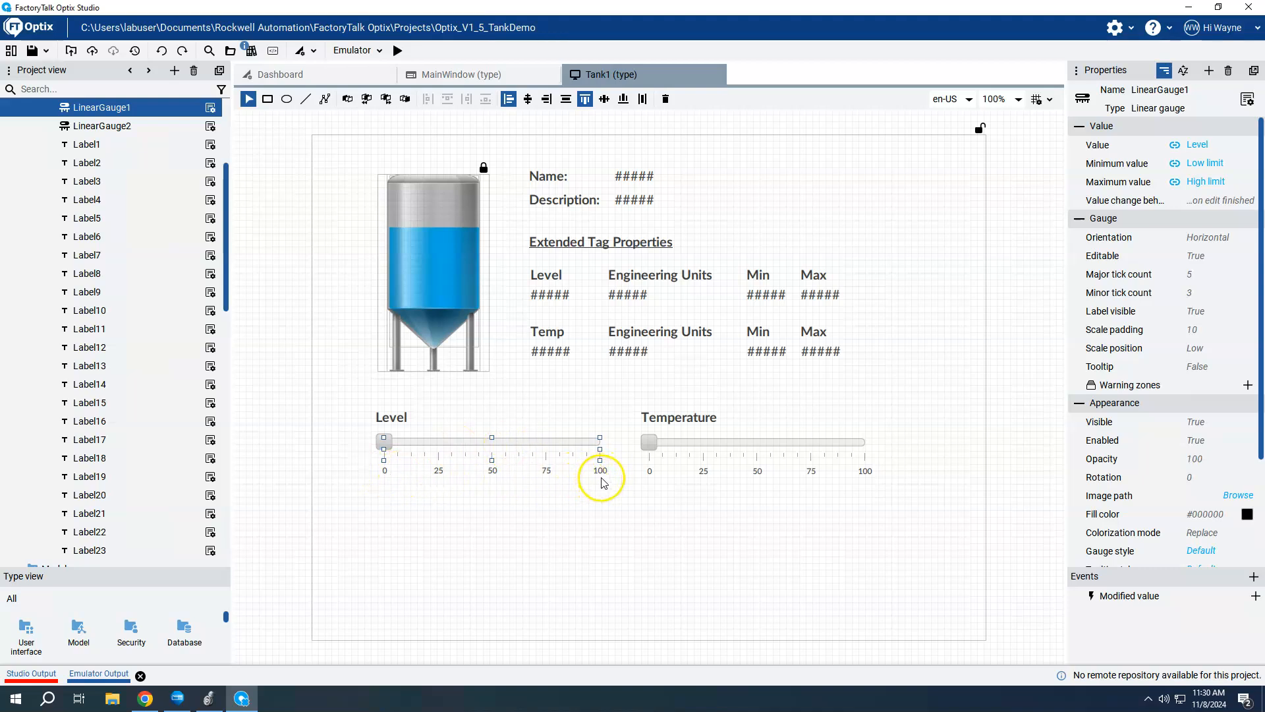
mouse_move(471, 264)
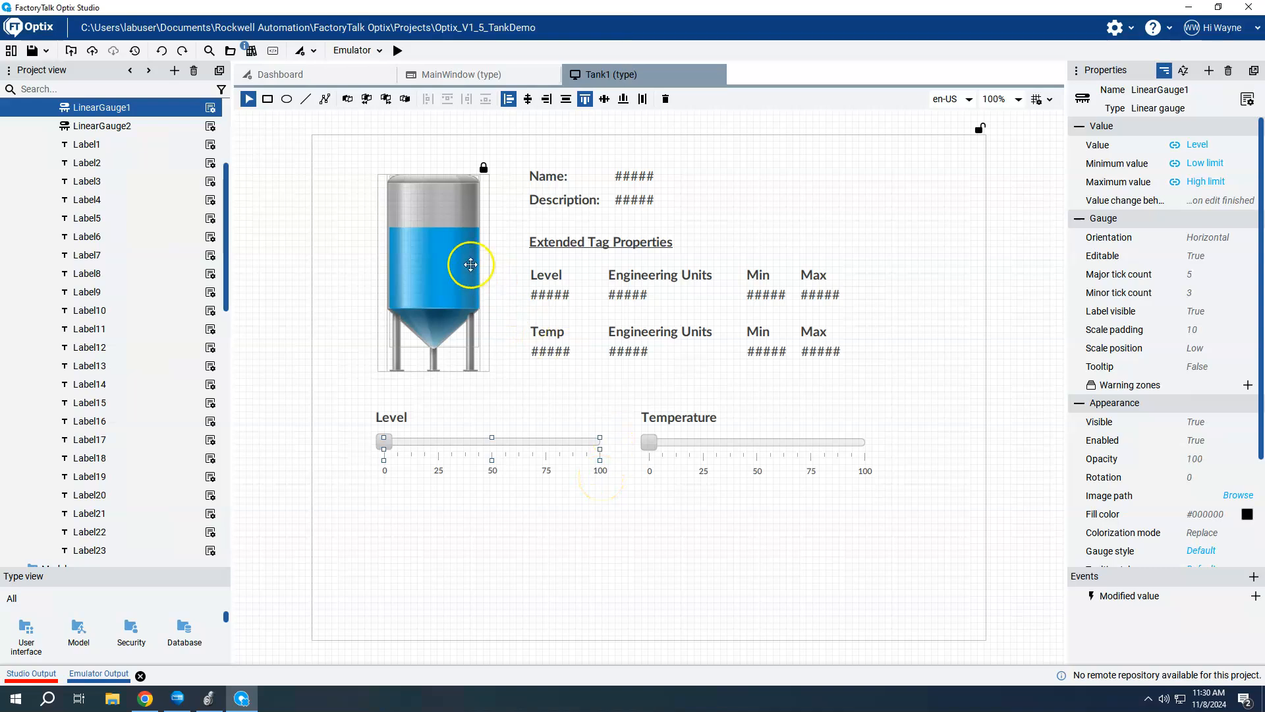
left_click(470, 265)
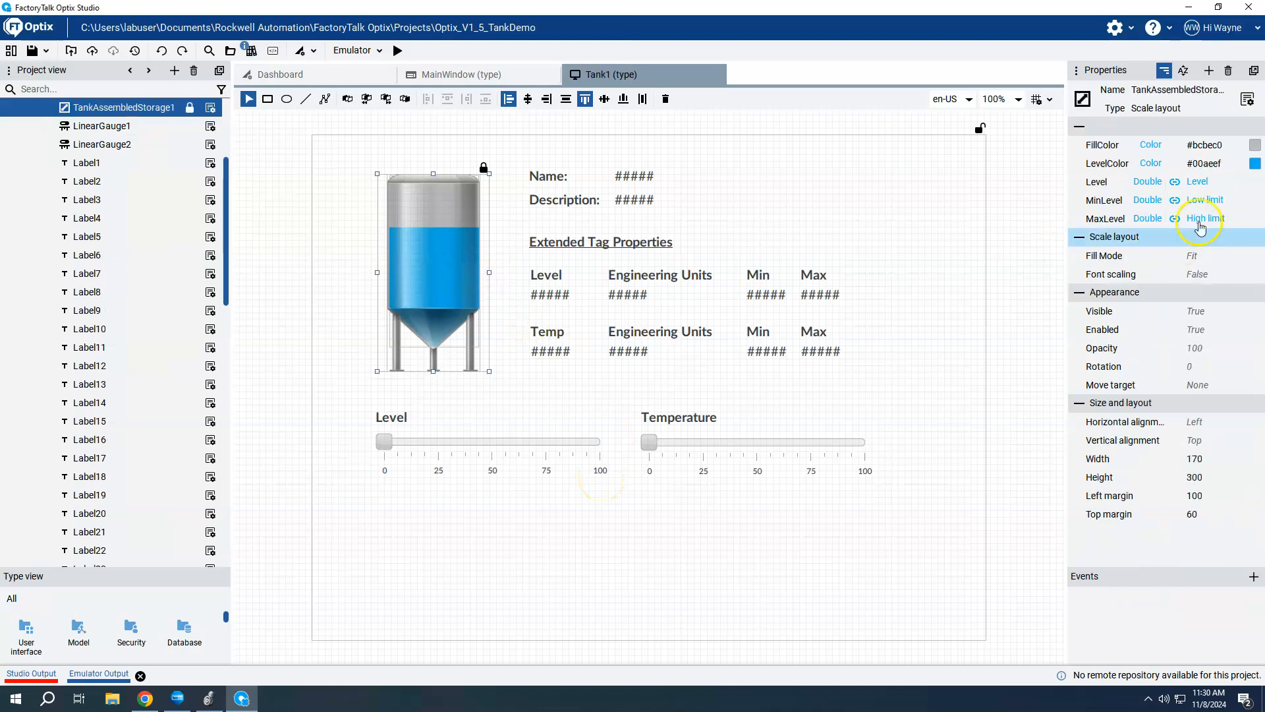
mouse_move(1230, 191)
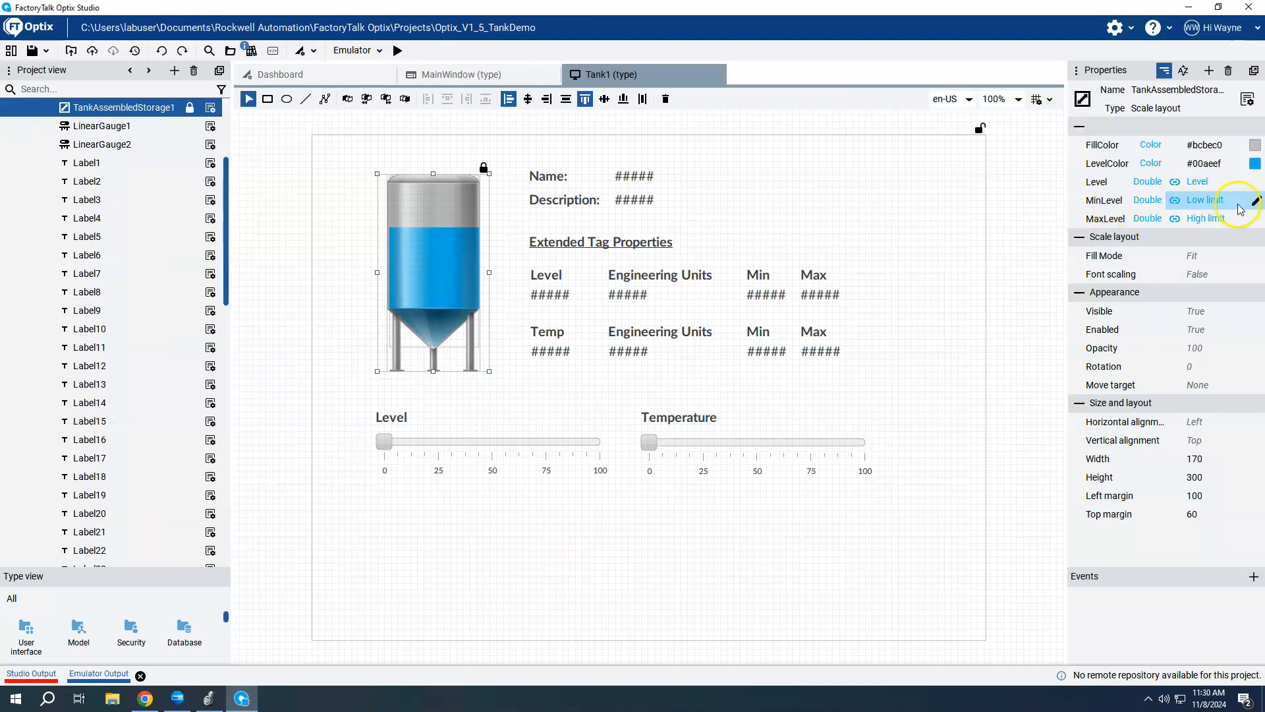
mouse_move(1238, 204)
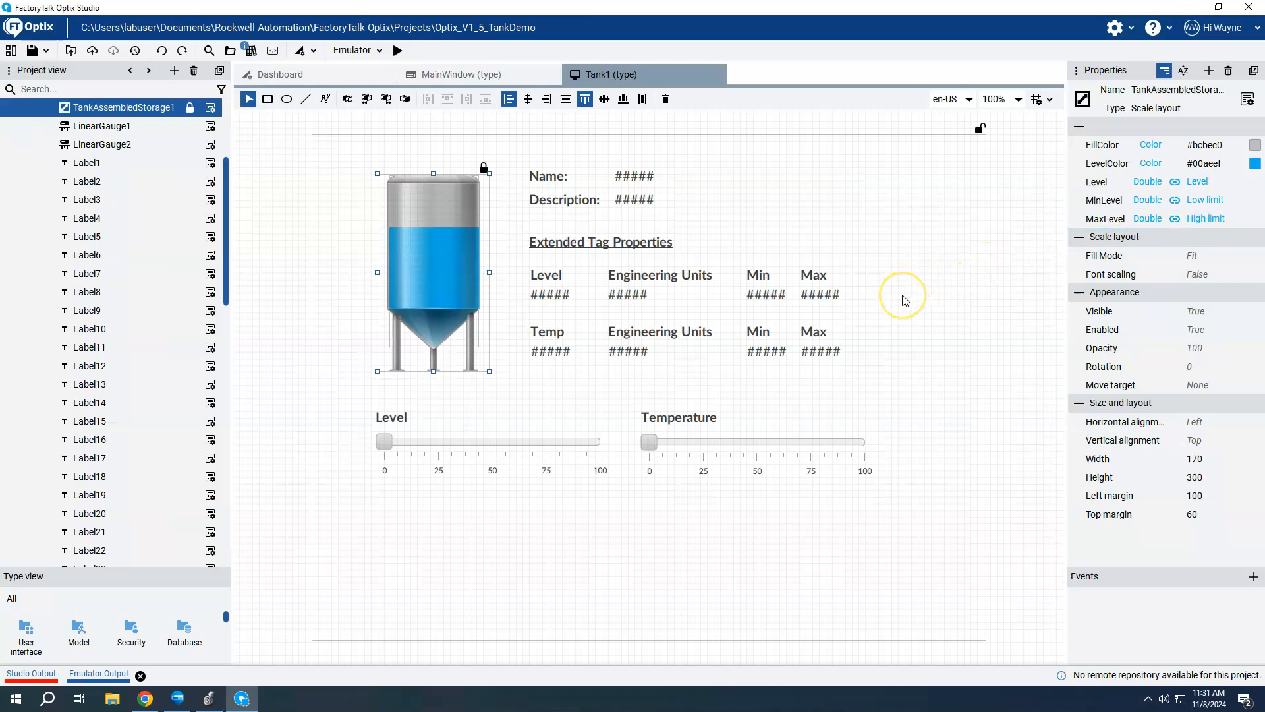
mouse_move(905, 300)
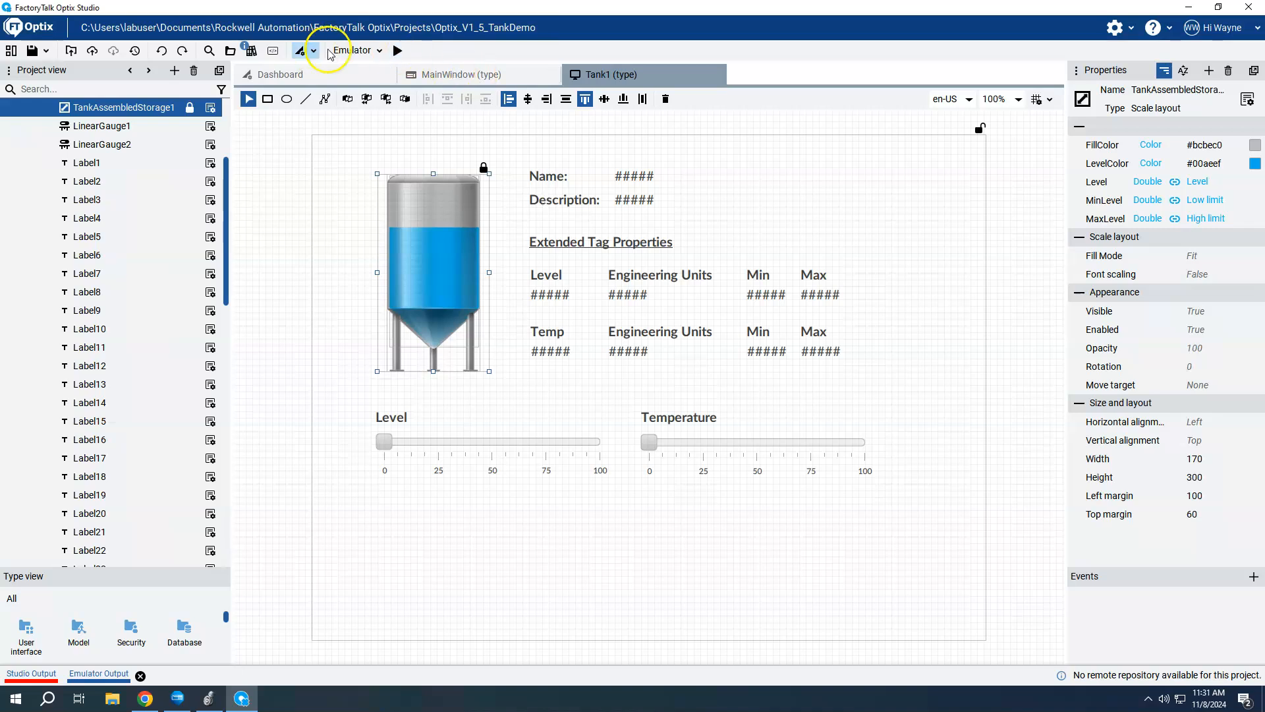
Run the project in the emulator and drag the gauges to Temperature 138, Level 25
left_click(398, 50)
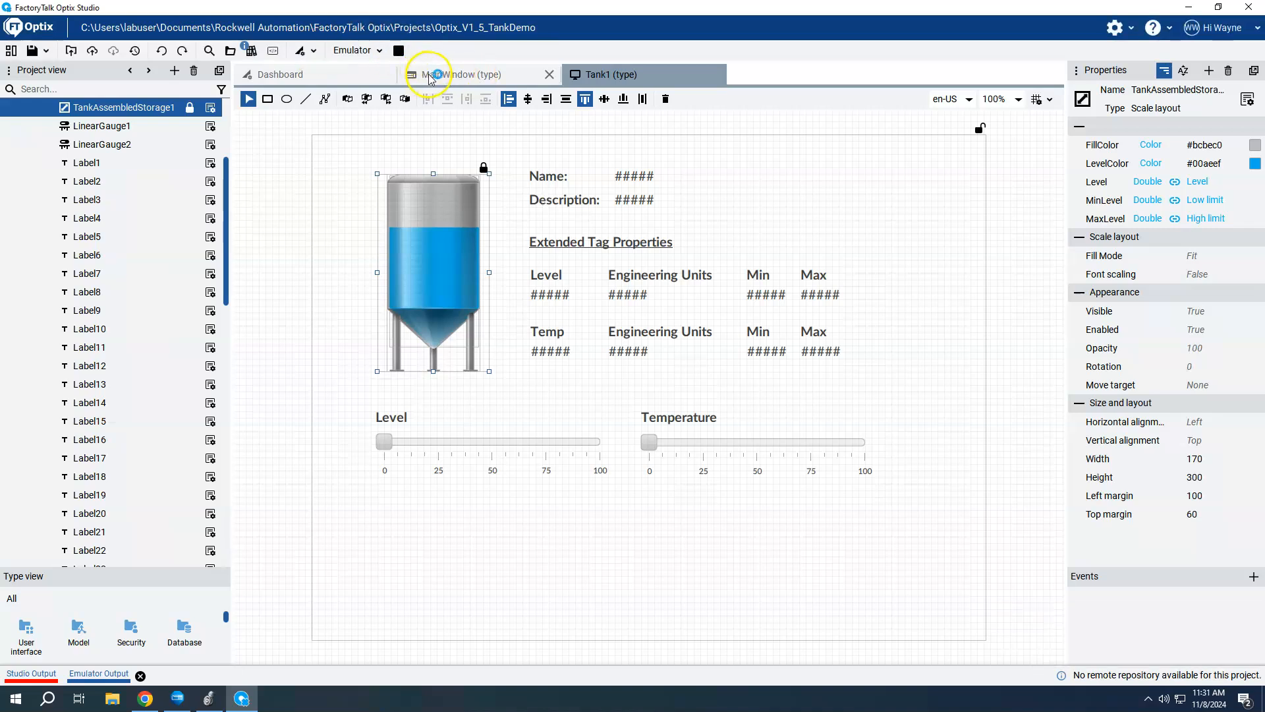
mouse_move(425, 86)
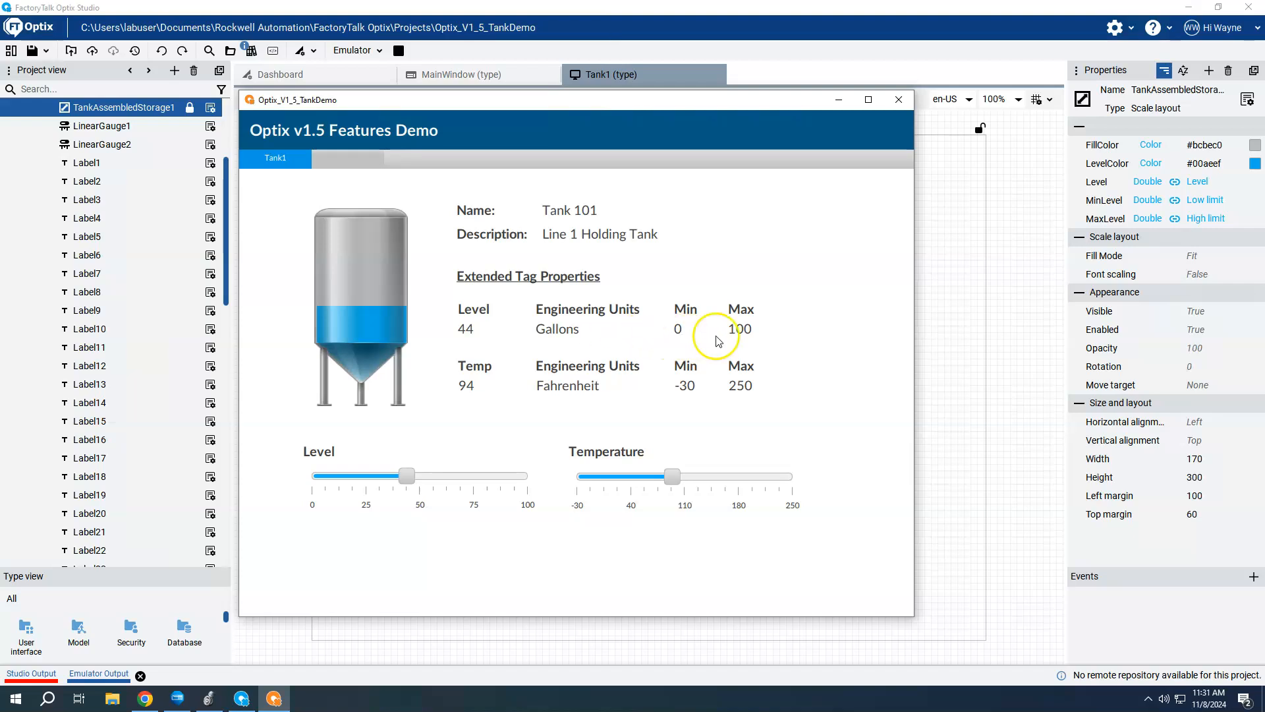
mouse_move(607, 356)
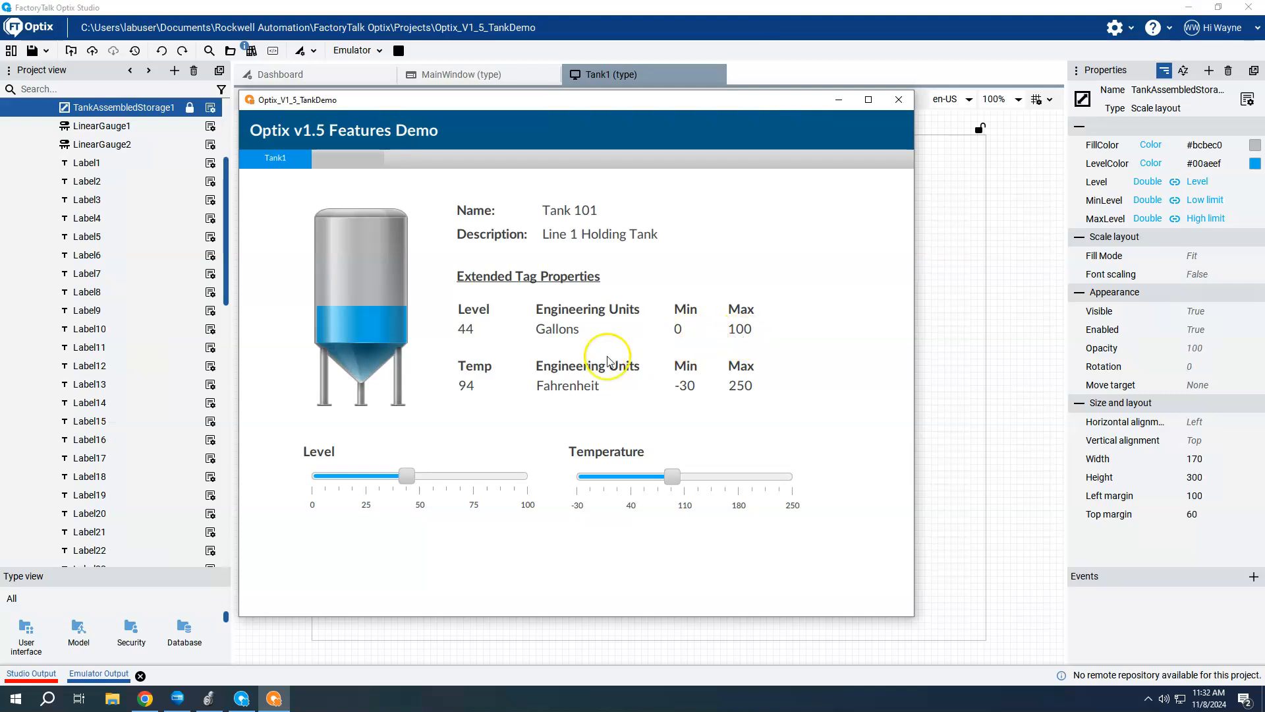
mouse_move(500, 394)
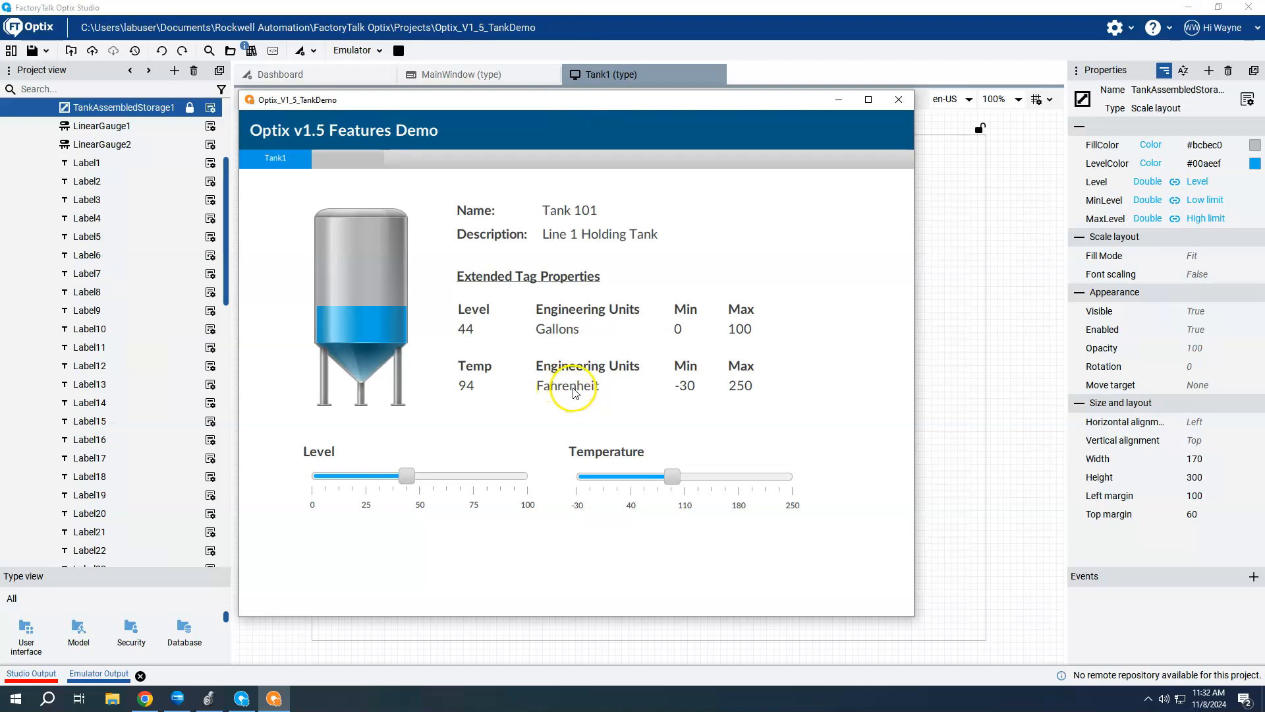
mouse_move(686, 396)
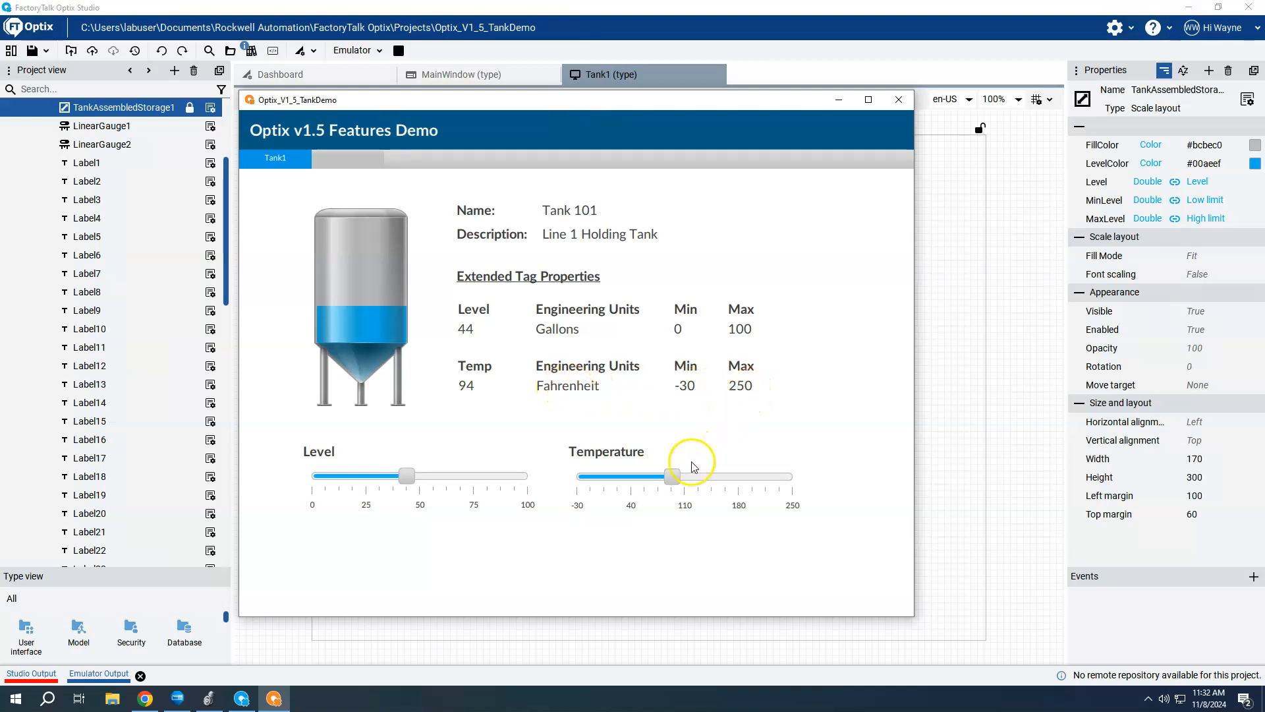
left_click_drag(673, 476, 707, 475)
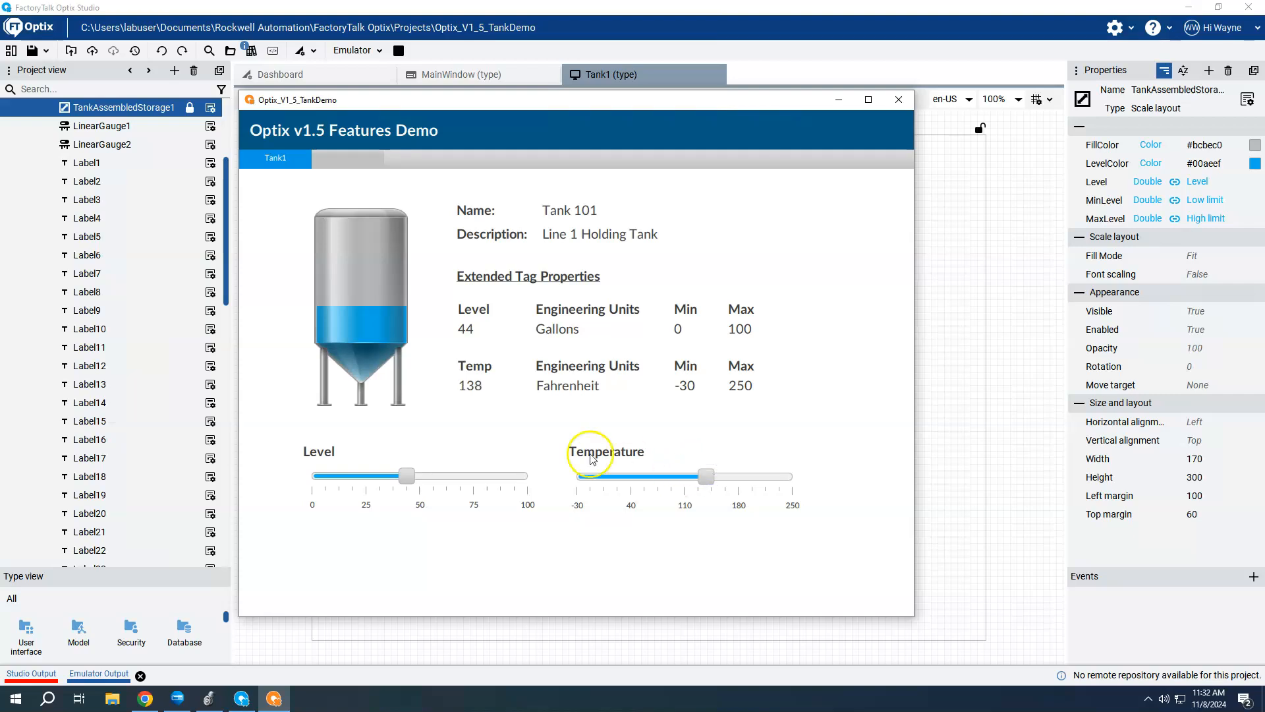
left_click_drag(405, 475, 377, 475)
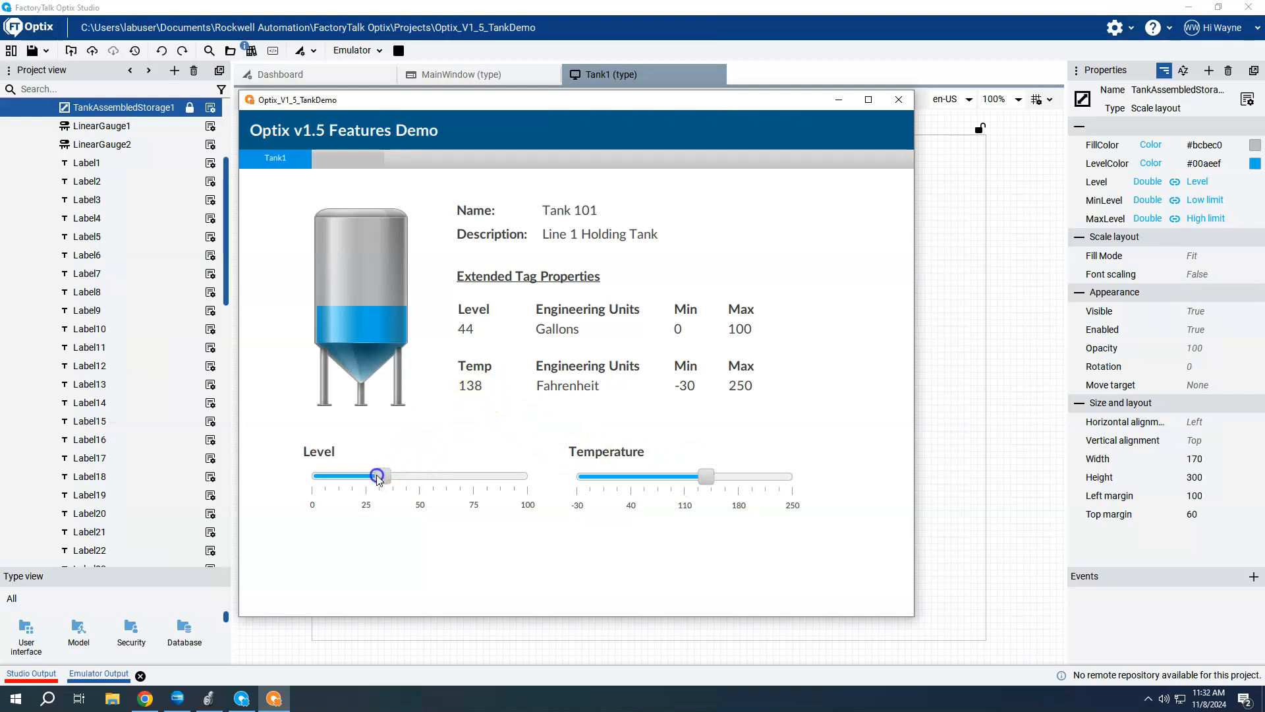
left_click_drag(378, 476, 364, 475)
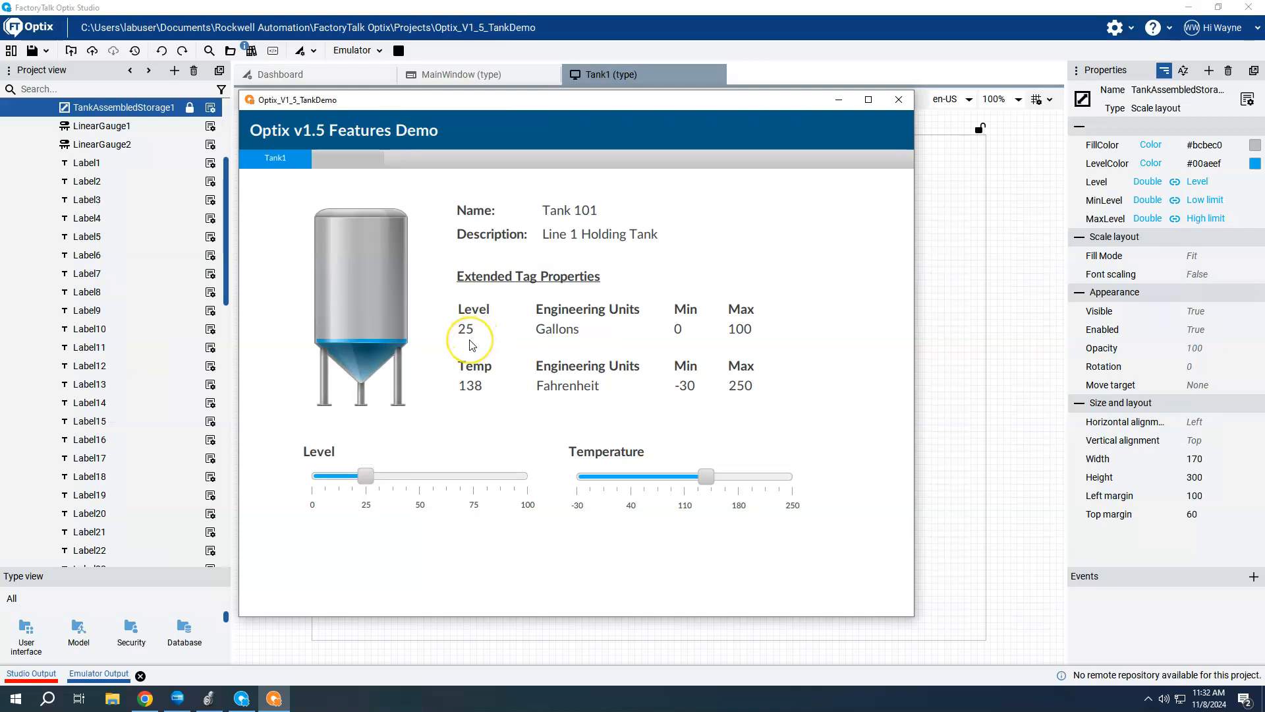
mouse_move(743, 343)
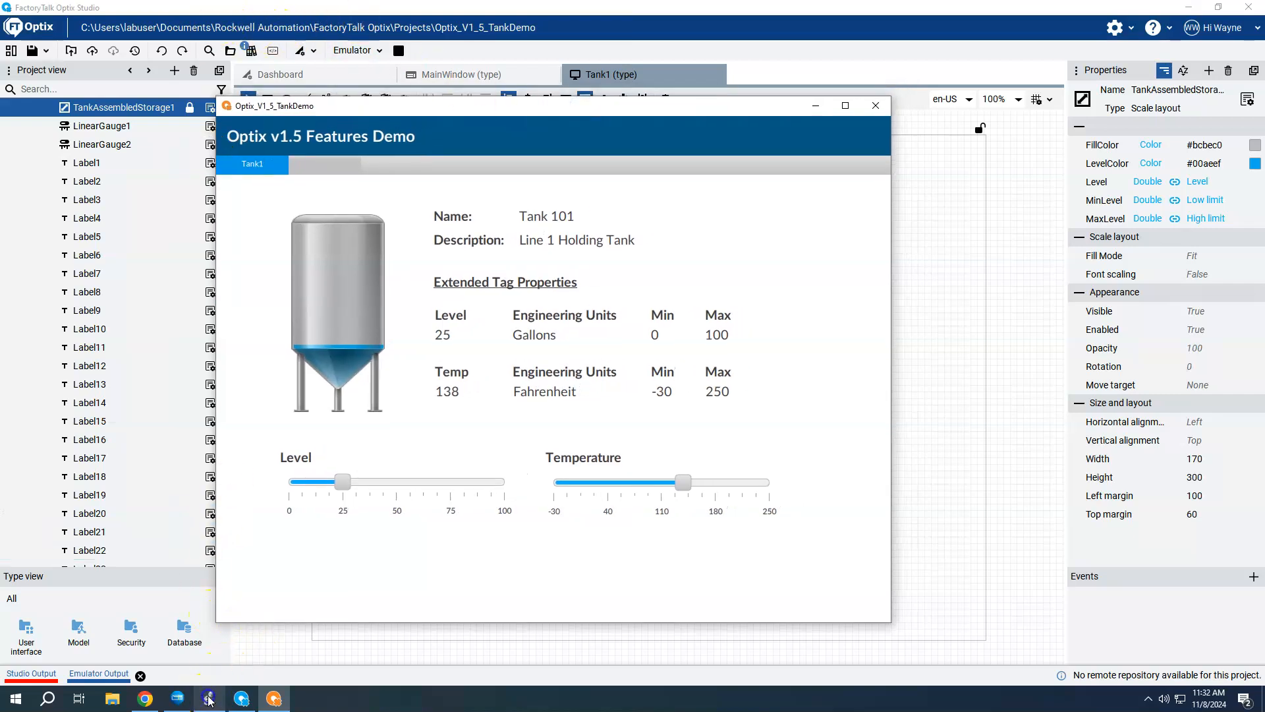
In Logix Designer, enter 300 as Tank1.Temperature's Max
left_click(210, 698)
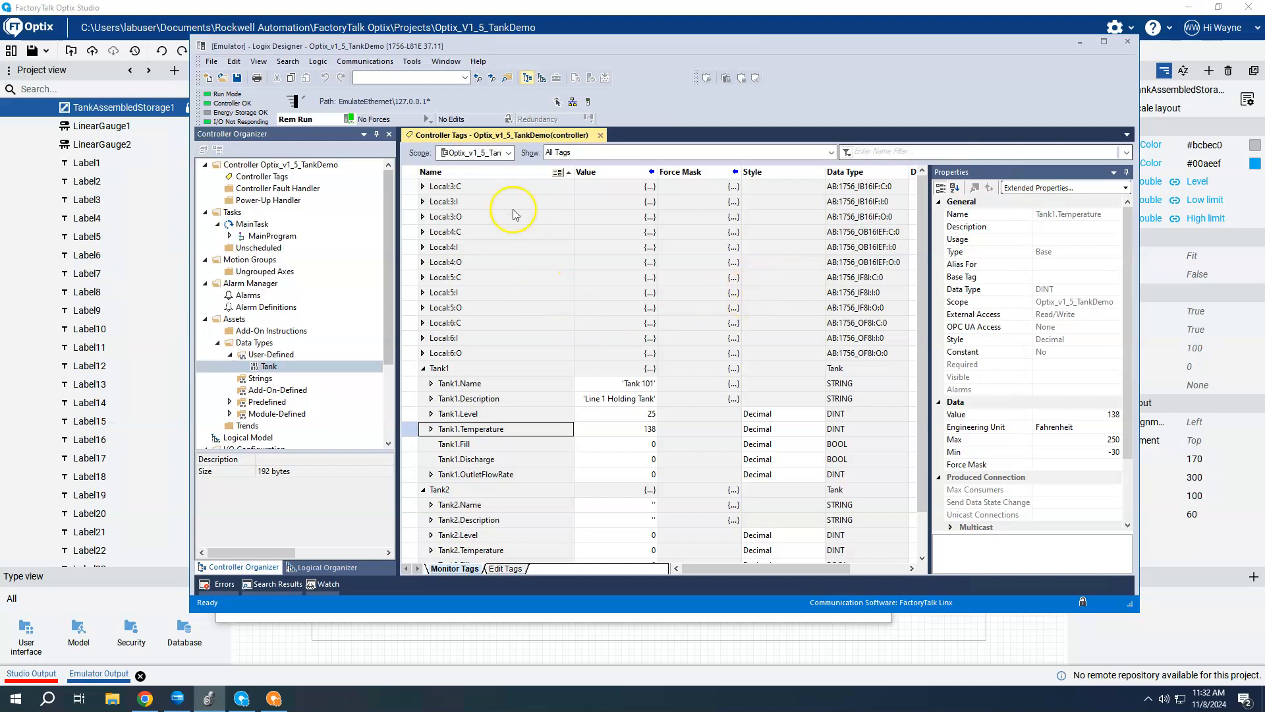
mouse_move(548, 352)
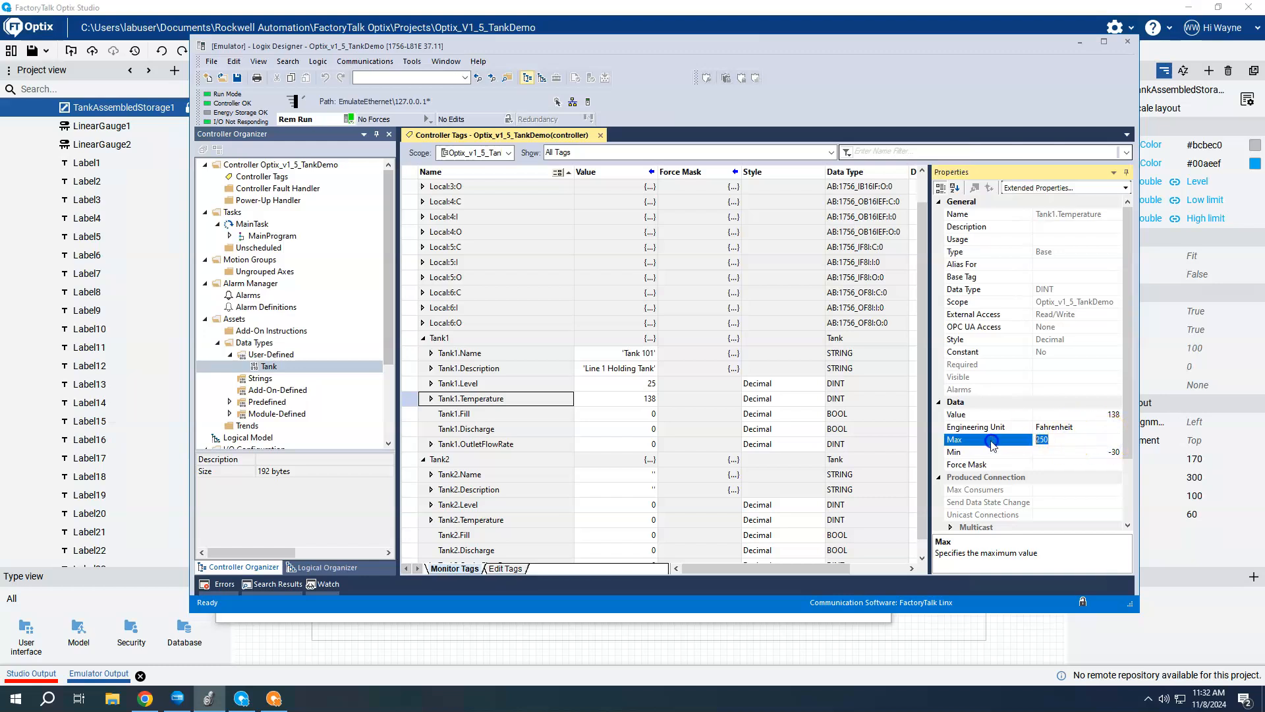
type("300")
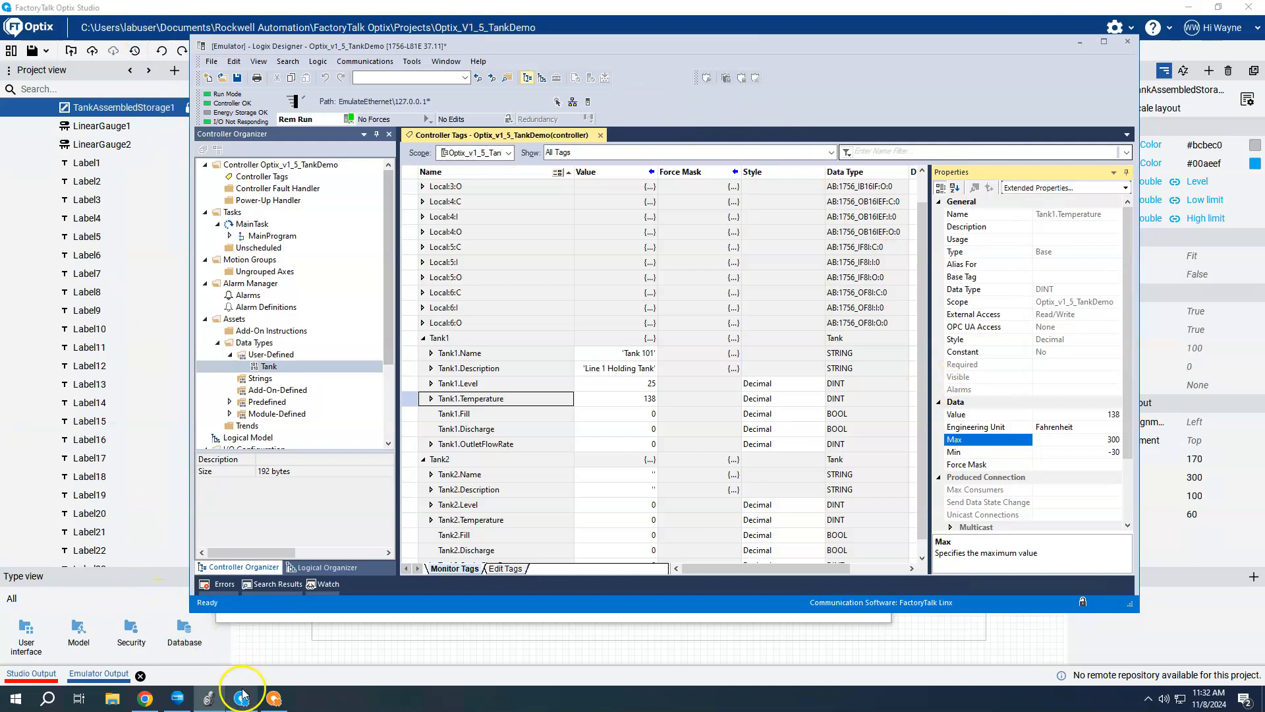
Return to the running emulator to confirm the Temp Max label and gauge reach 300
left_click(242, 698)
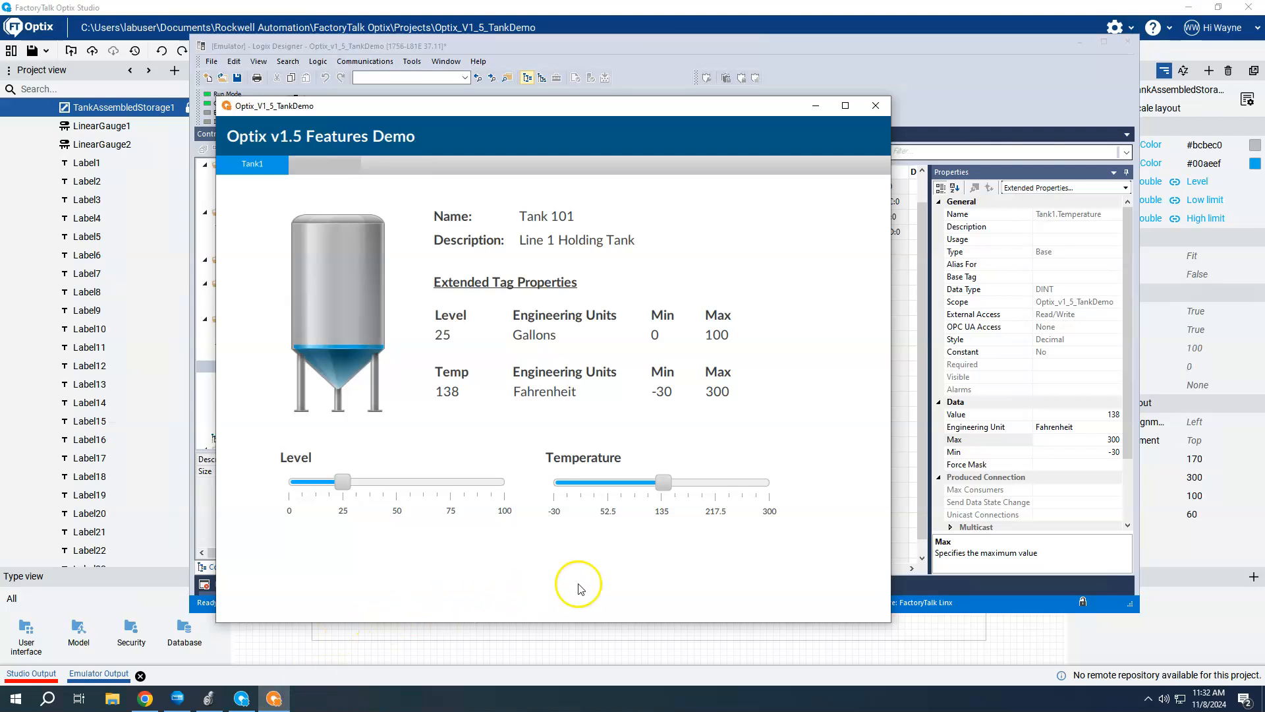
mouse_move(730, 418)
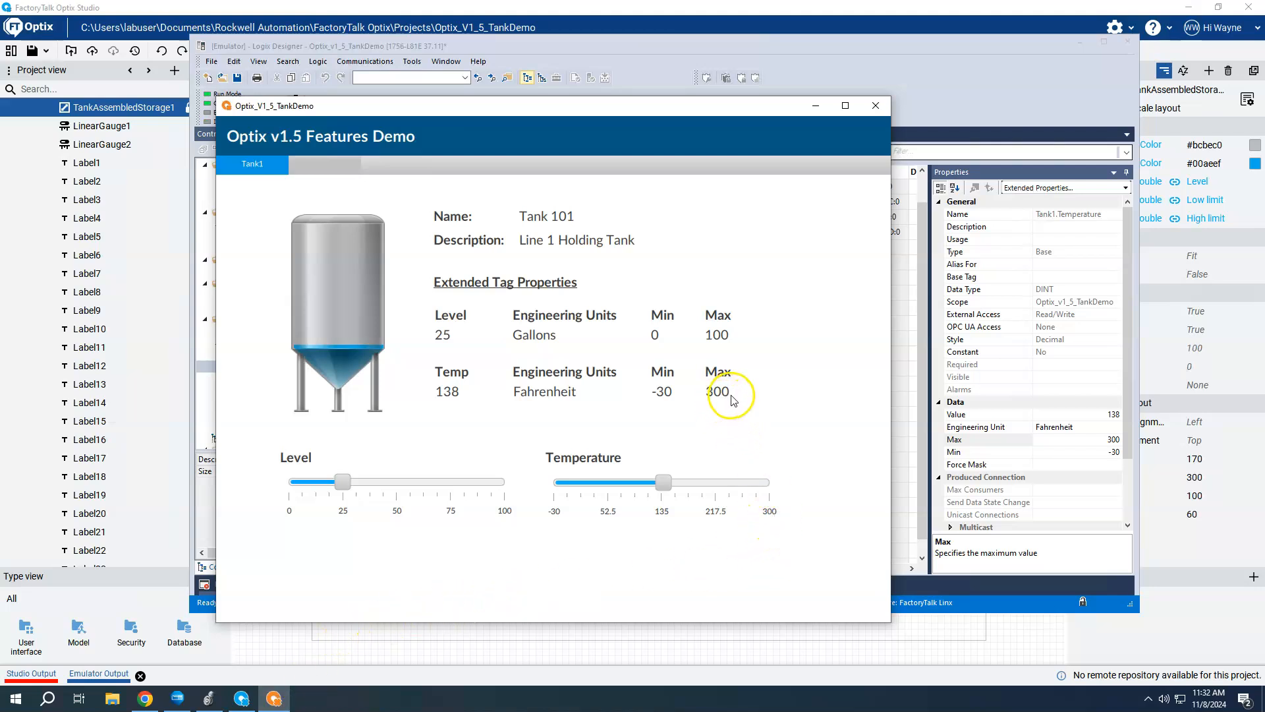
mouse_move(763, 459)
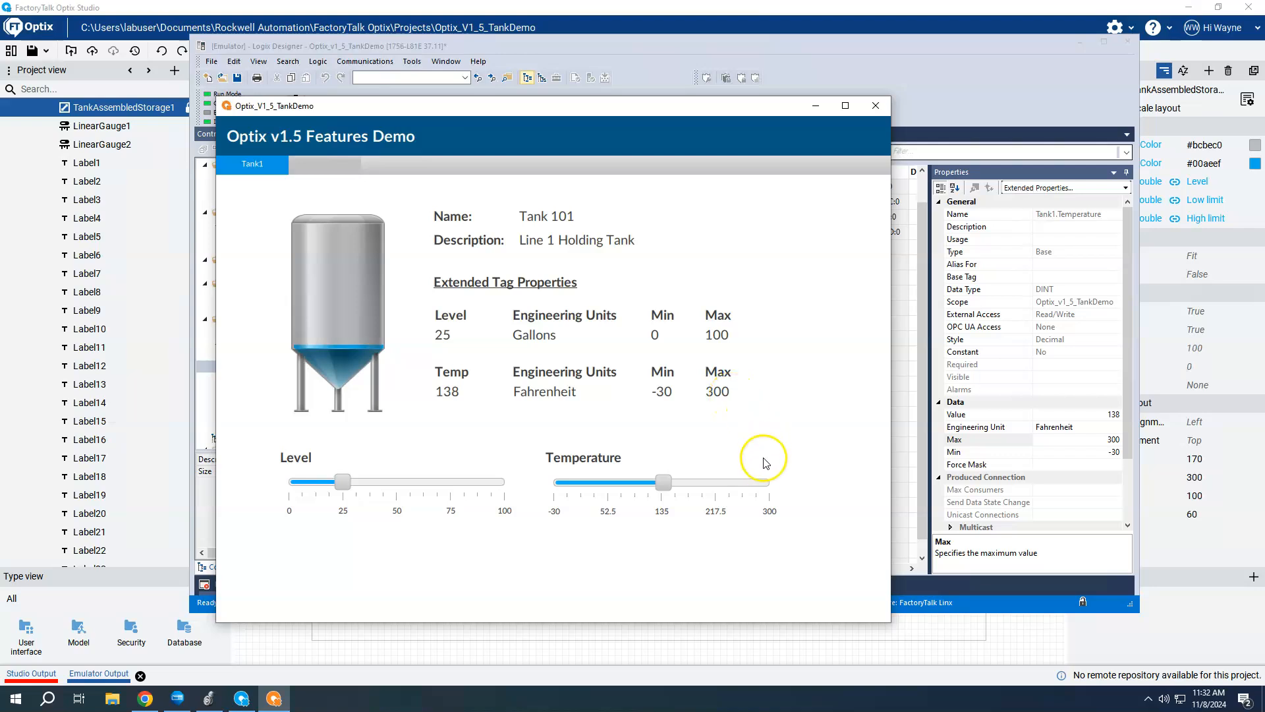